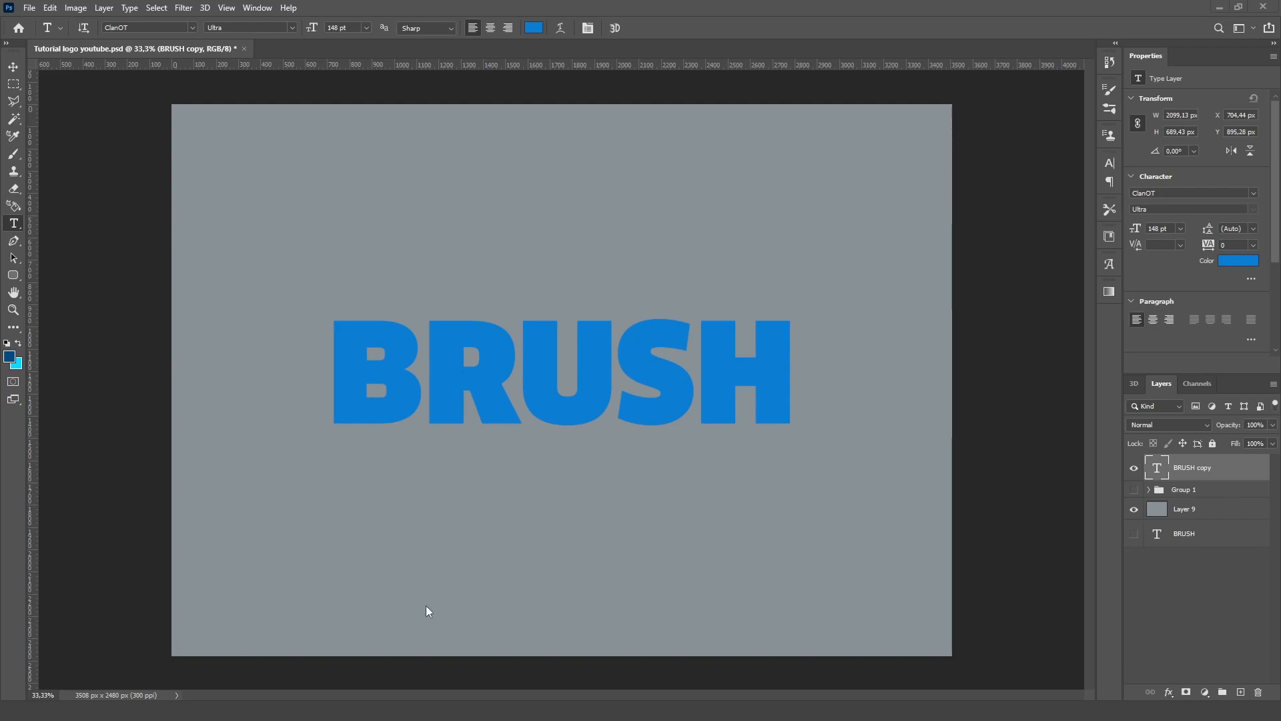
mouse_move(68, 72)
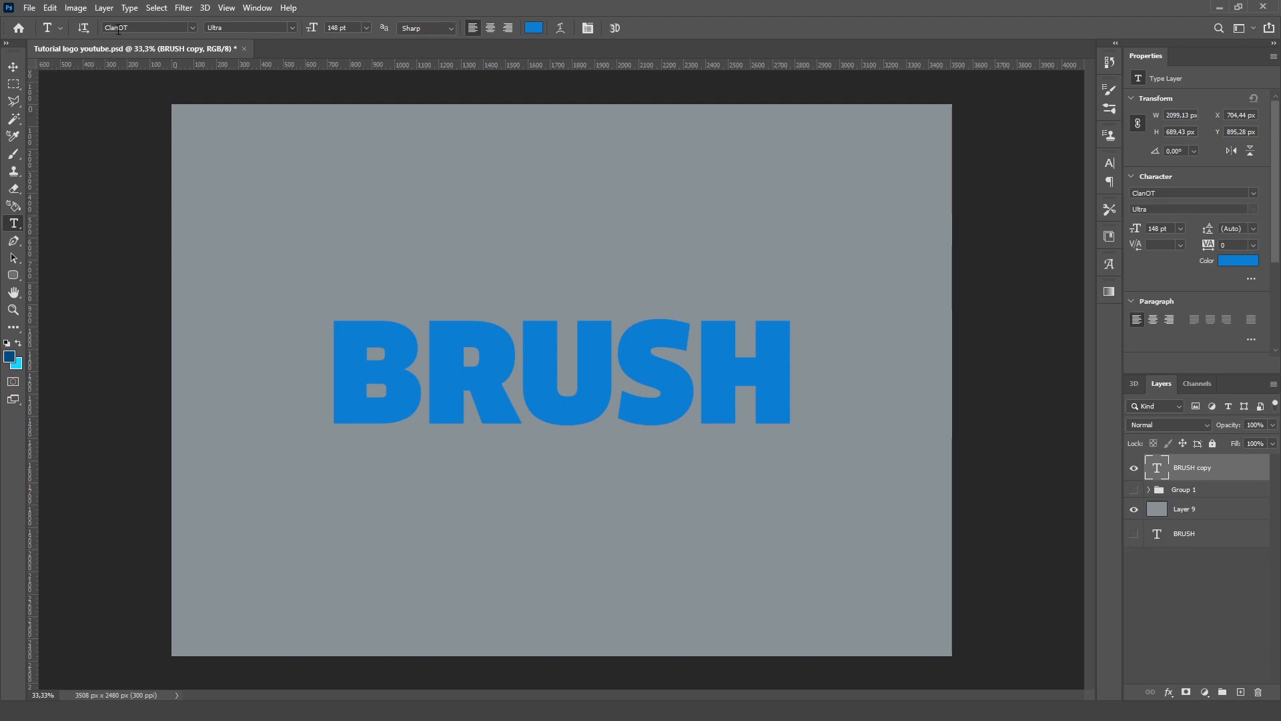
mouse_move(103, 38)
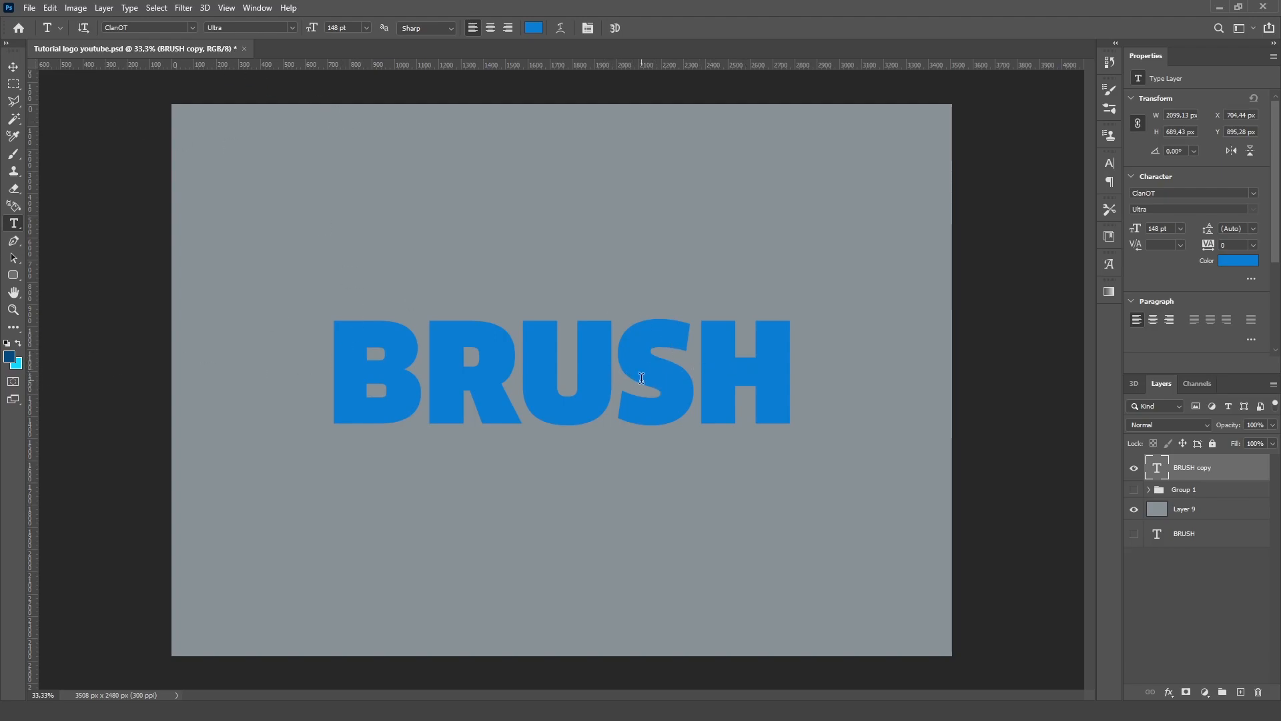
mouse_move(685, 370)
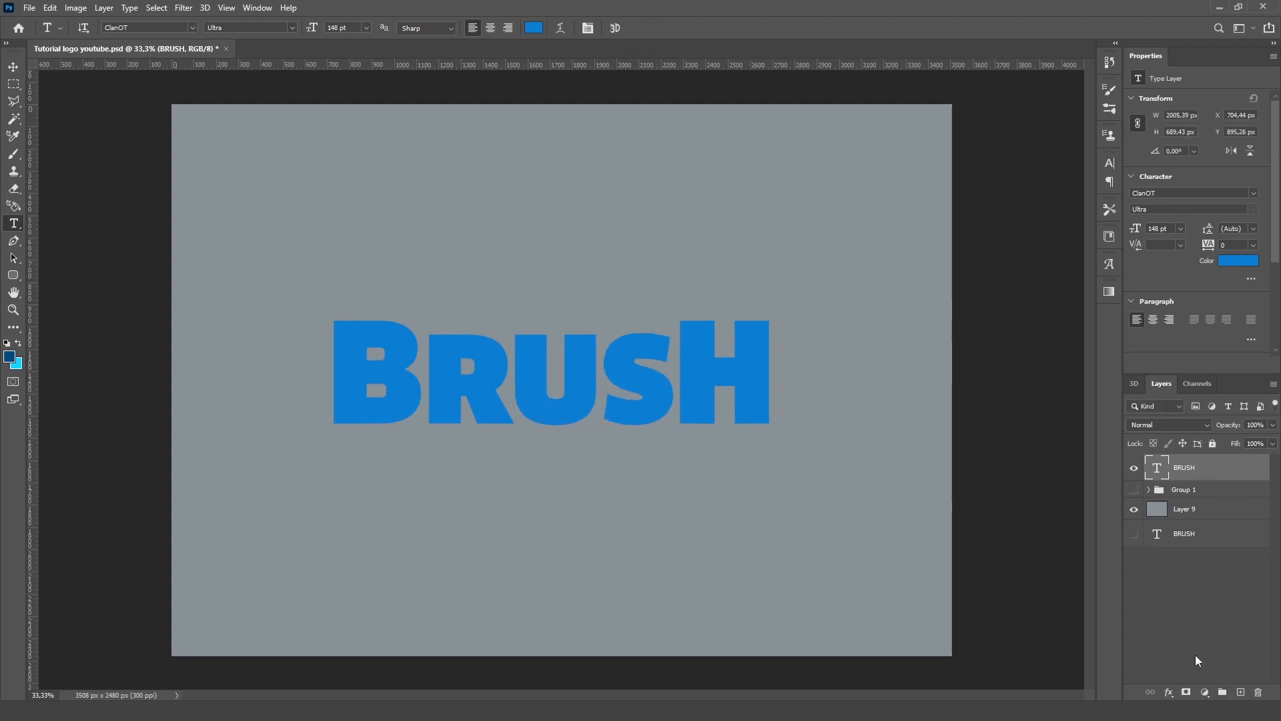
- Rasterize the BRUSH type layer, skew it slightly with Free Transform, and duplicate it as 'BRUSH copy'
right_click(1184, 467)
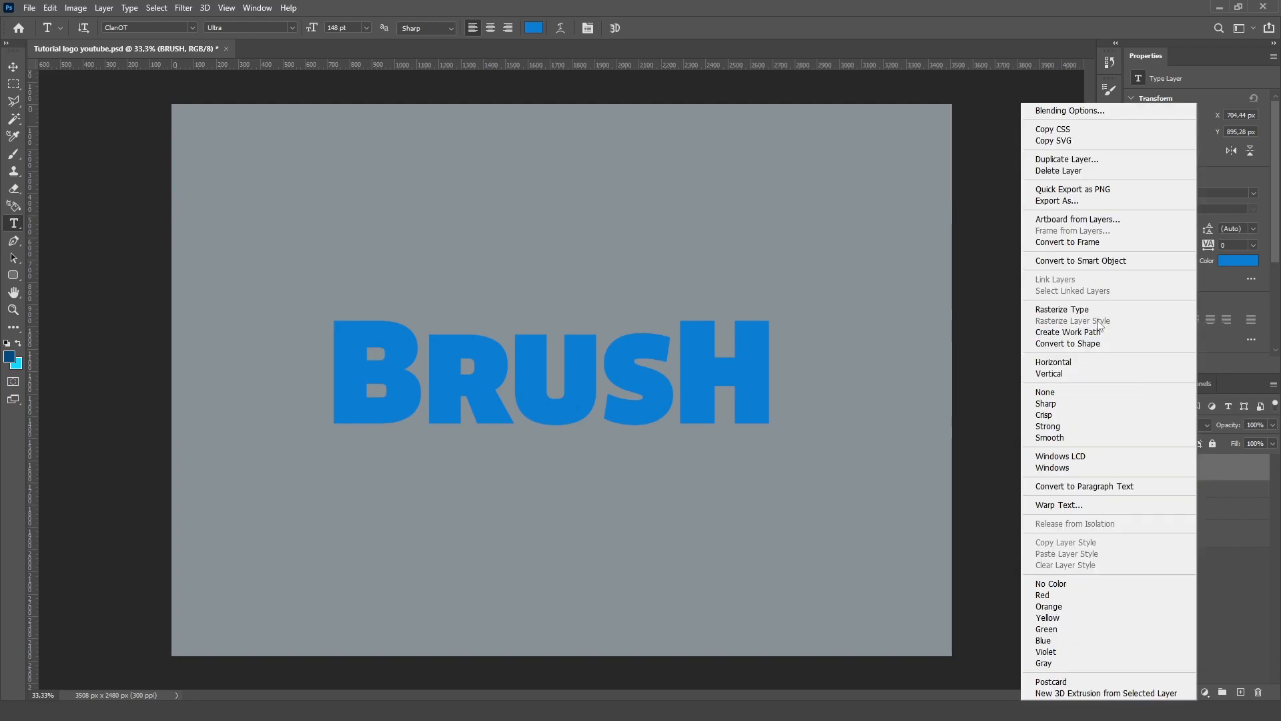
left_click(1062, 309)
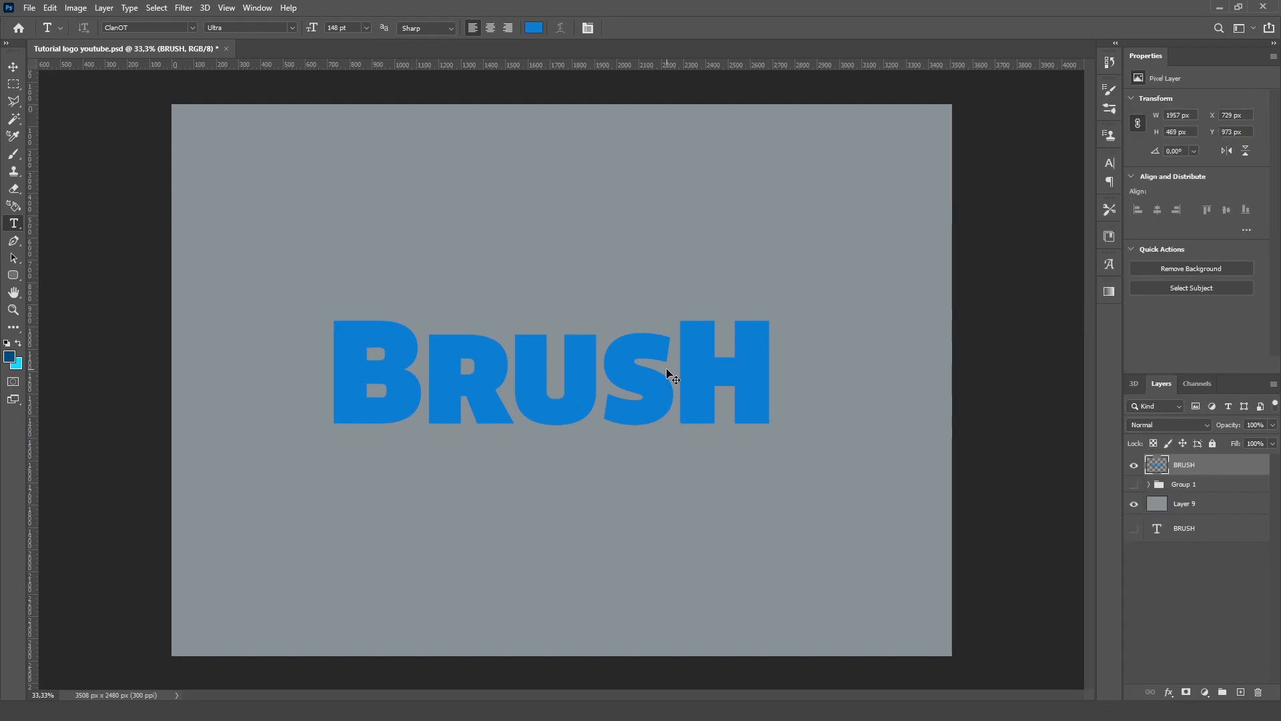
mouse_move(631, 407)
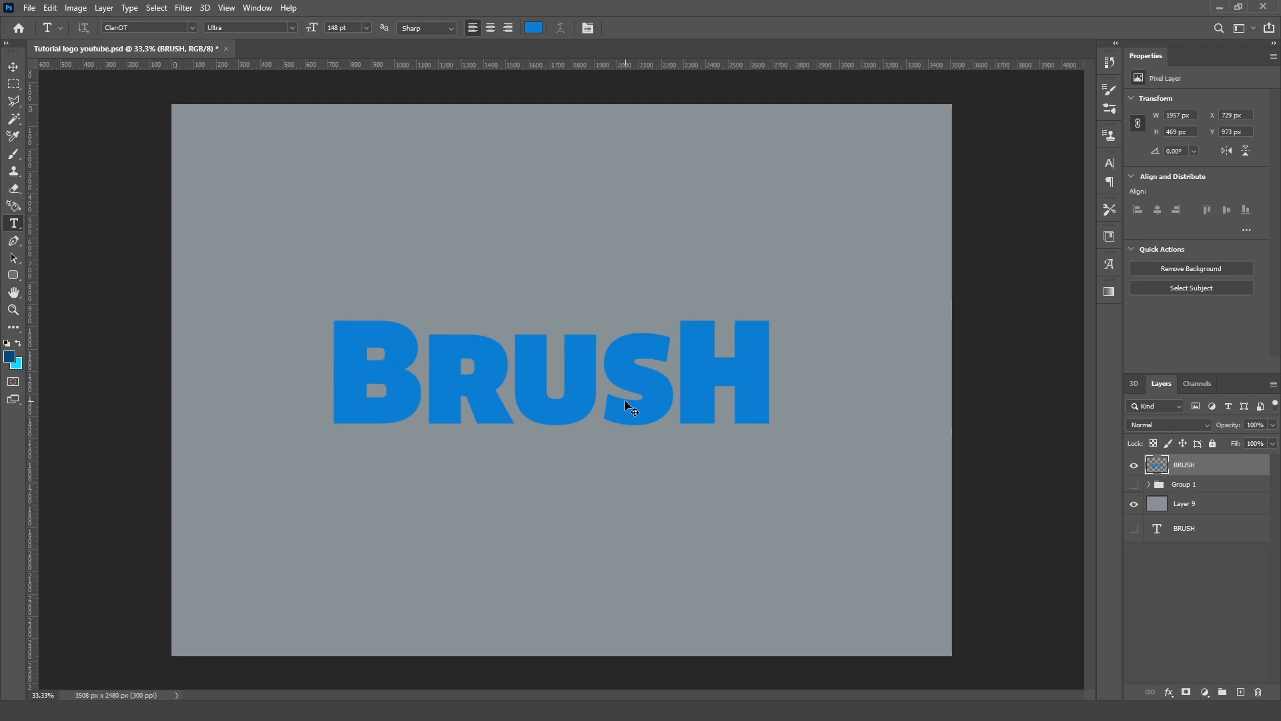
key("ctrl+t")
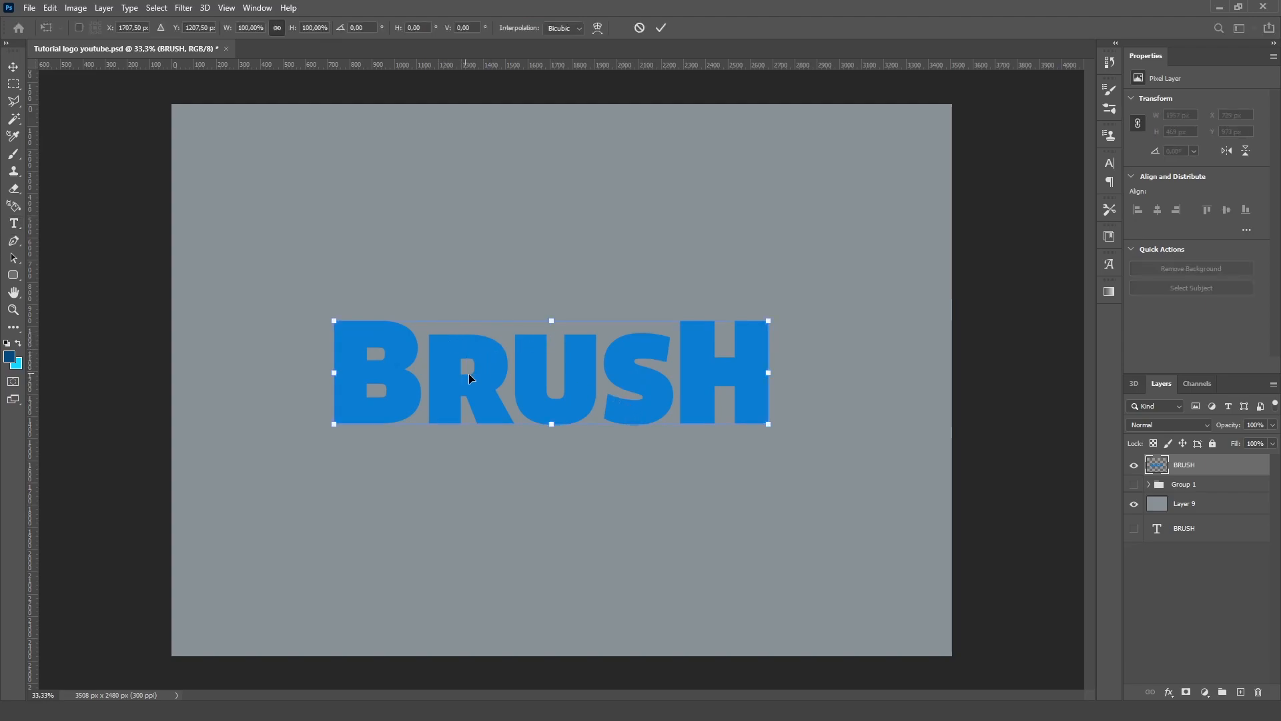
mouse_move(503, 388)
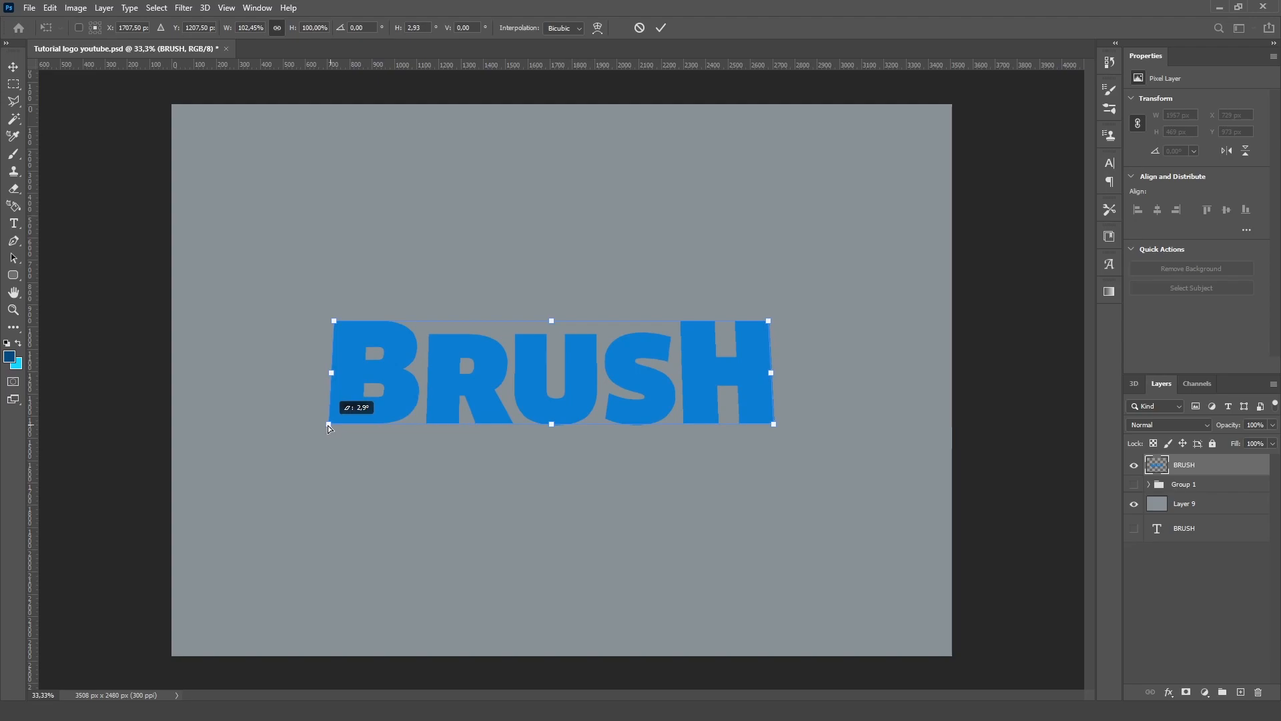
left_click(661, 26)
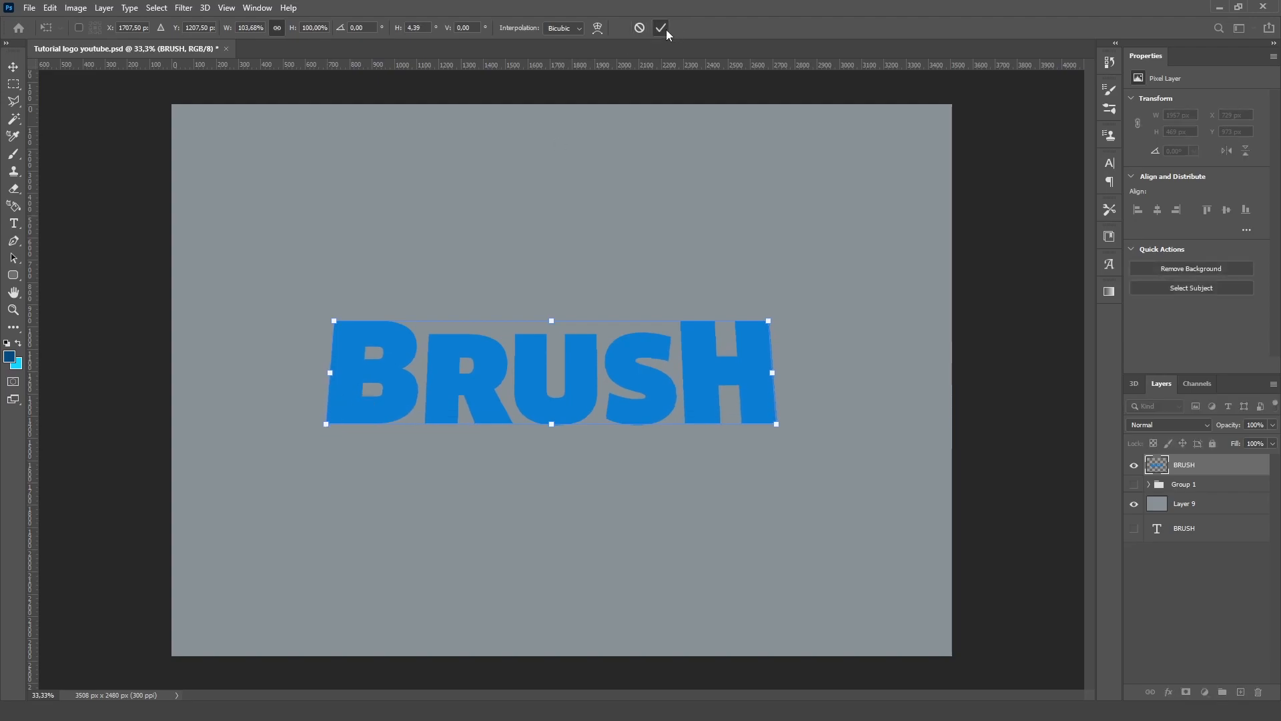
left_click(659, 27)
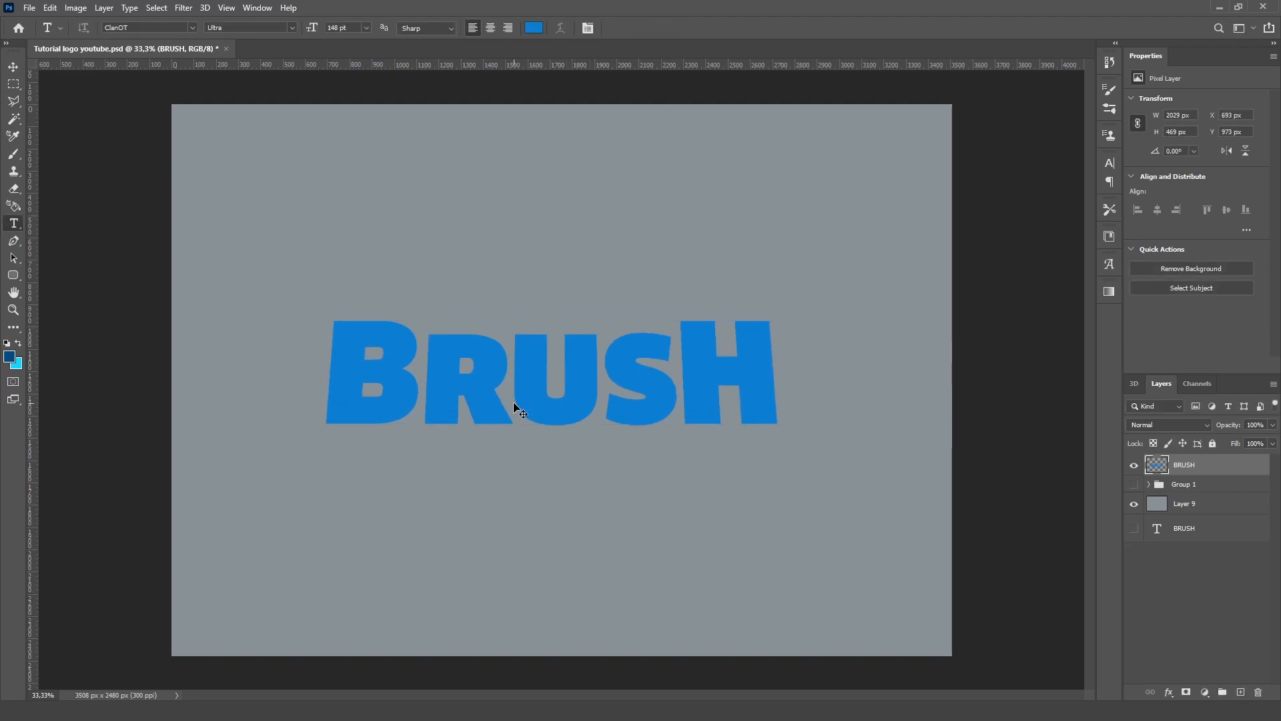
key("ctrl+t")
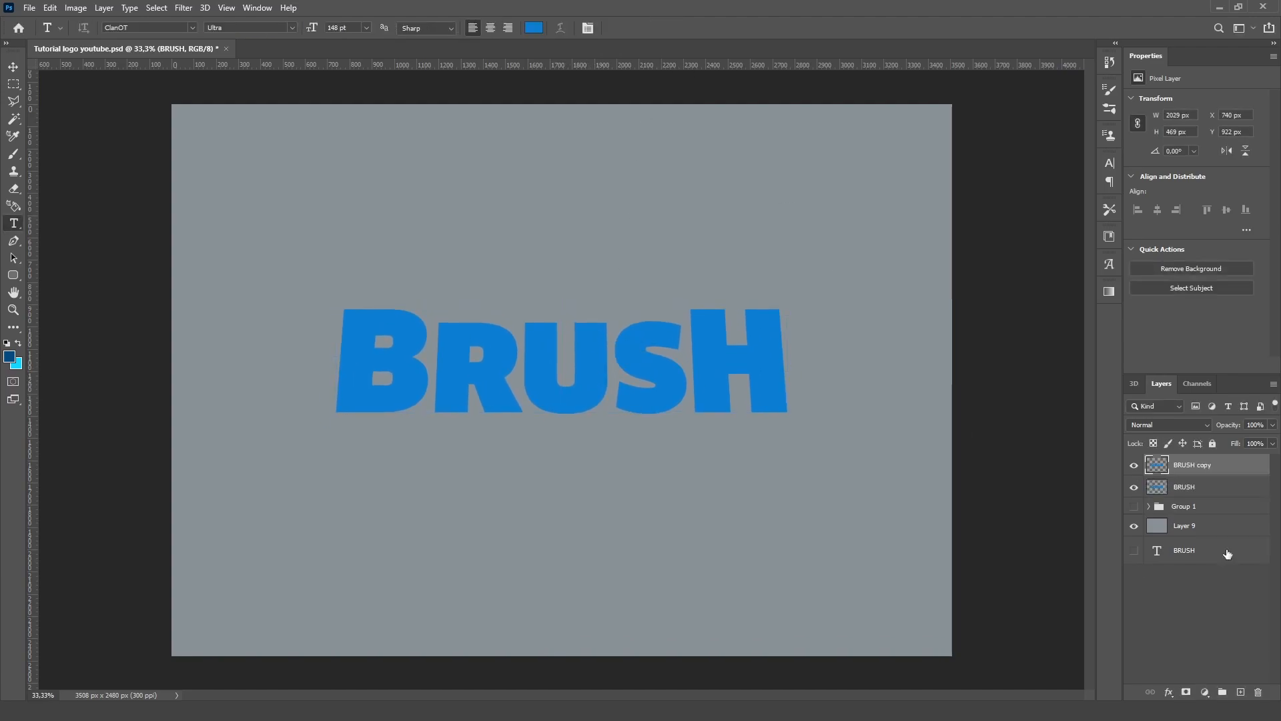
- Add a blank layer above BRUSH and merge the skewed lettering down into it as Layer 10
left_click_drag(559, 358, 570, 466)
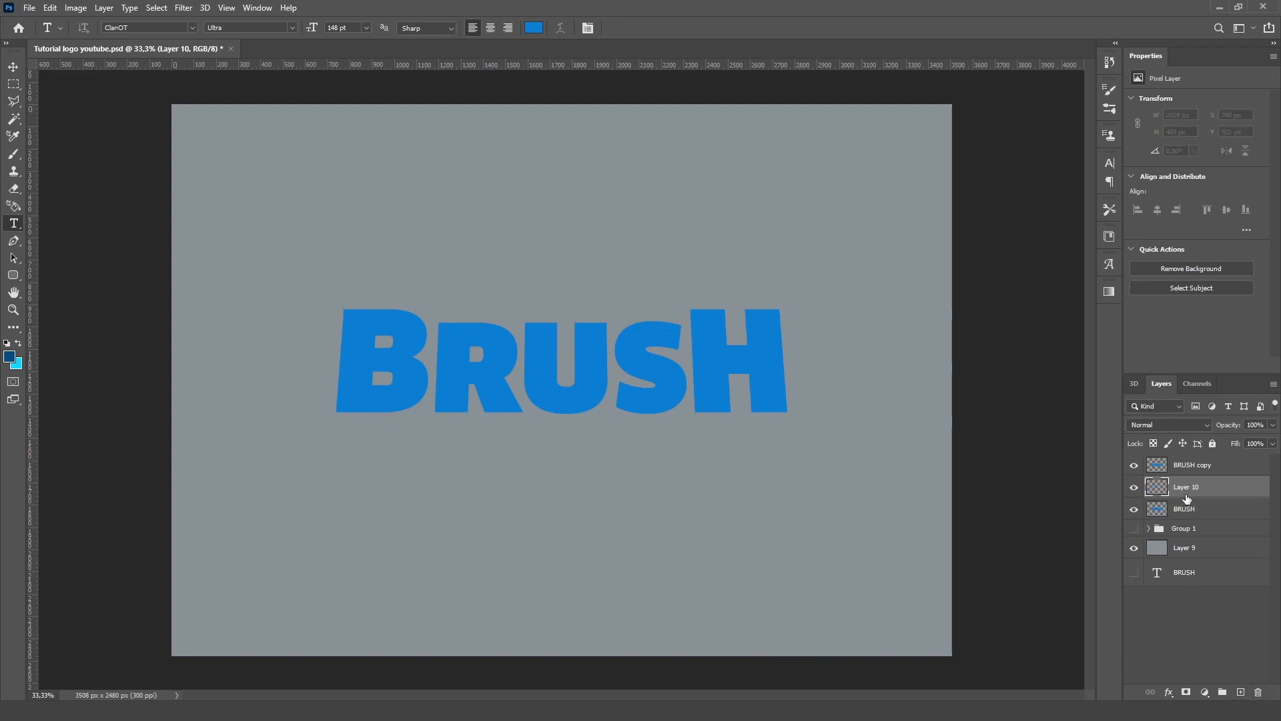
right_click(1188, 485)
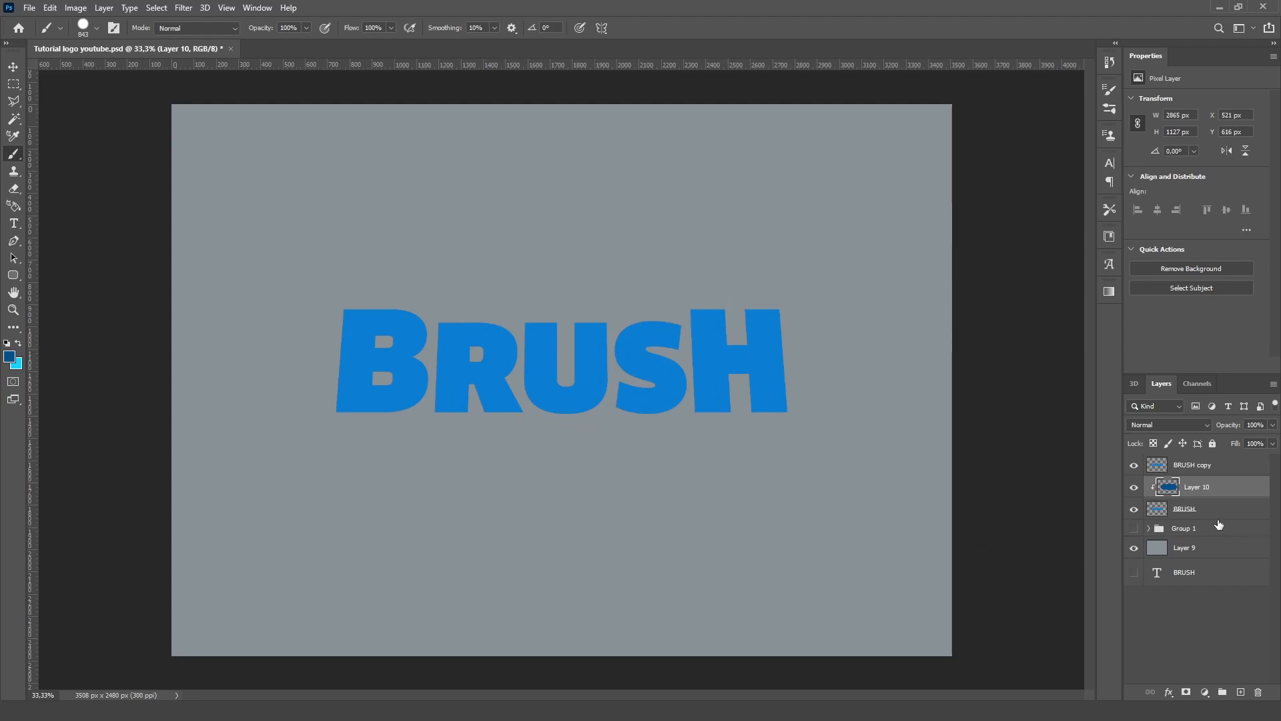
left_click(1185, 508)
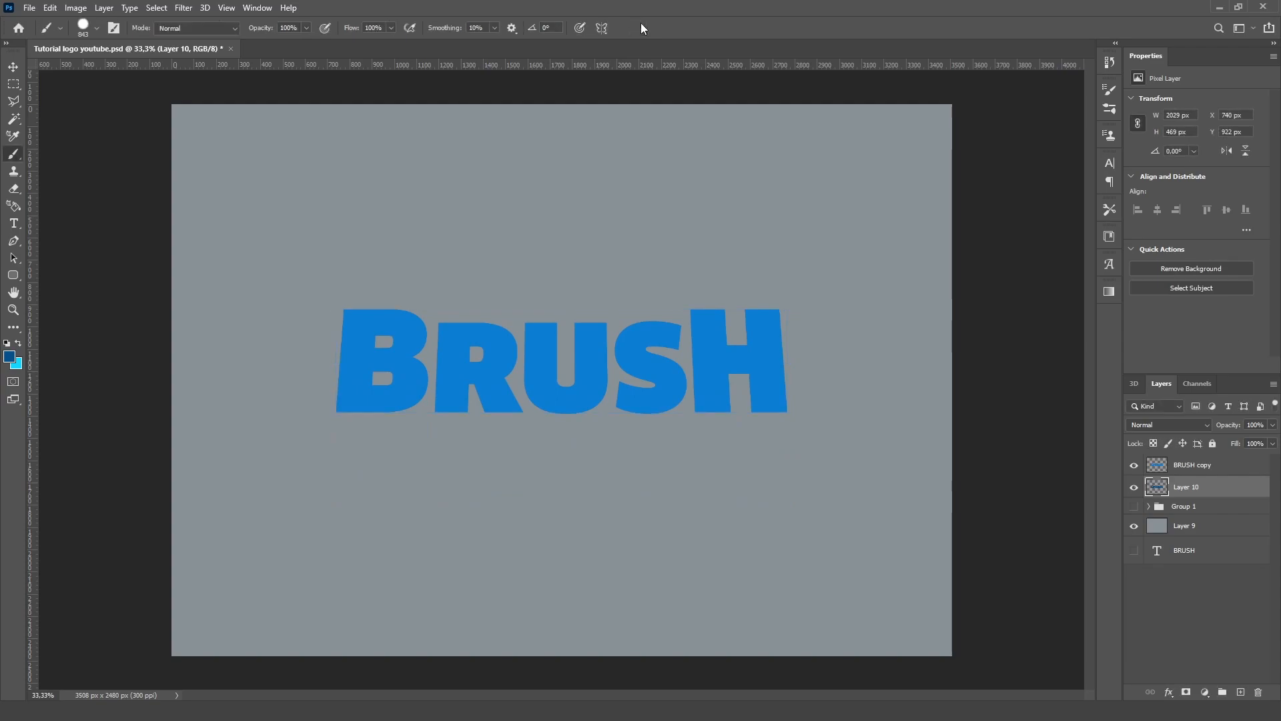
- Scale Layer 10's lettering down and move it about 132 px below the top letters as the extruded base
key("ctrl+t")
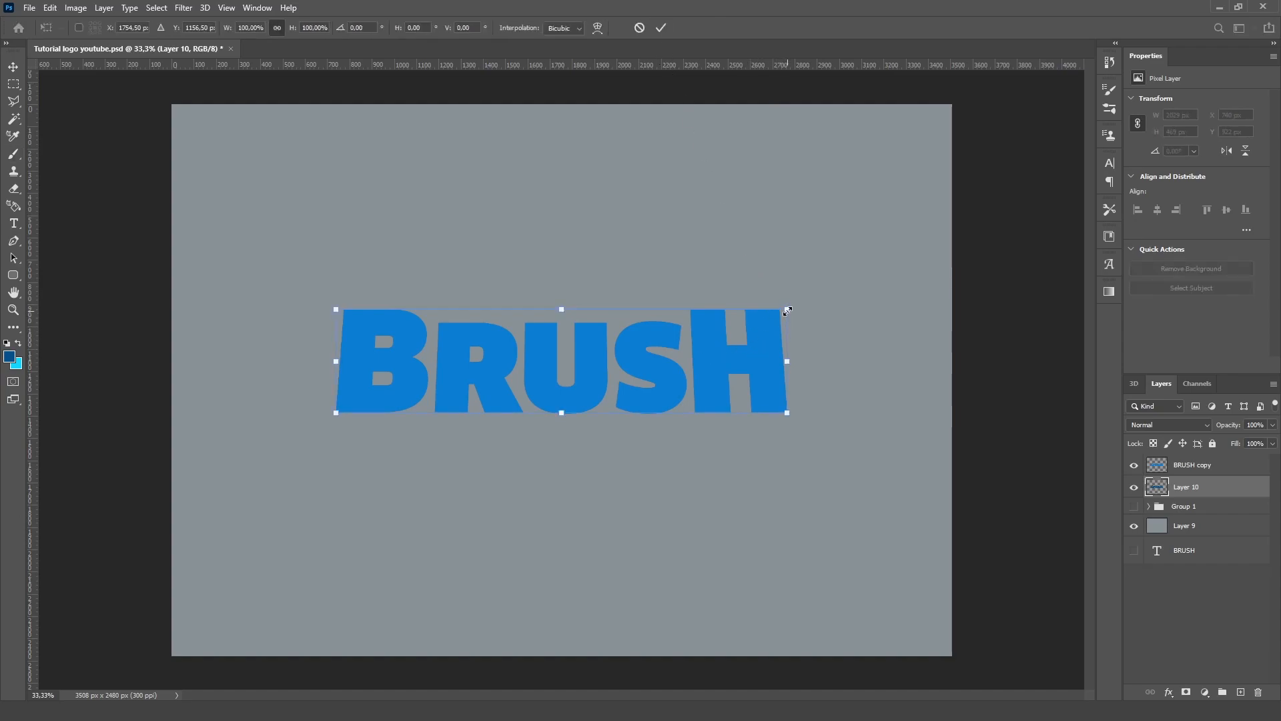
left_click_drag(787, 310, 755, 323)
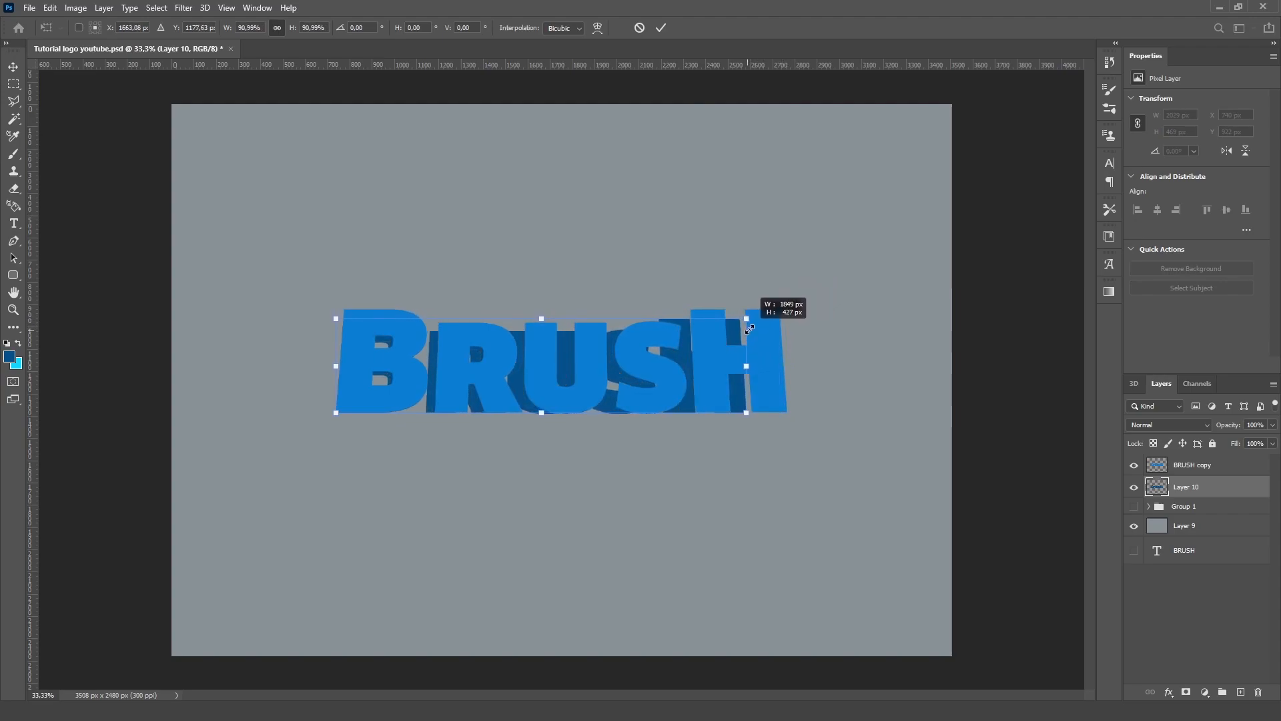
left_click_drag(746, 319, 785, 308)
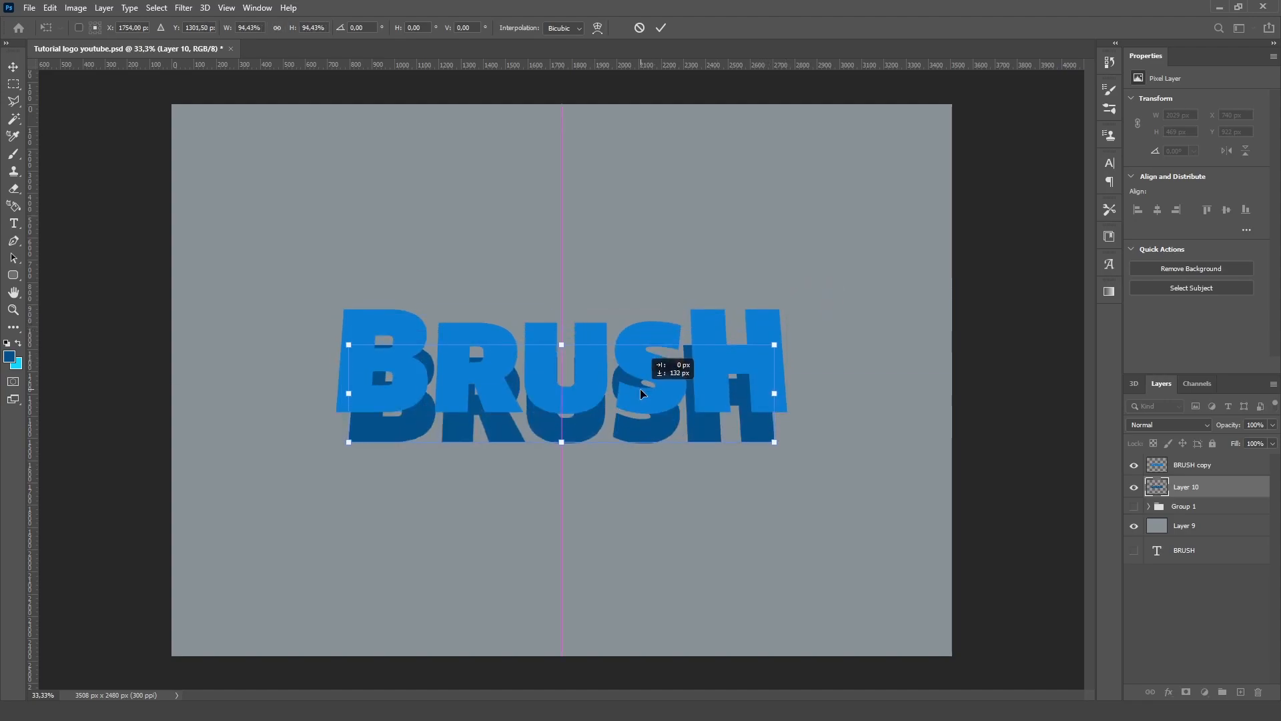
left_click_drag(642, 393, 738, 383)
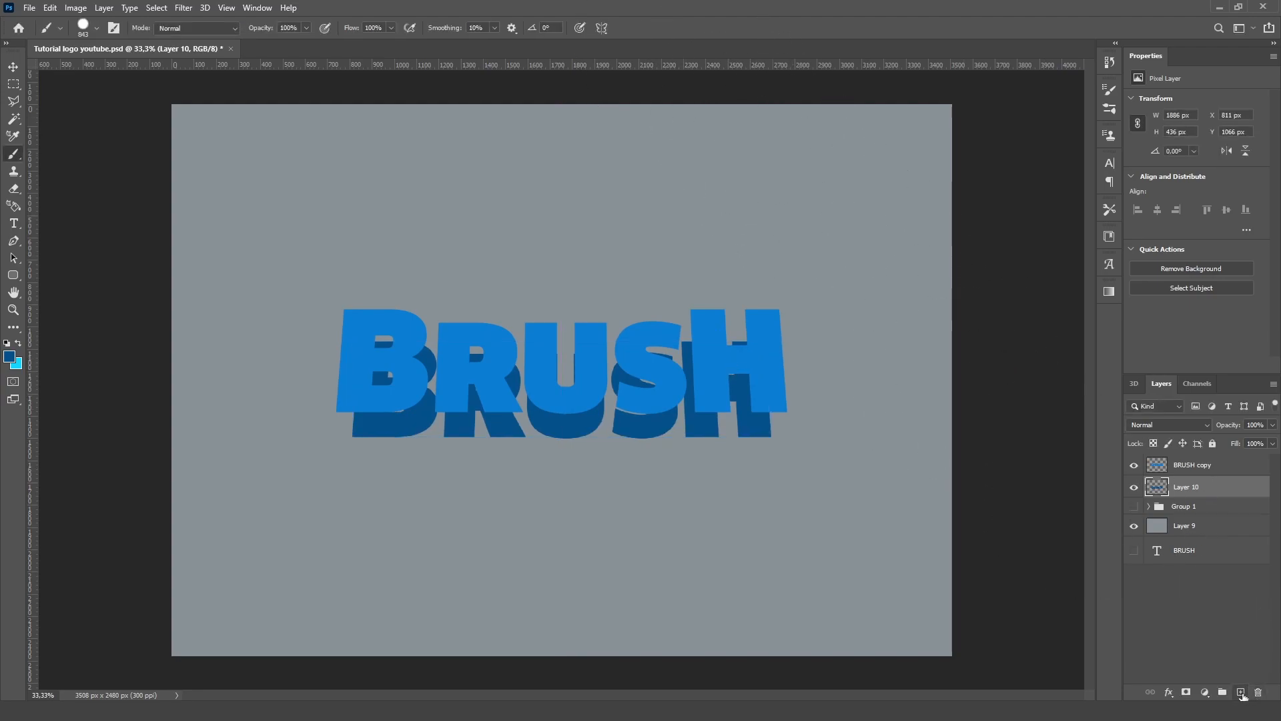
- Add Layer 11 for the side faces, pick the Polygonal Lasso, lower BRUSH copy to 65% opacity and hide it
left_click(1242, 692)
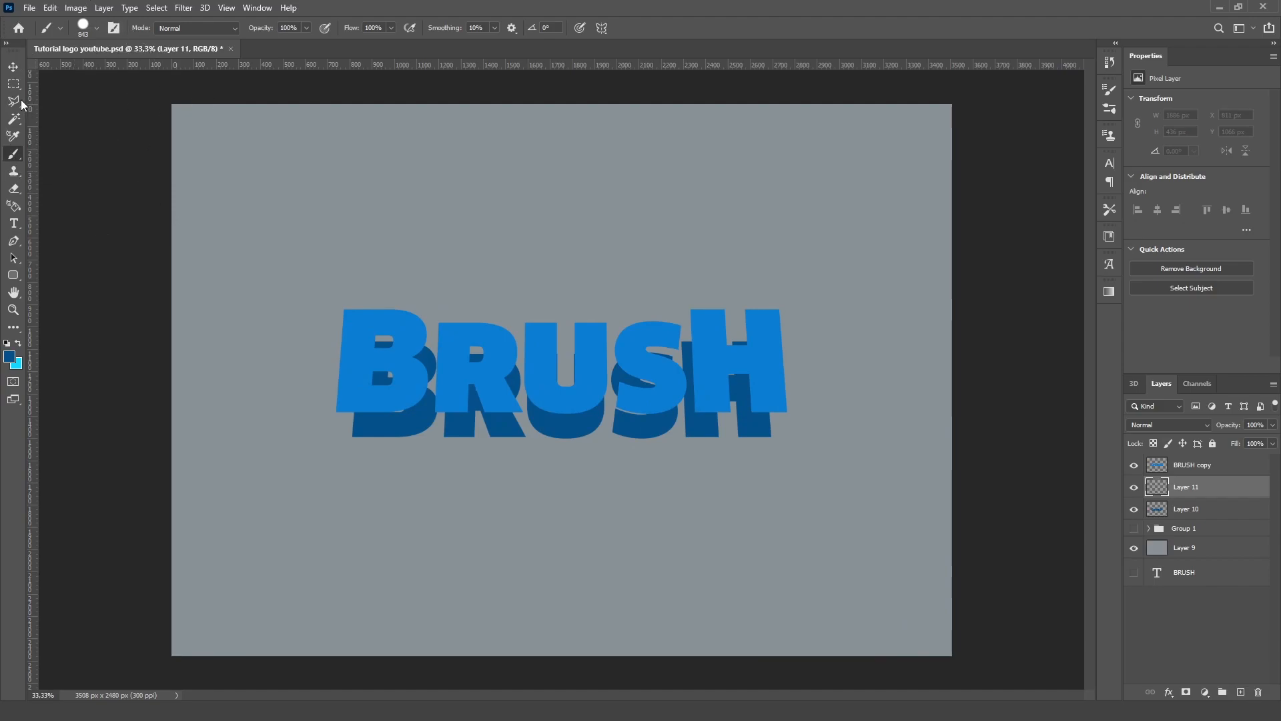
left_click(13, 100)
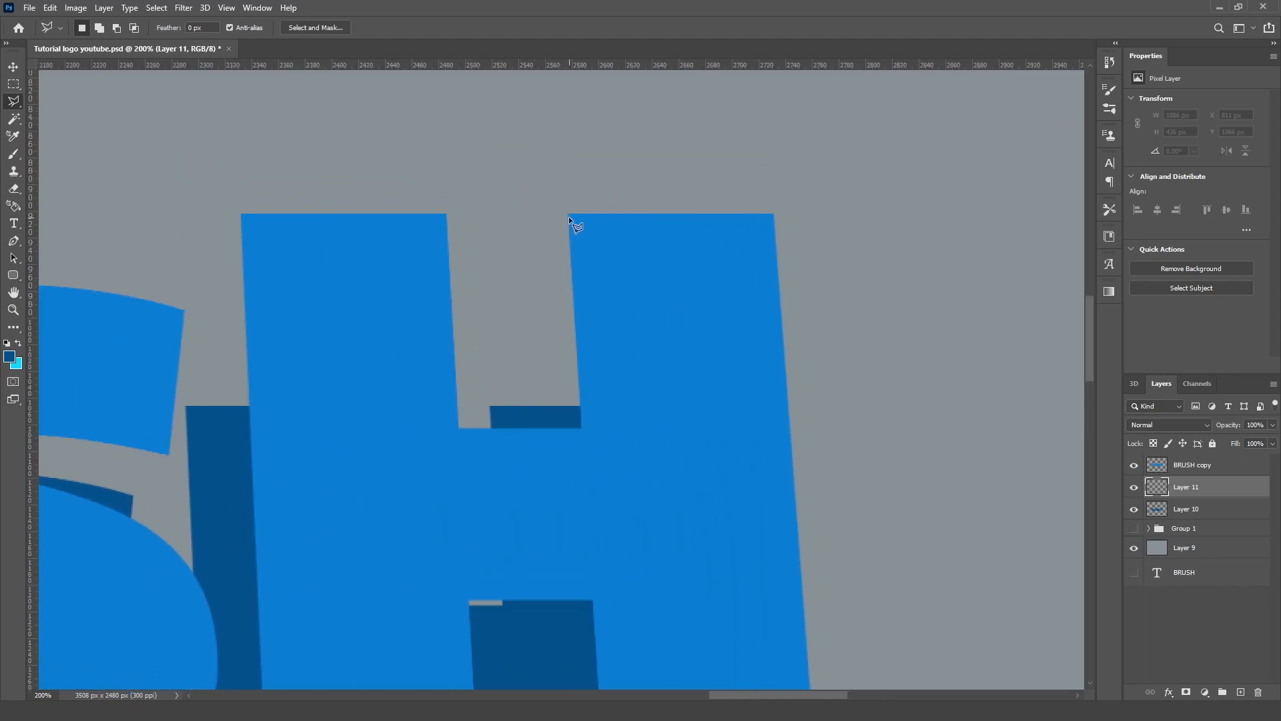
mouse_move(515, 347)
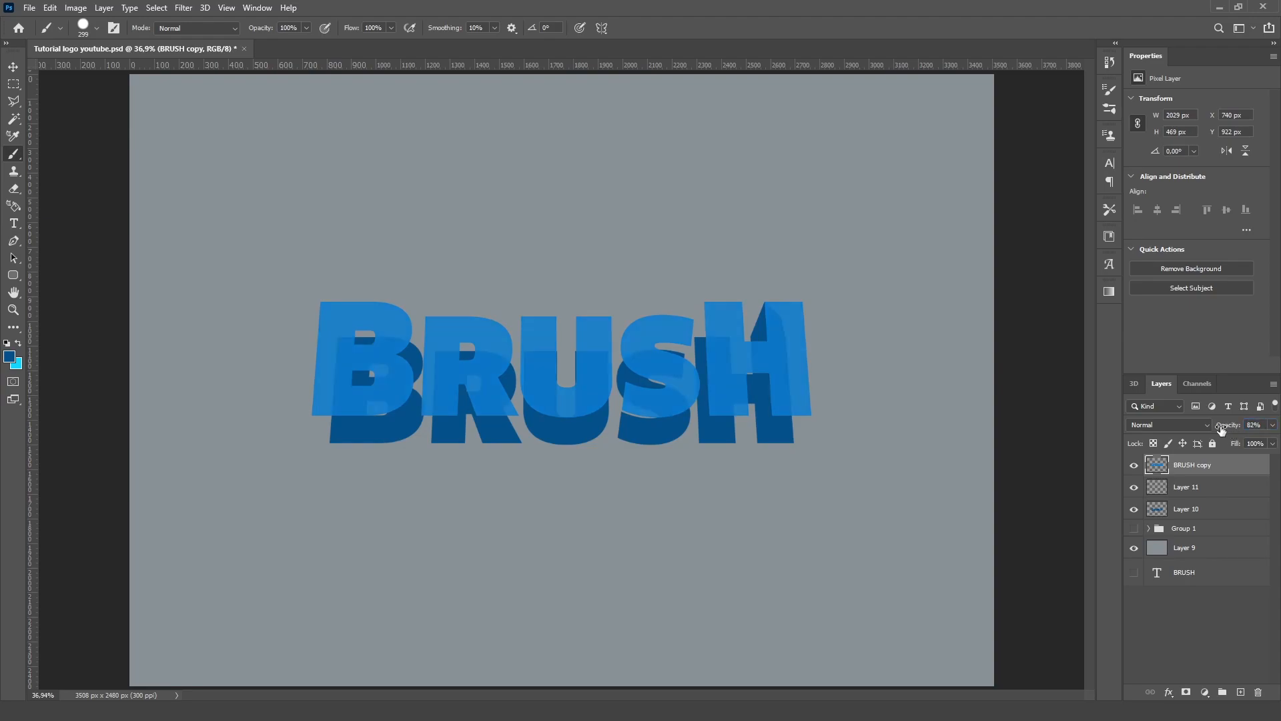
left_click_drag(1243, 424, 1225, 425)
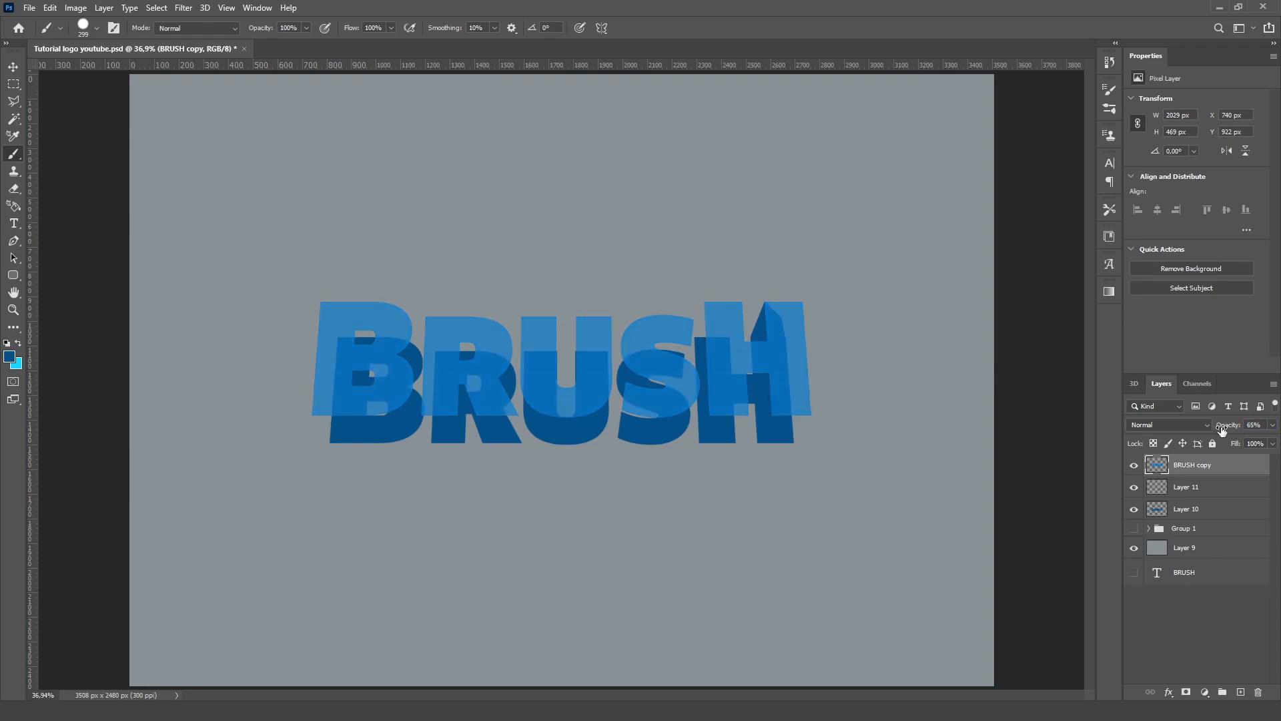
left_click(1271, 425)
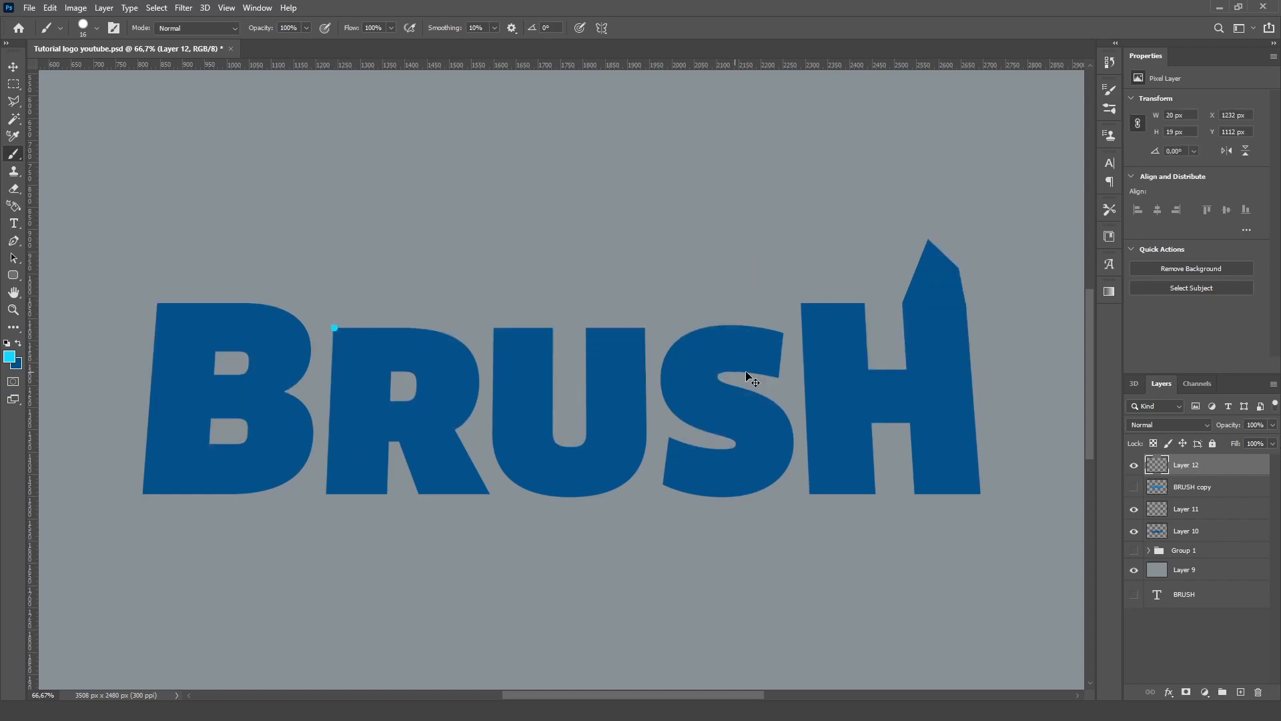
- Paint dark blue shading on Layer 11 over the extrusion sides of R, U, S and H
scroll("right", 3)
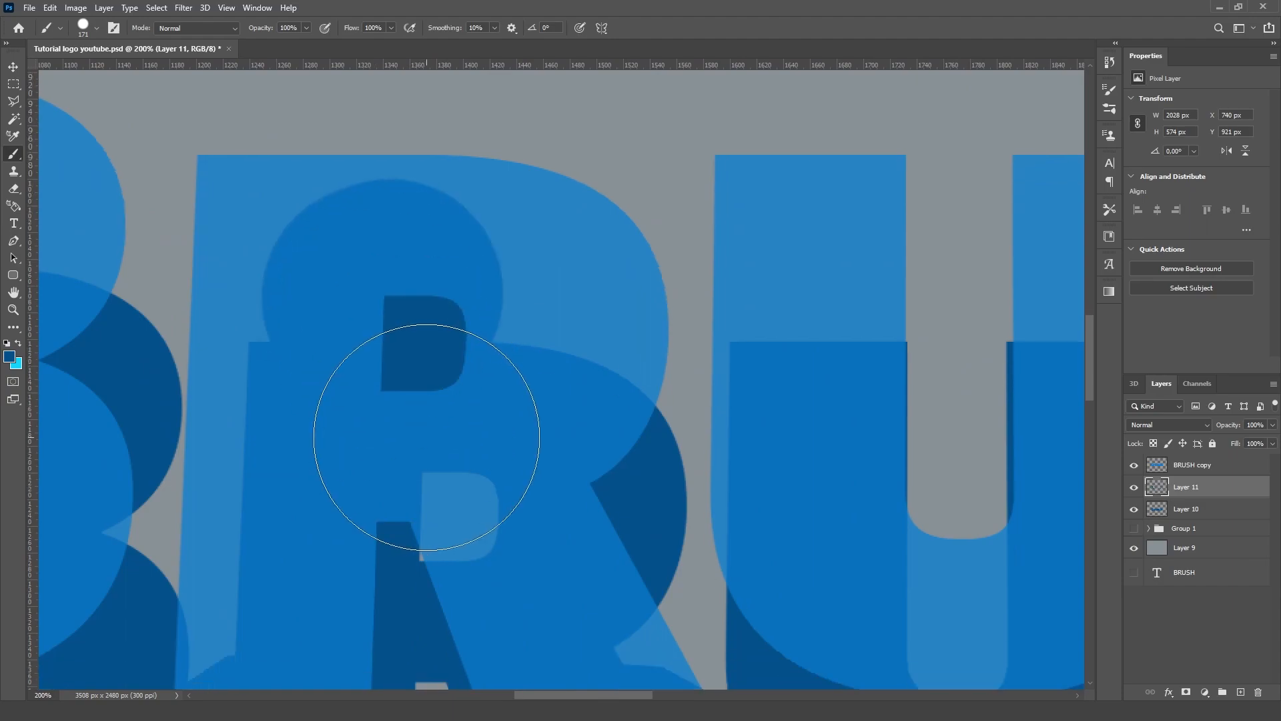
scroll("right", 3)
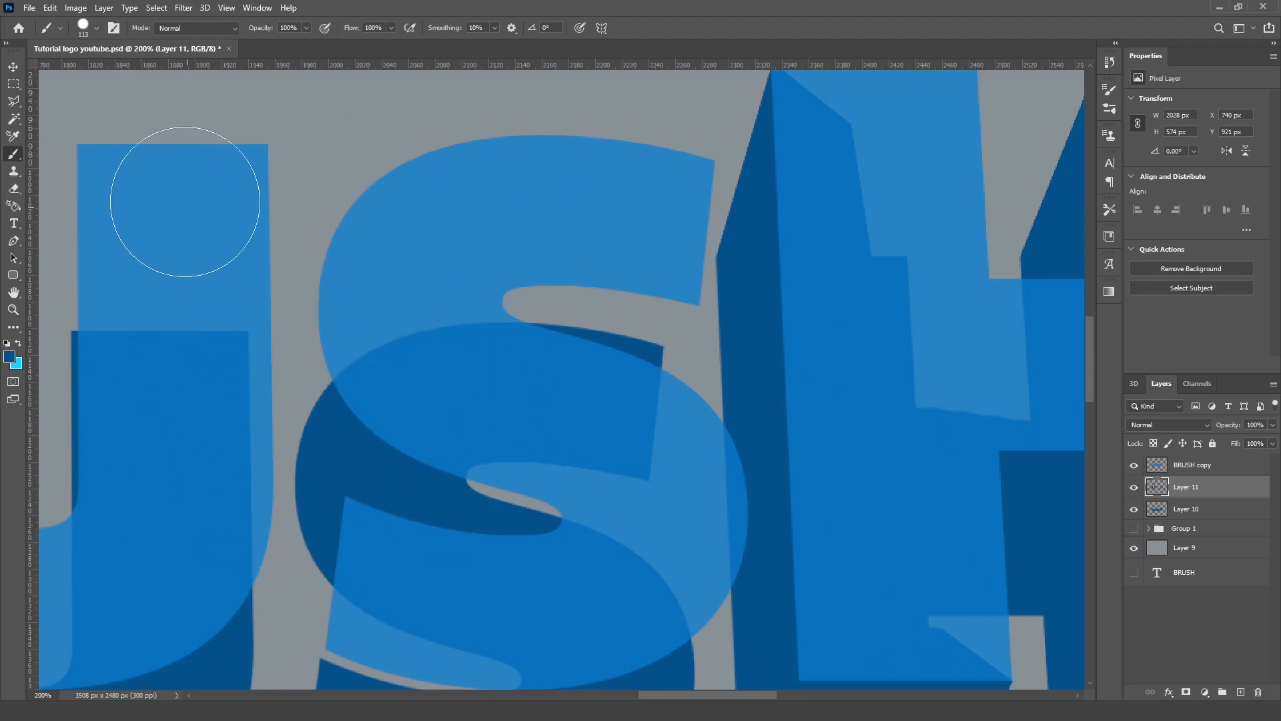
mouse_move(378, 300)
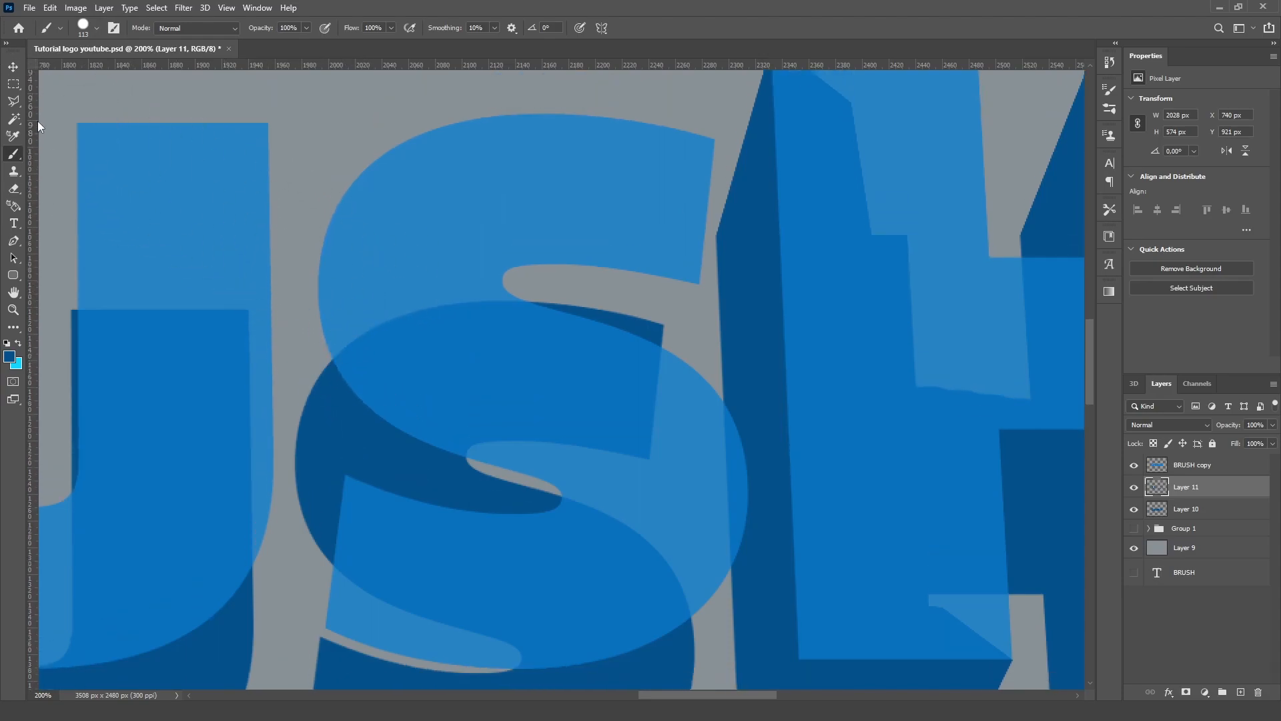
mouse_move(108, 312)
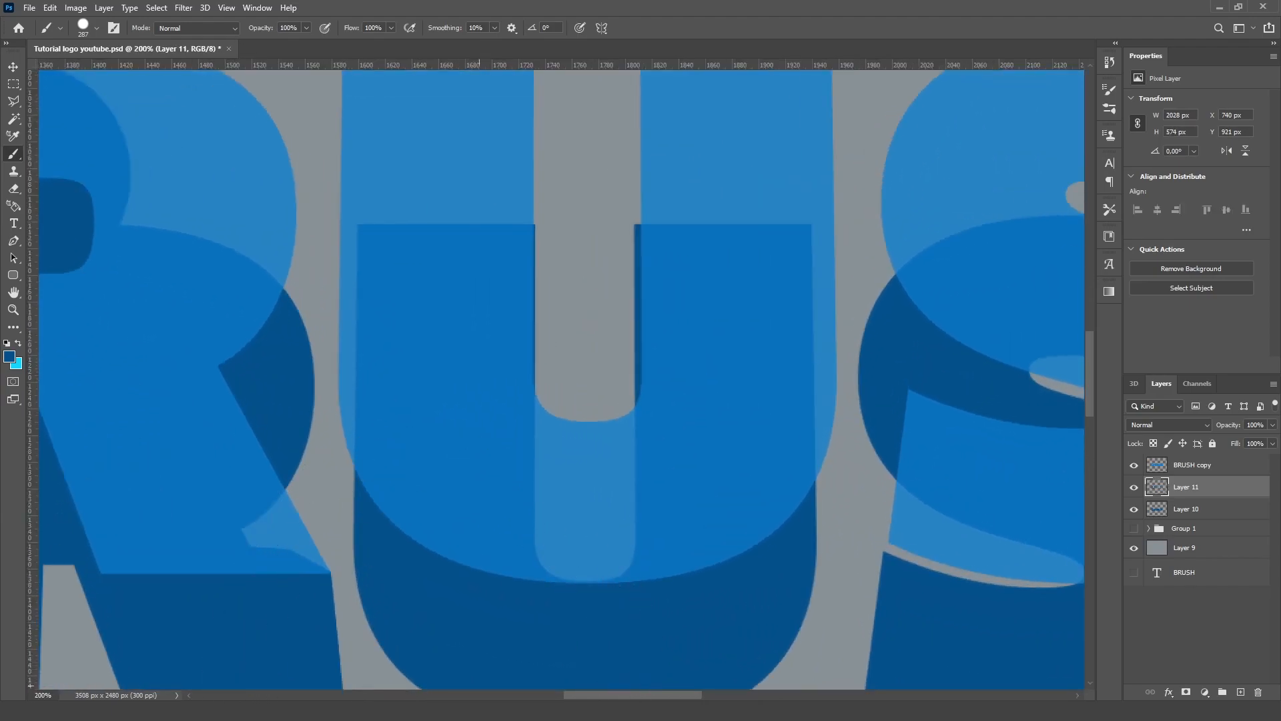
- Select an angular patch along the S's left curve on Layer 11, tidy the shading there, and deselect
scroll("right", 3)
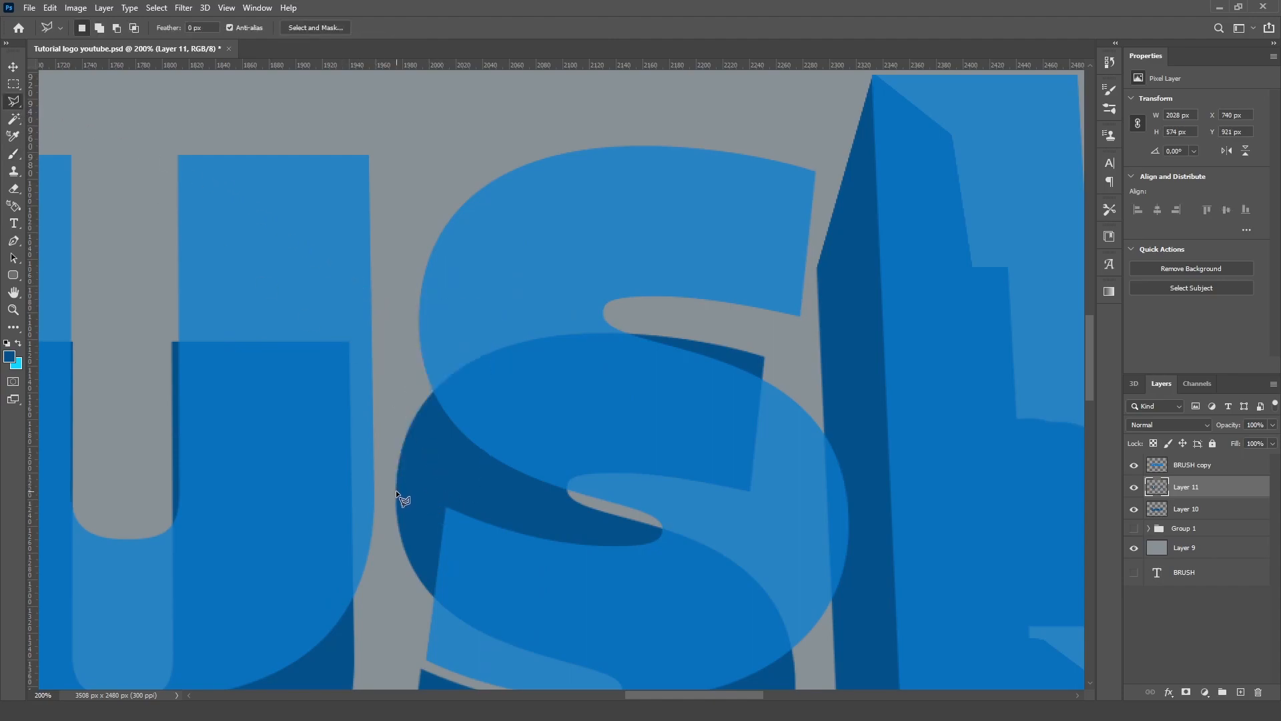
left_click_drag(404, 498, 429, 298)
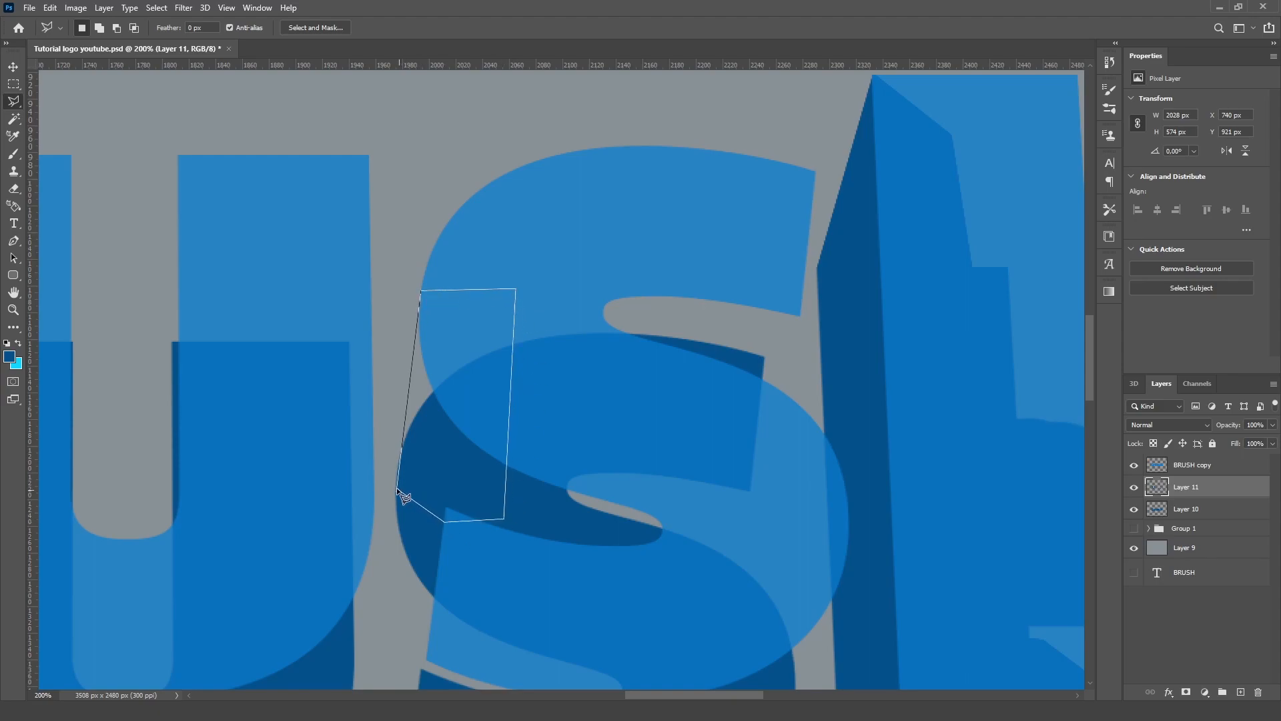
left_click(403, 497)
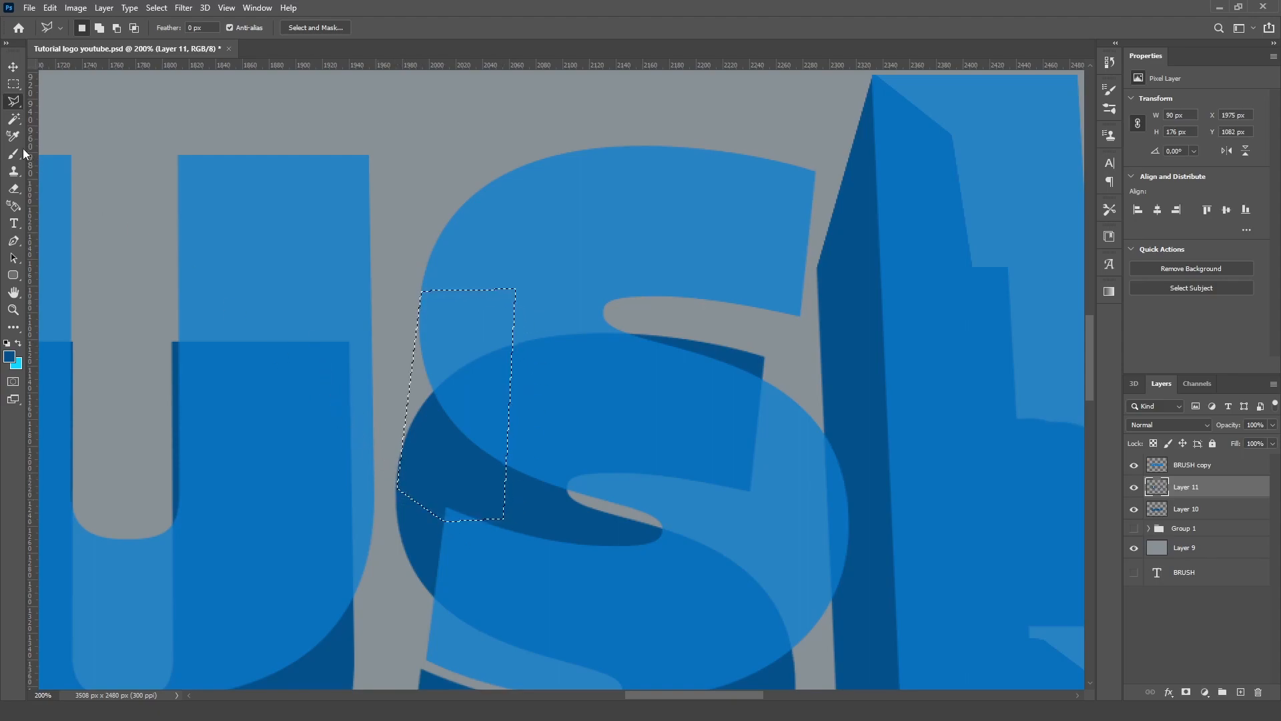
left_click(13, 136)
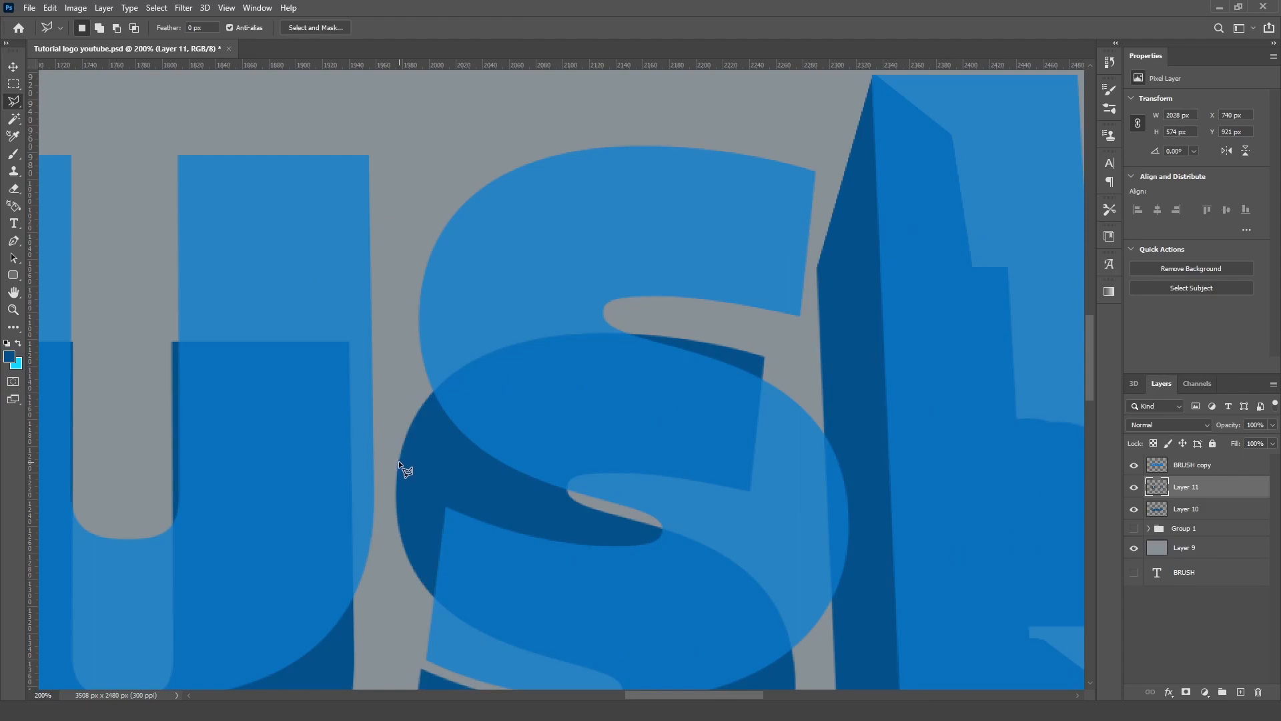
left_click_drag(400, 470, 429, 296)
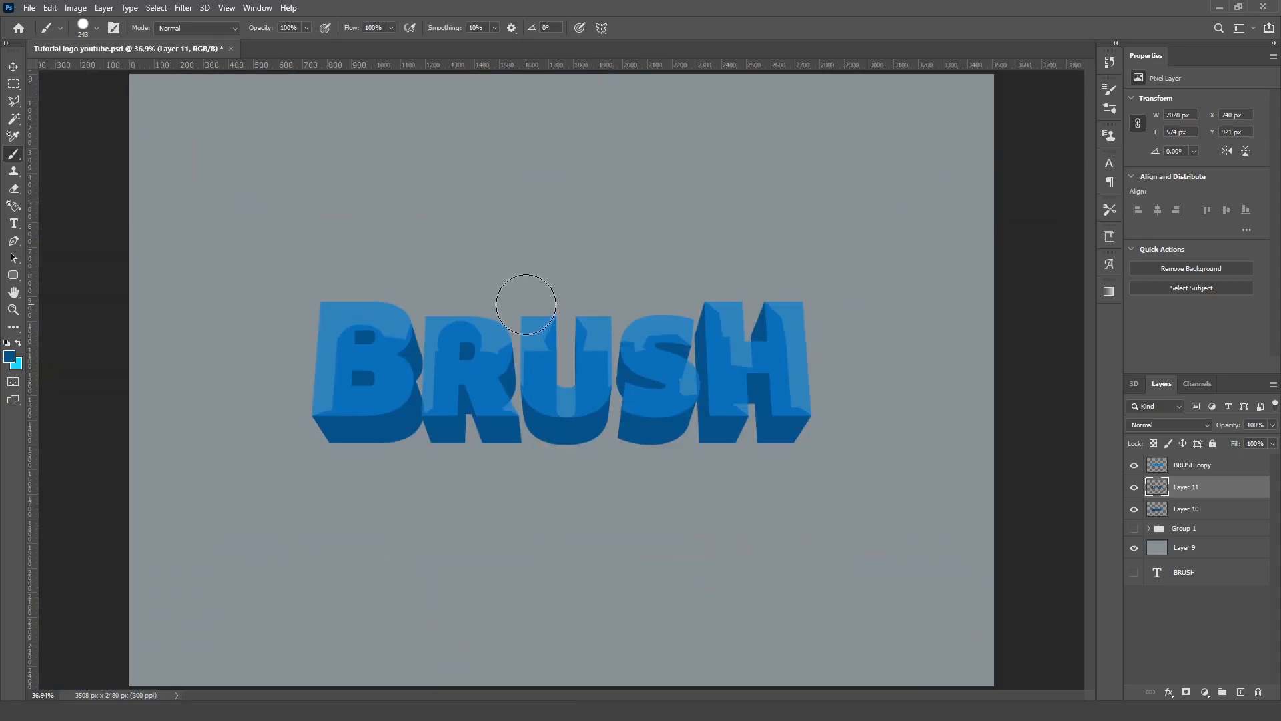
mouse_move(544, 312)
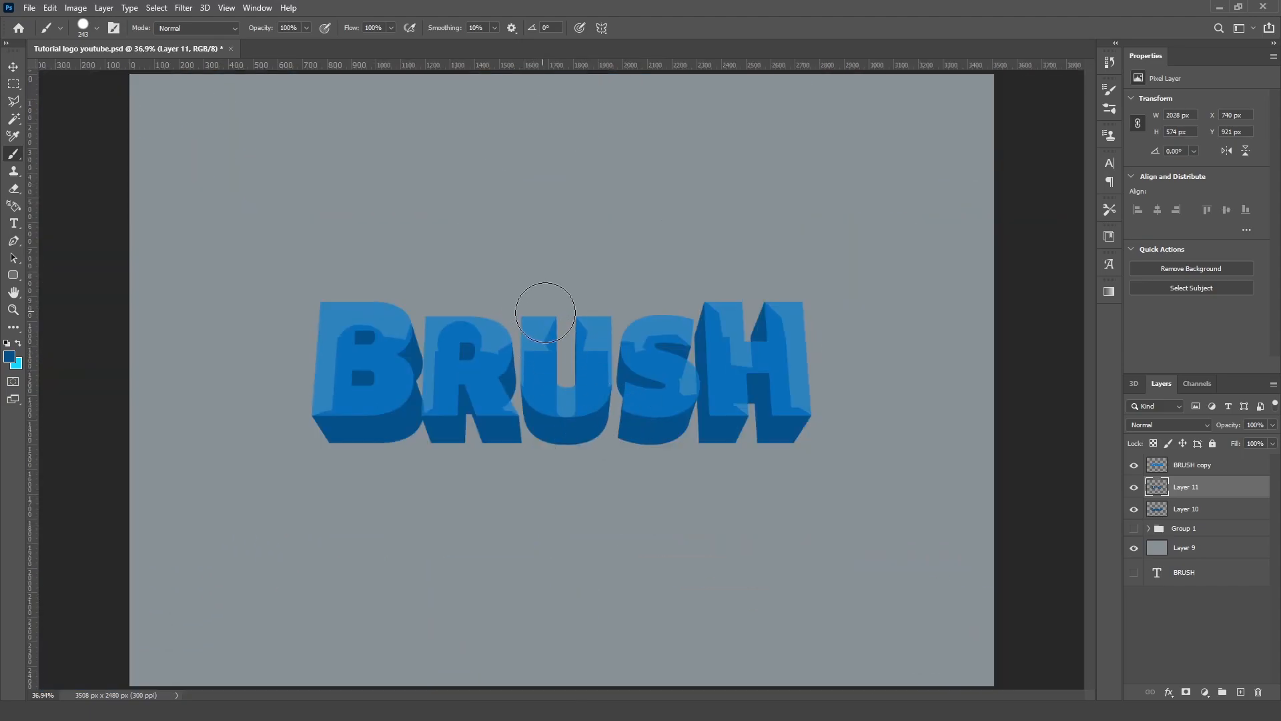
mouse_move(894, 433)
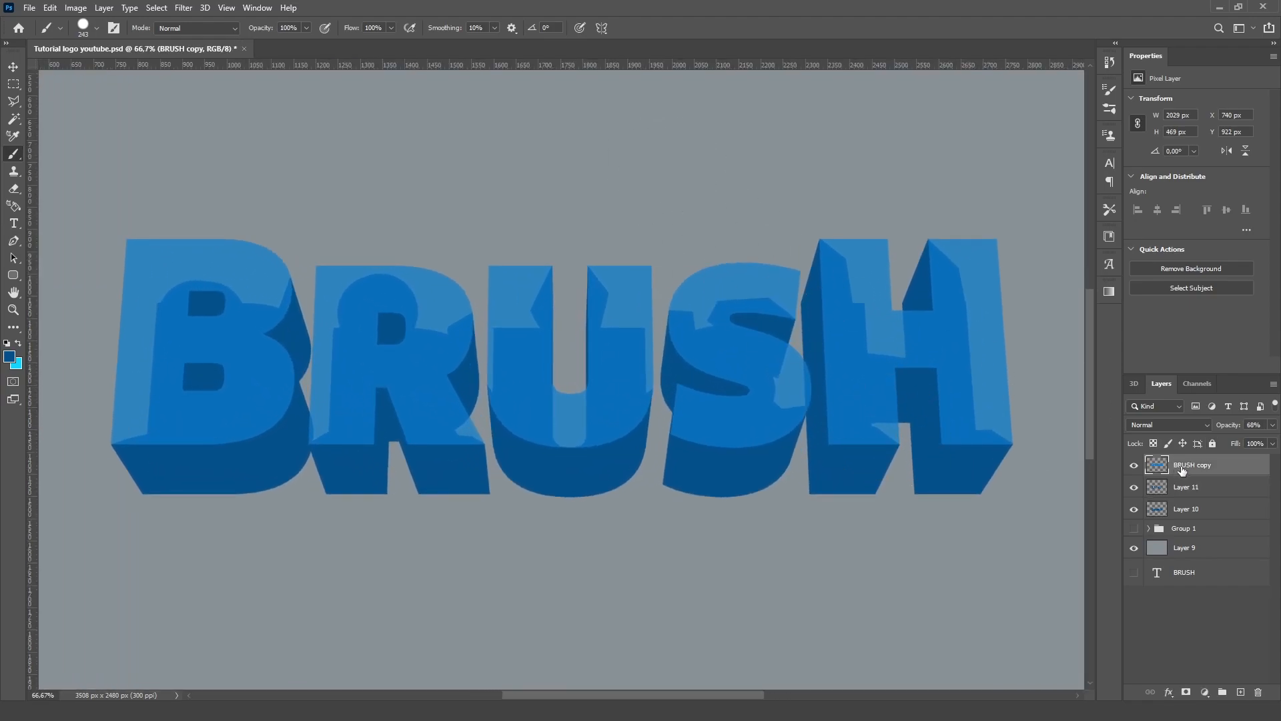
- Set the BRUSH copy layer's opacity back to 100%
left_click(1251, 425)
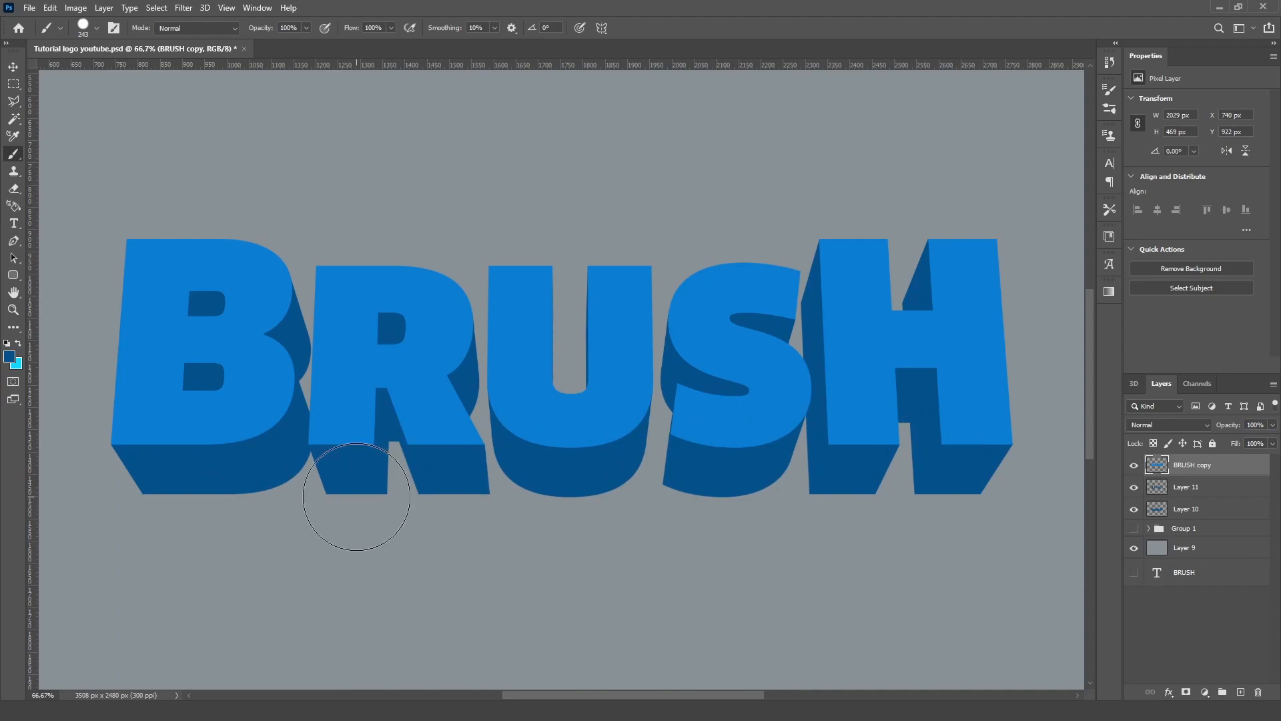
mouse_move(713, 332)
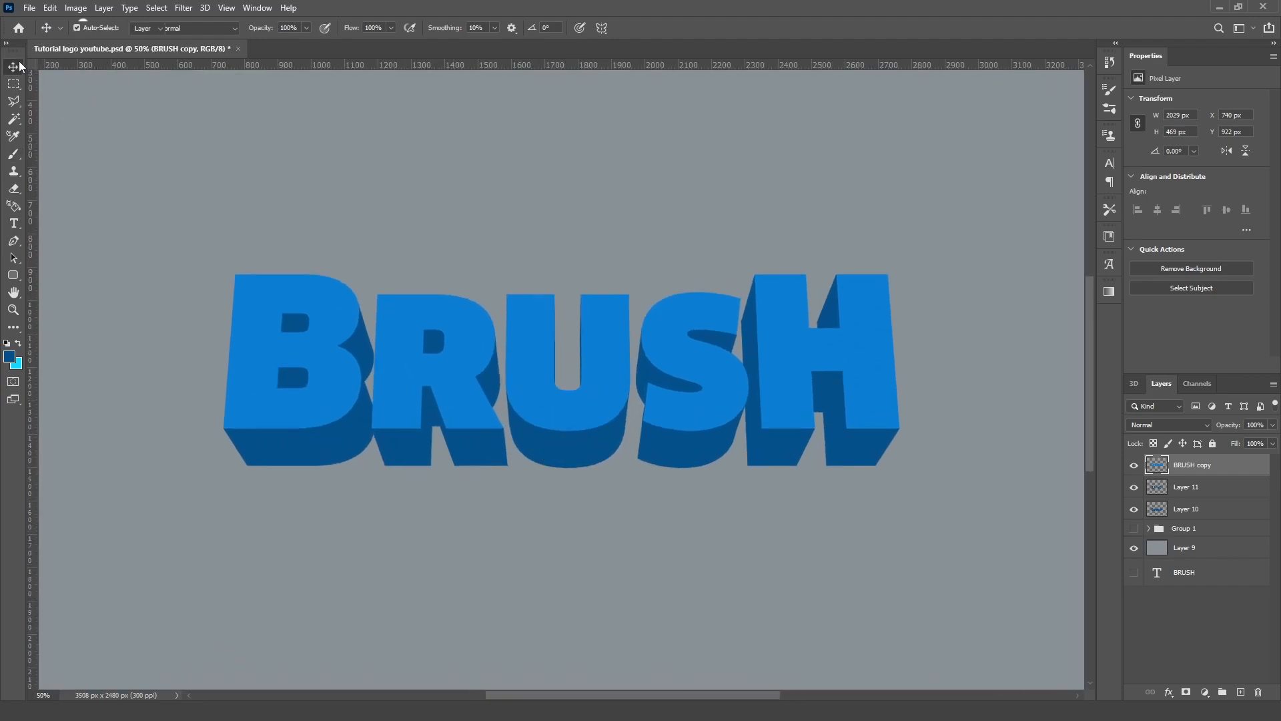
- Select Layer 11 and Layer 10 together and merge them into a single shading layer
left_click(1185, 487)
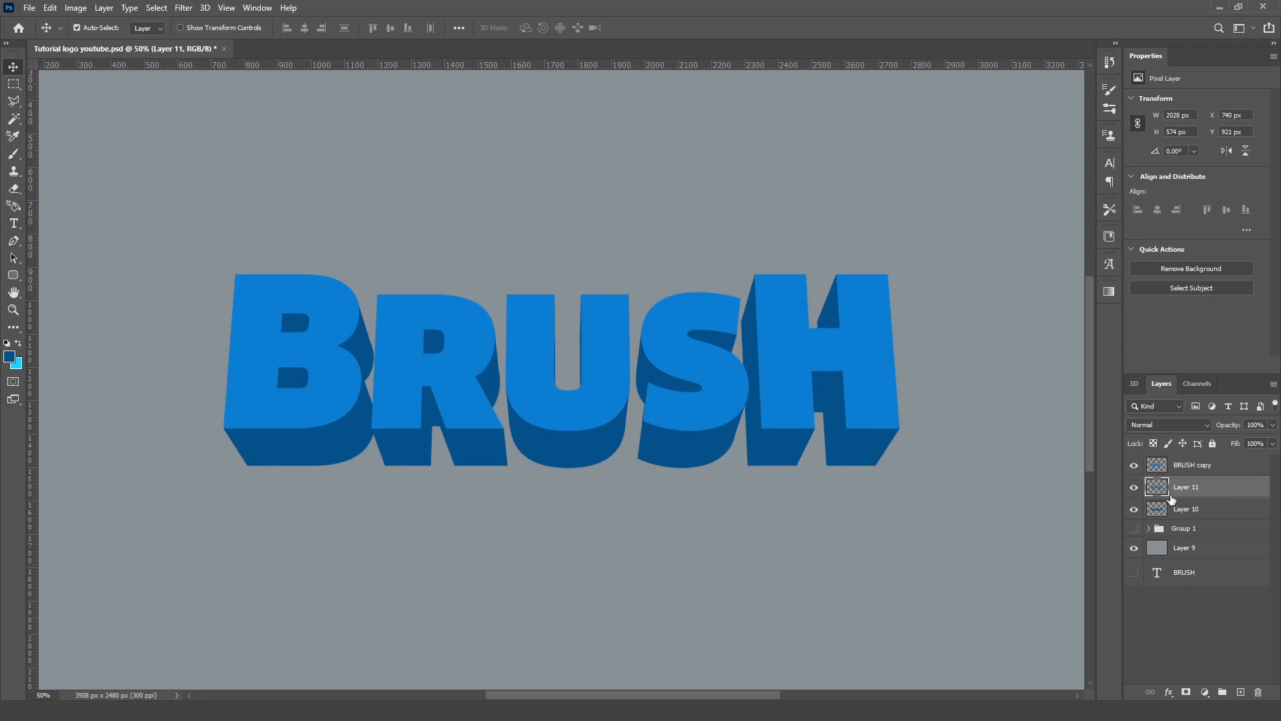
mouse_move(1174, 504)
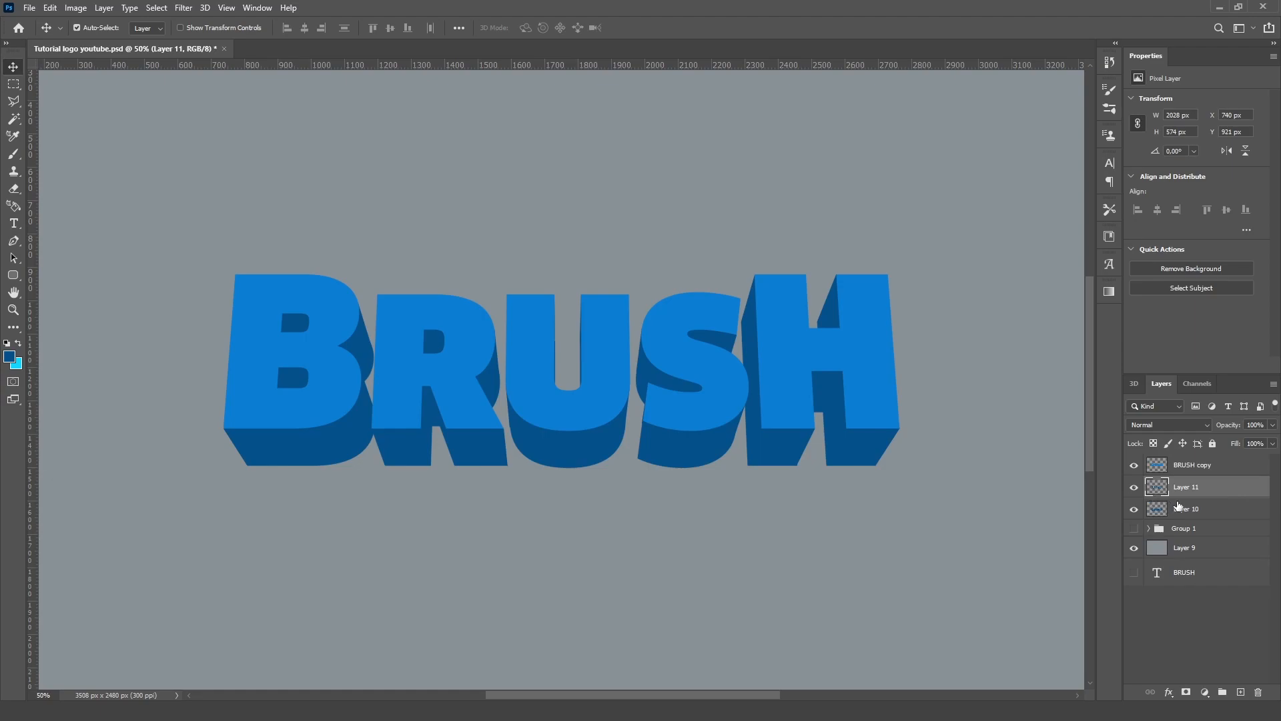
mouse_move(1242, 499)
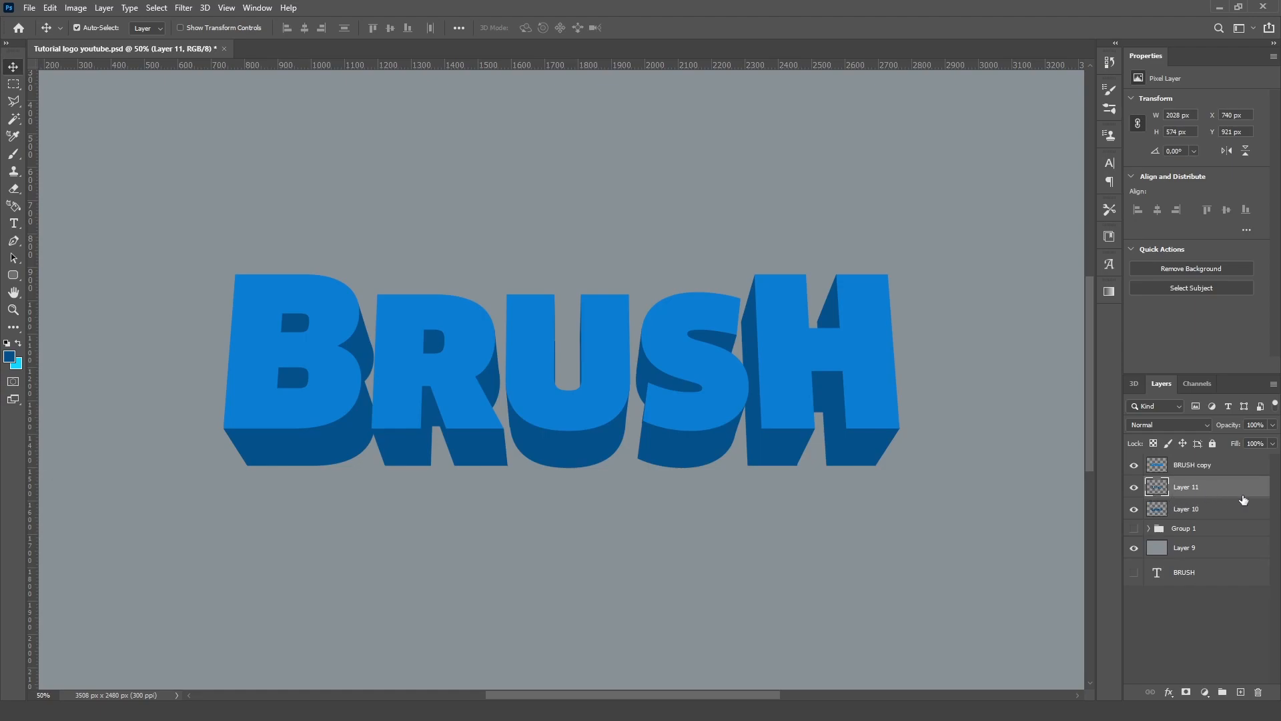
left_click(1185, 508)
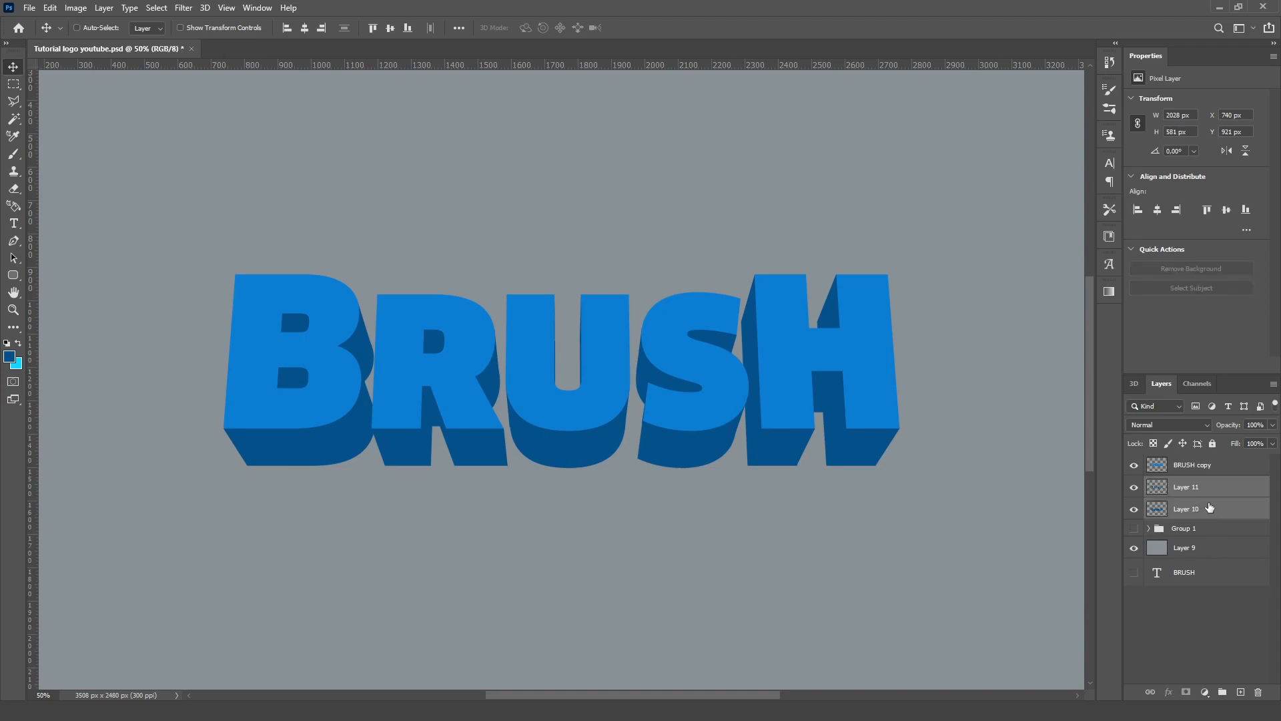
right_click(1209, 509)
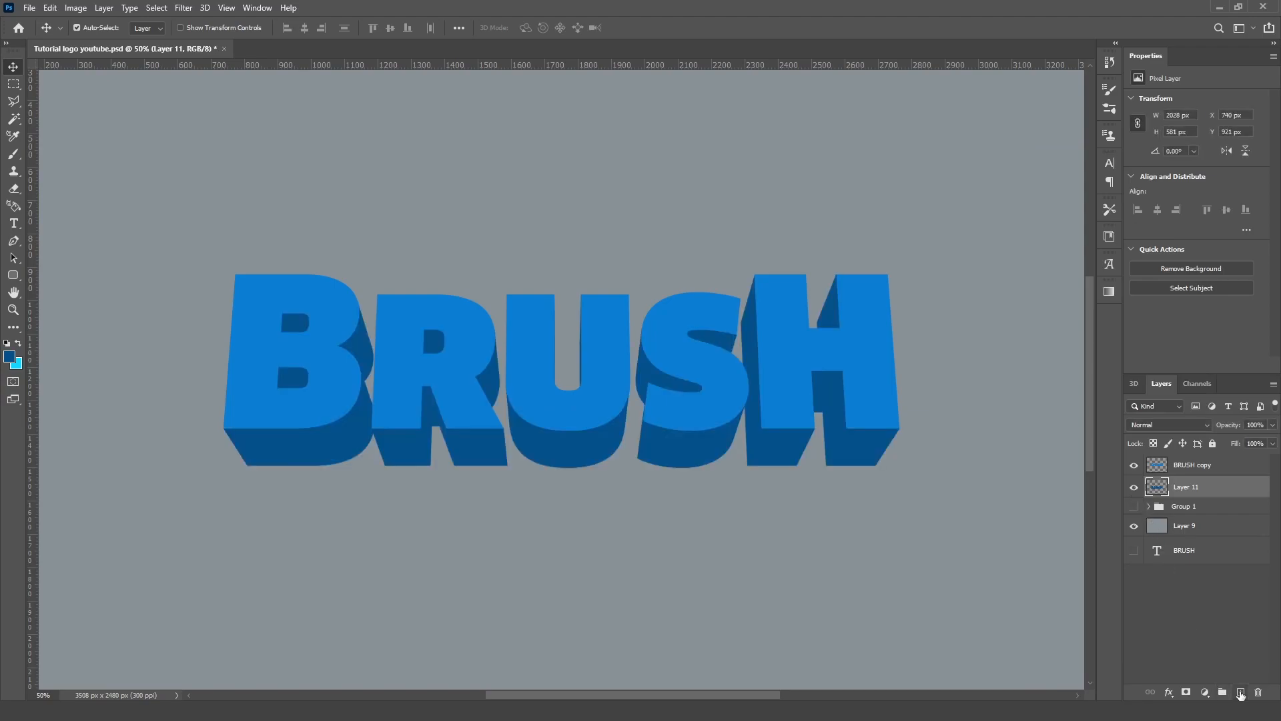
- Clip the new Layer 12 to Layer 11 and set the foreground colour to the sampled dark side blue
right_click(1185, 487)
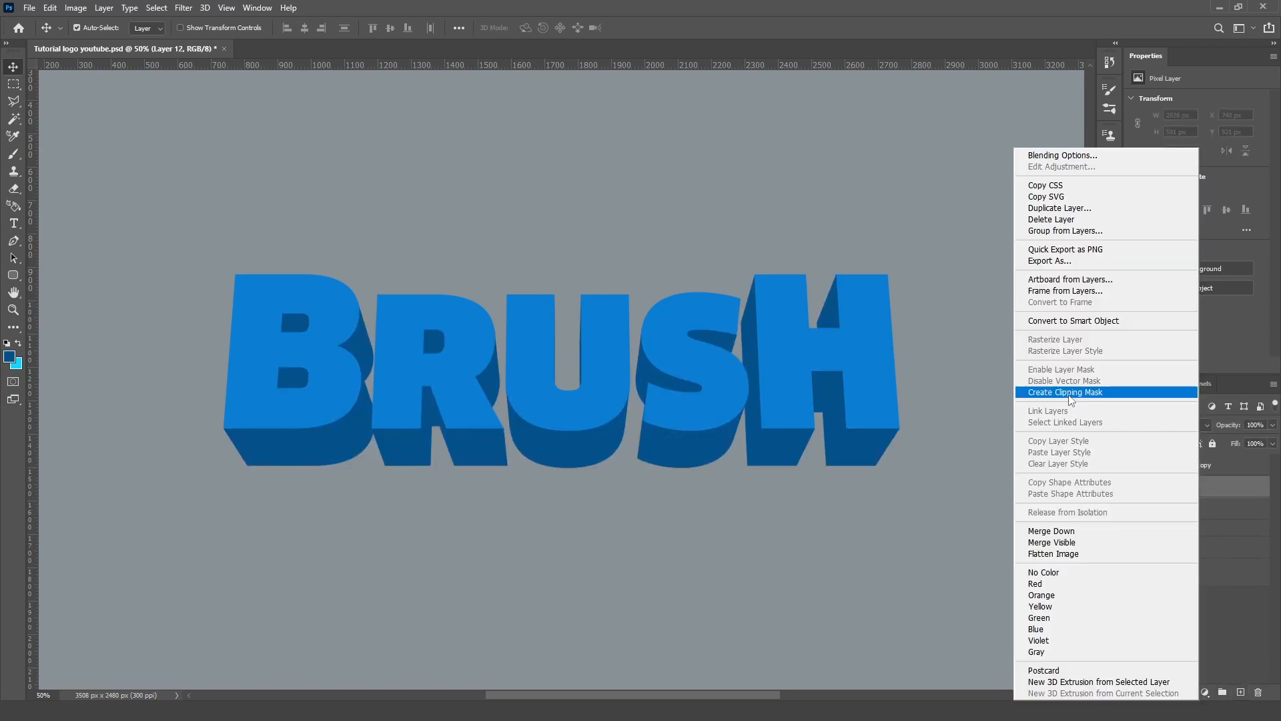
left_click(1065, 392)
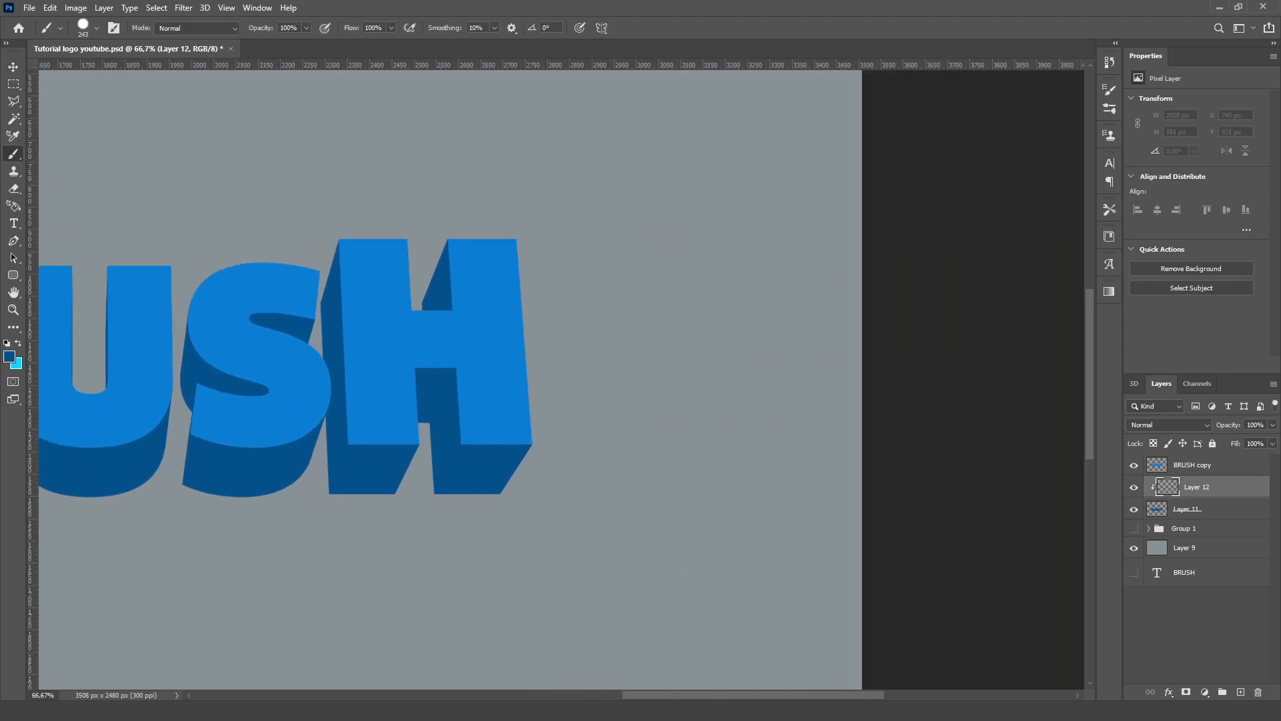
left_click(10, 355)
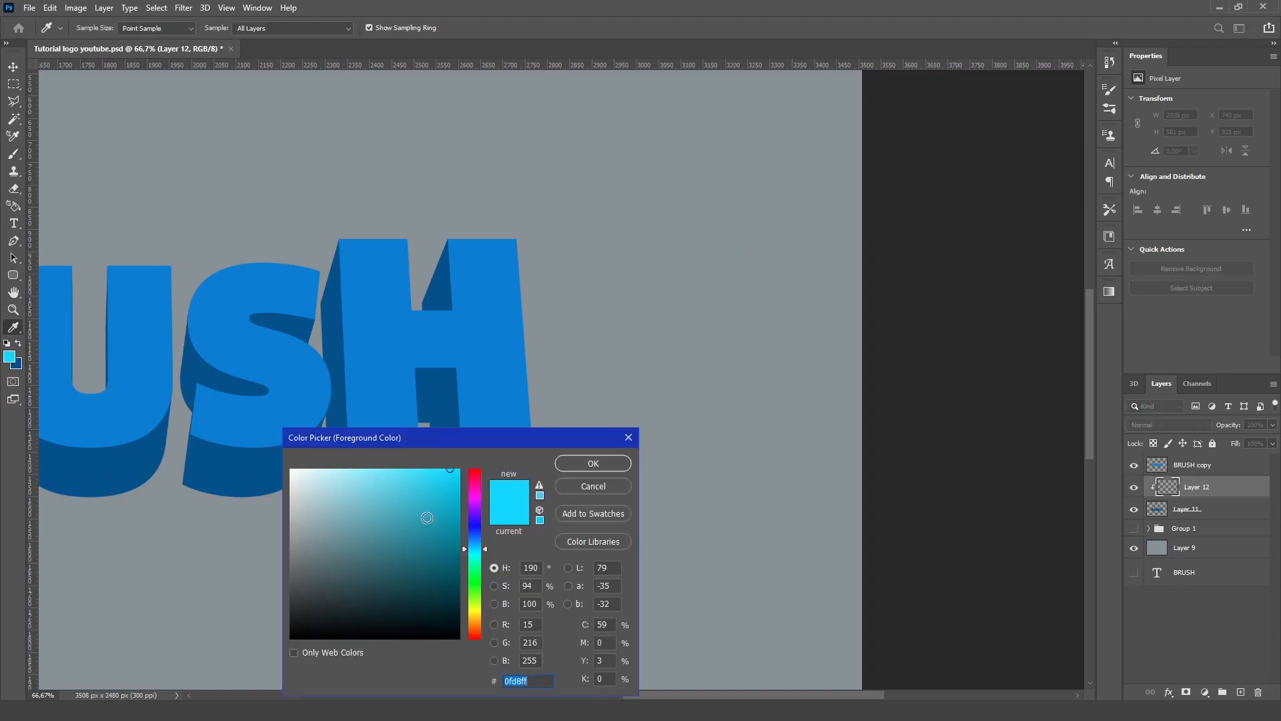
left_click(457, 558)
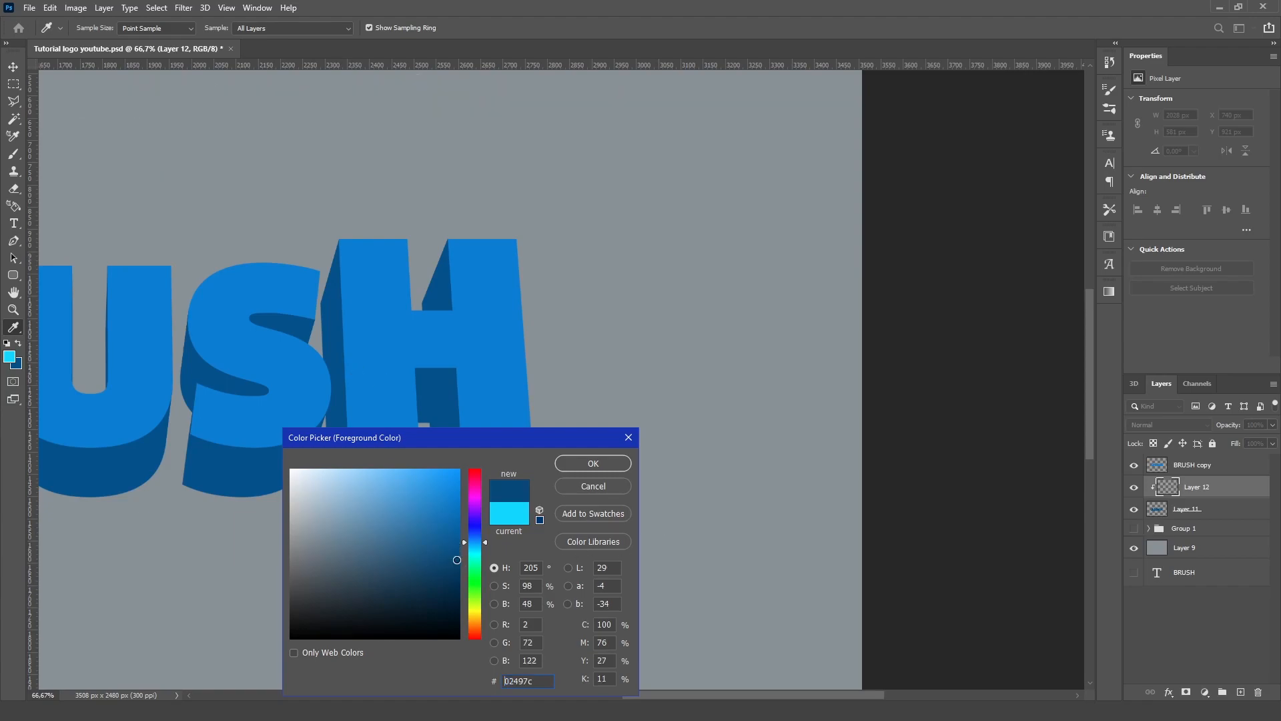
left_click(591, 463)
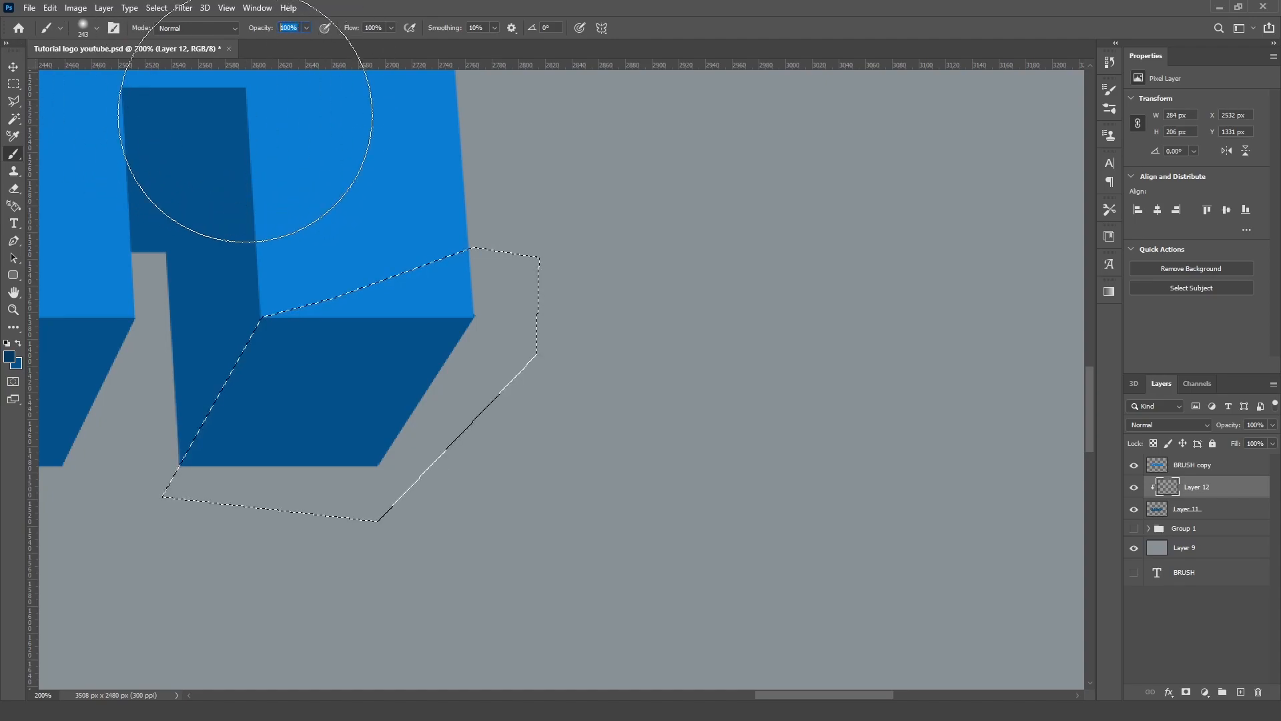
- Set the brush opacity to 50% for soft shading at the H's extruded base
type("50")
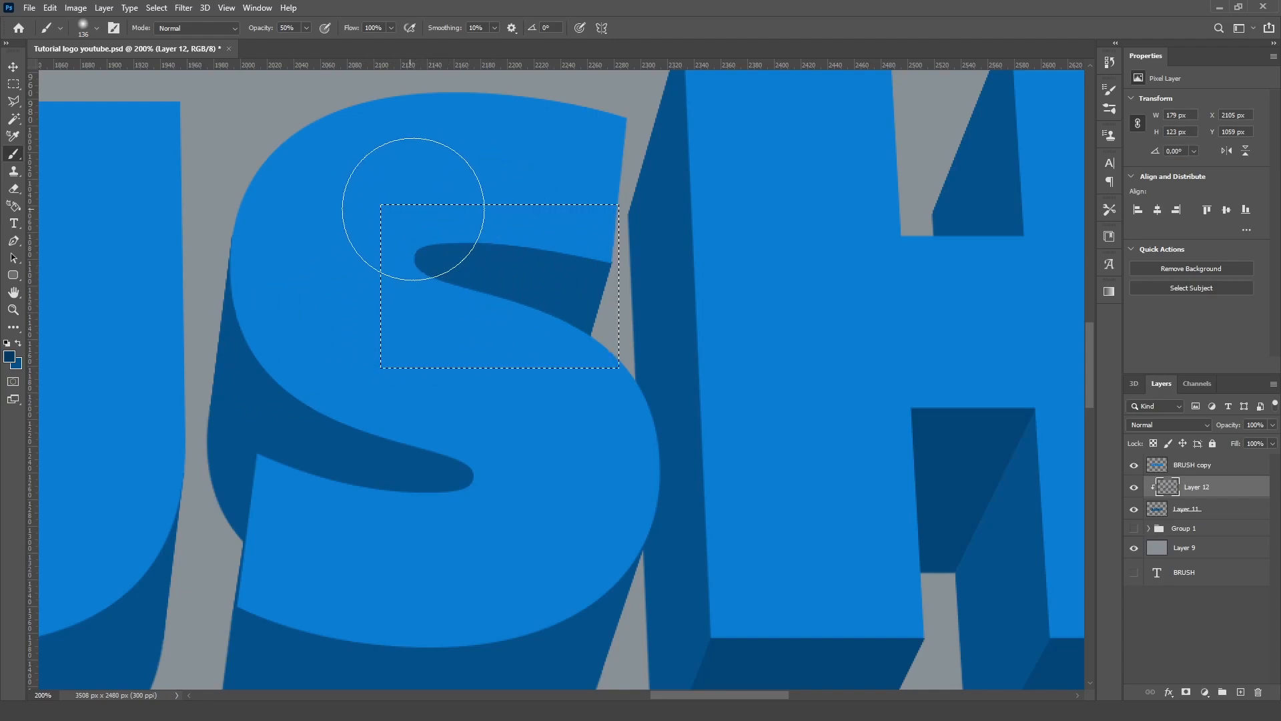
mouse_move(479, 224)
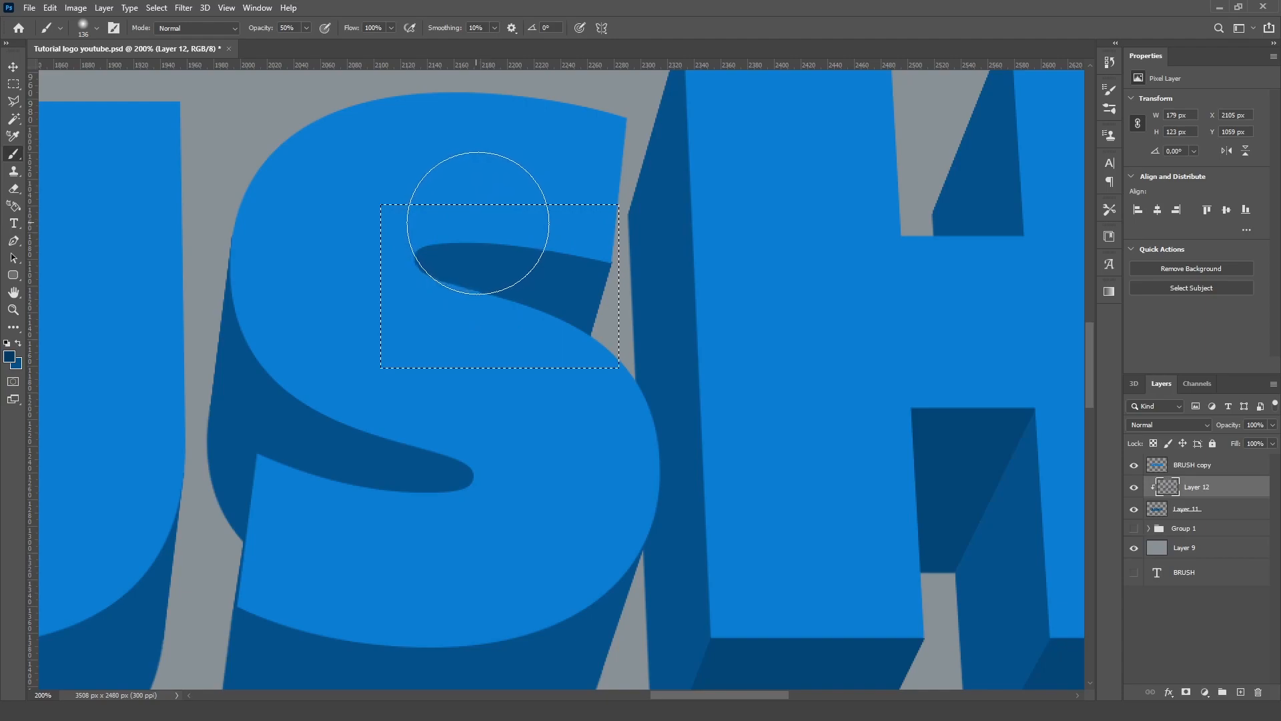
mouse_move(461, 216)
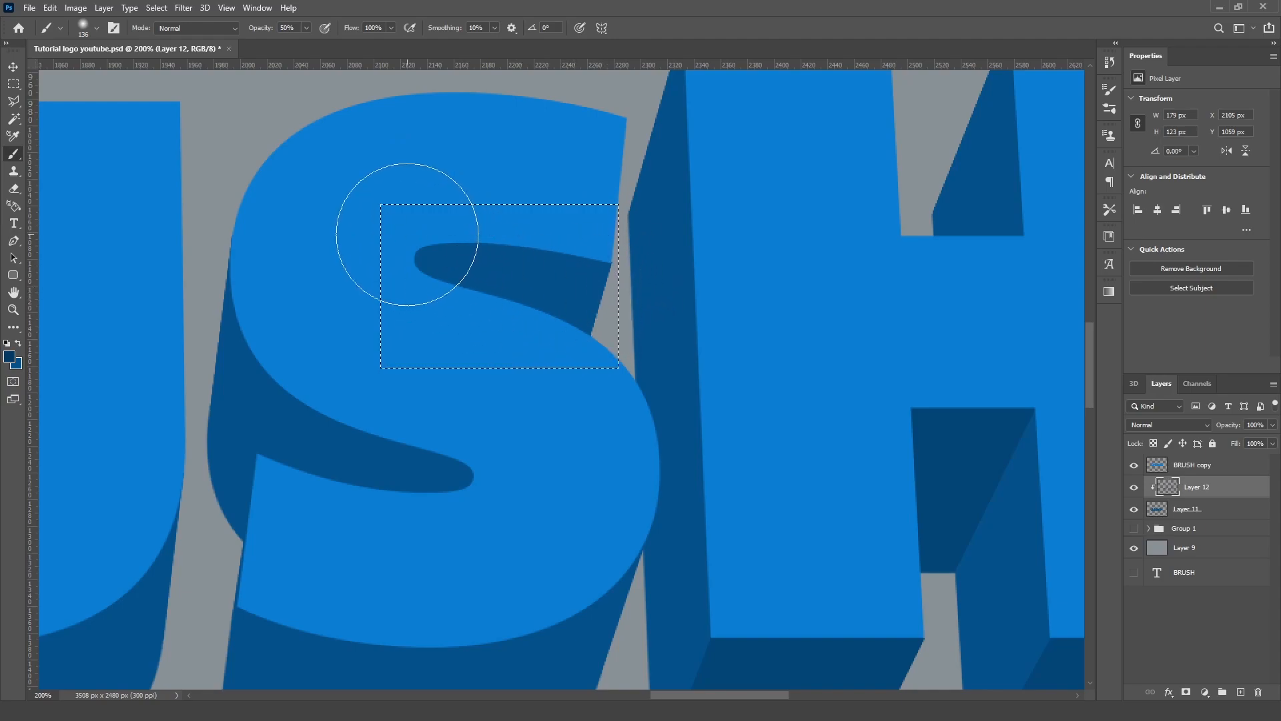
mouse_move(449, 195)
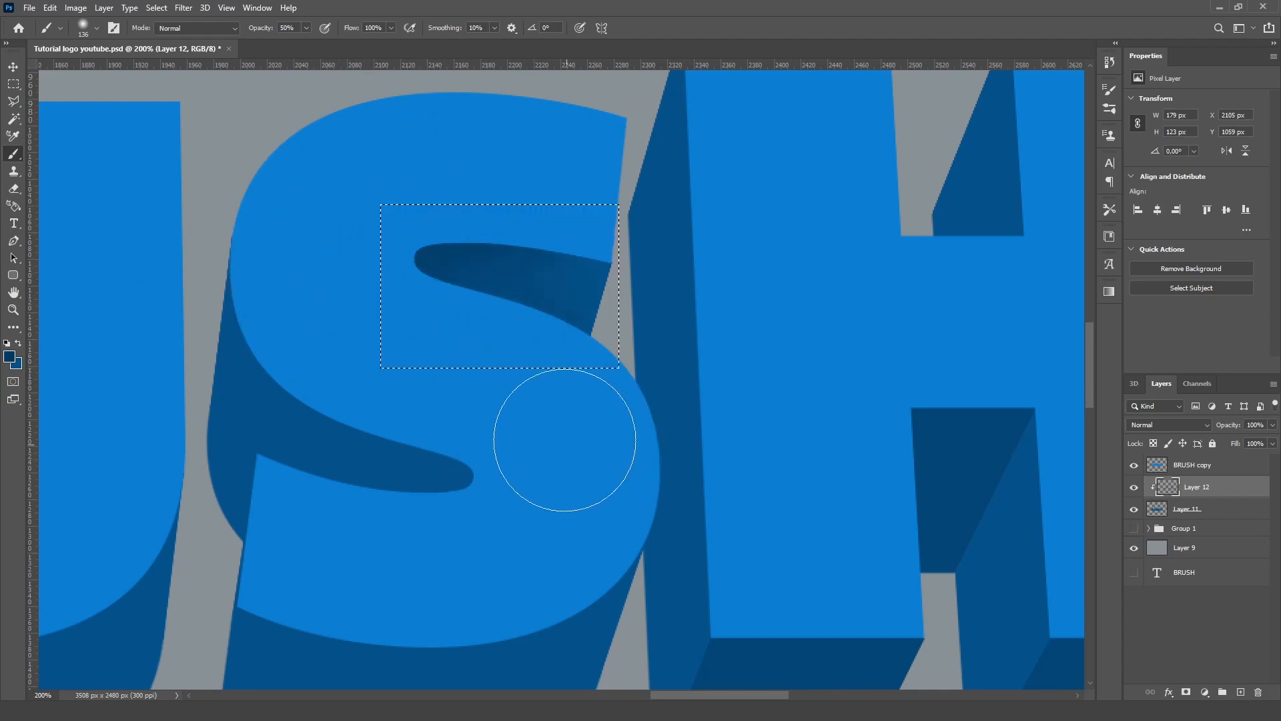
- Select the S's lower inner curve and darken it with a soft 50% opacity brush on Layer 12
left_click_drag(563, 442, 588, 335)
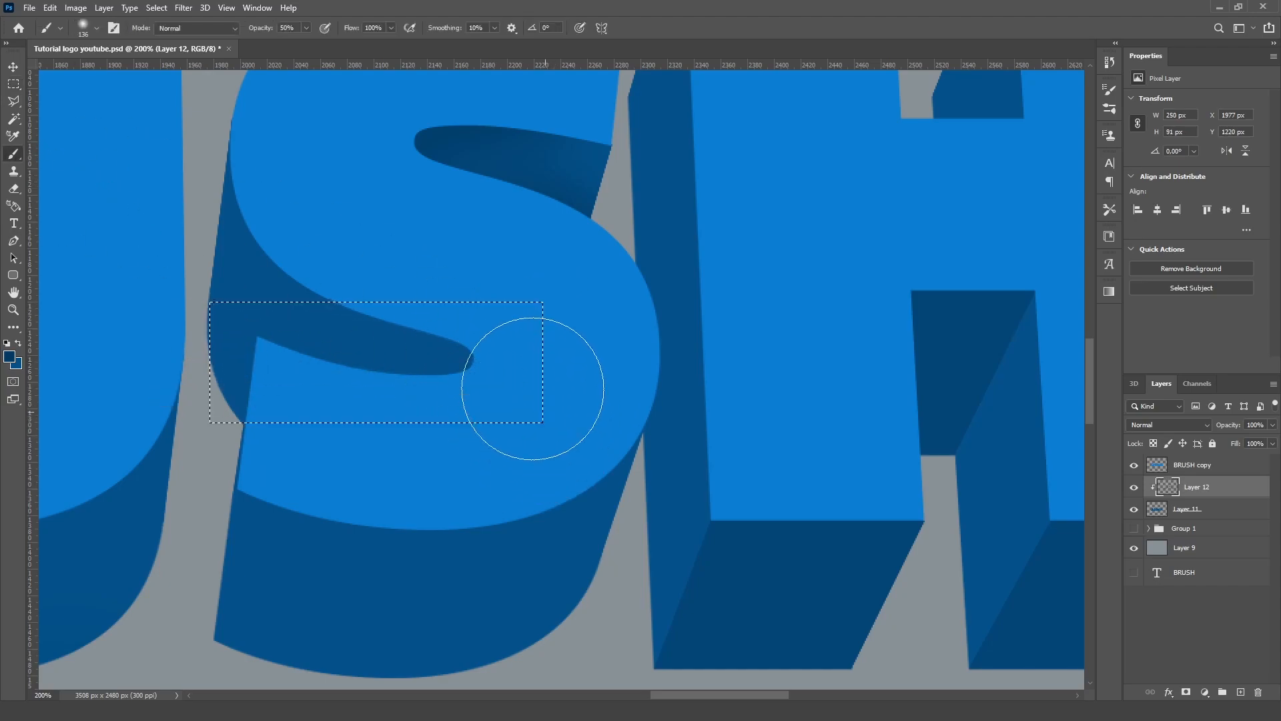
left_click_drag(533, 388, 296, 442)
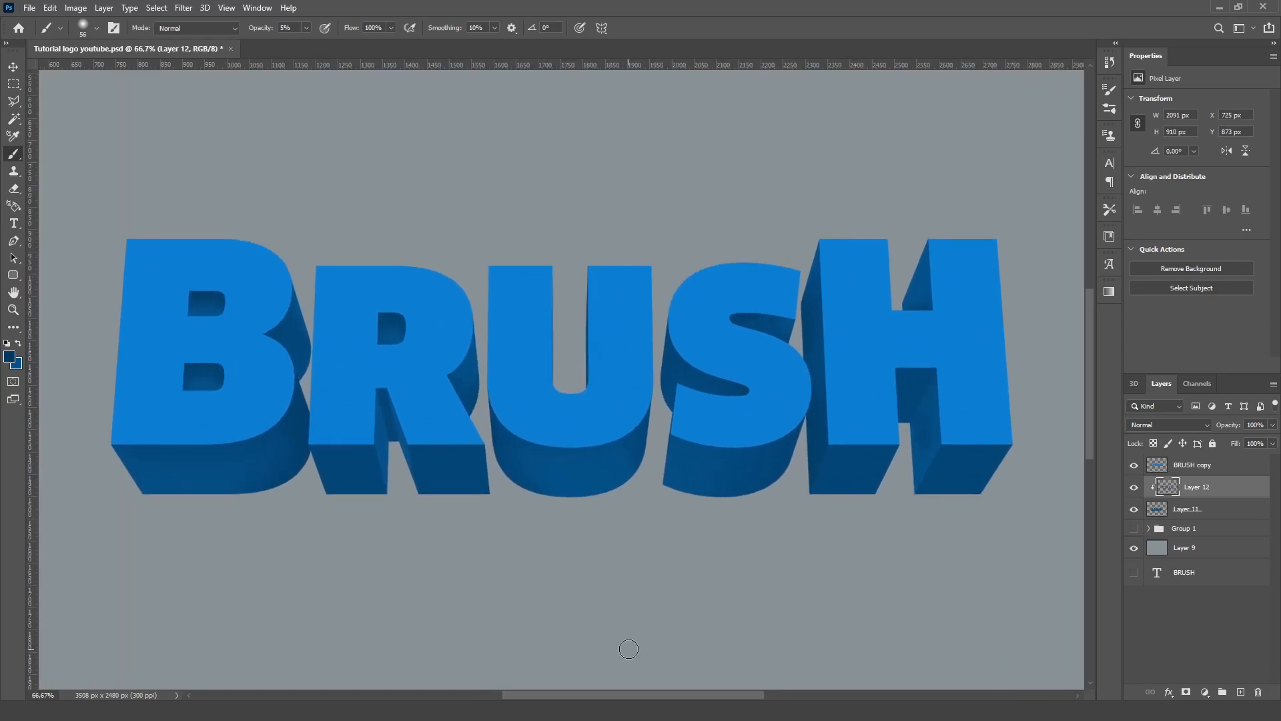
mouse_move(437, 429)
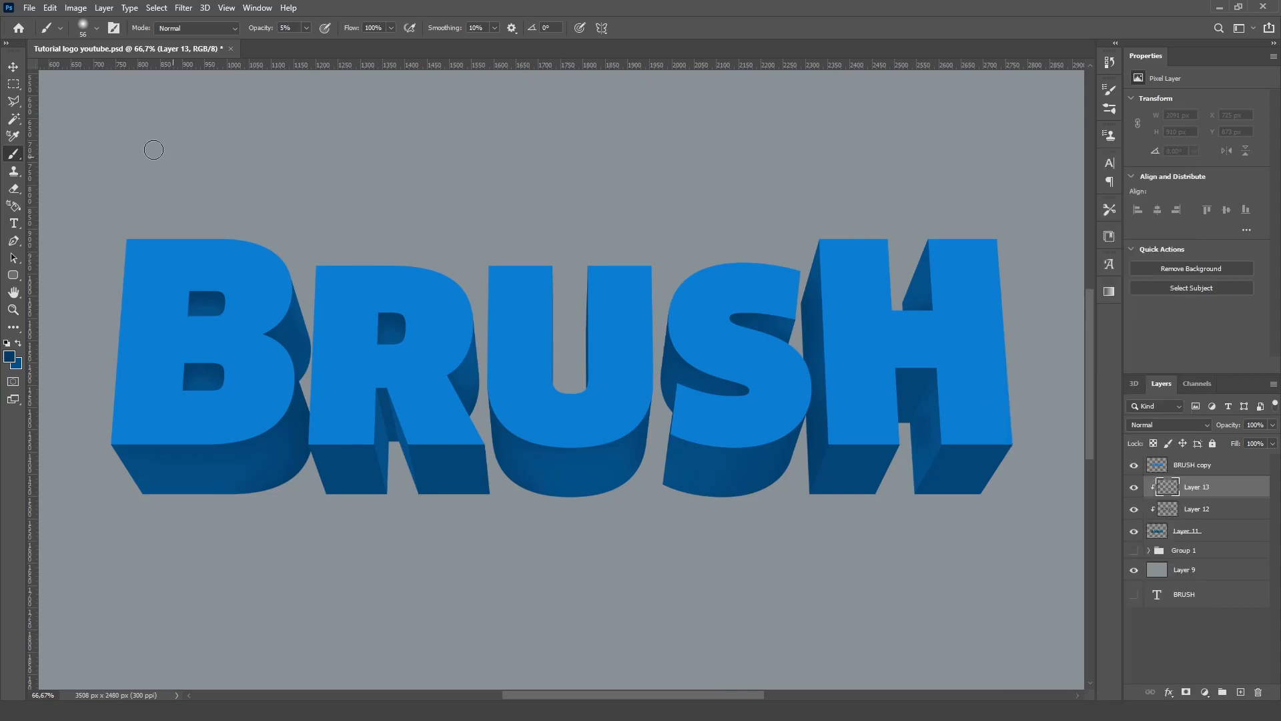
- Set the foreground paint colour to lighter blue #39a4ef in the Color Picker
left_click(9, 352)
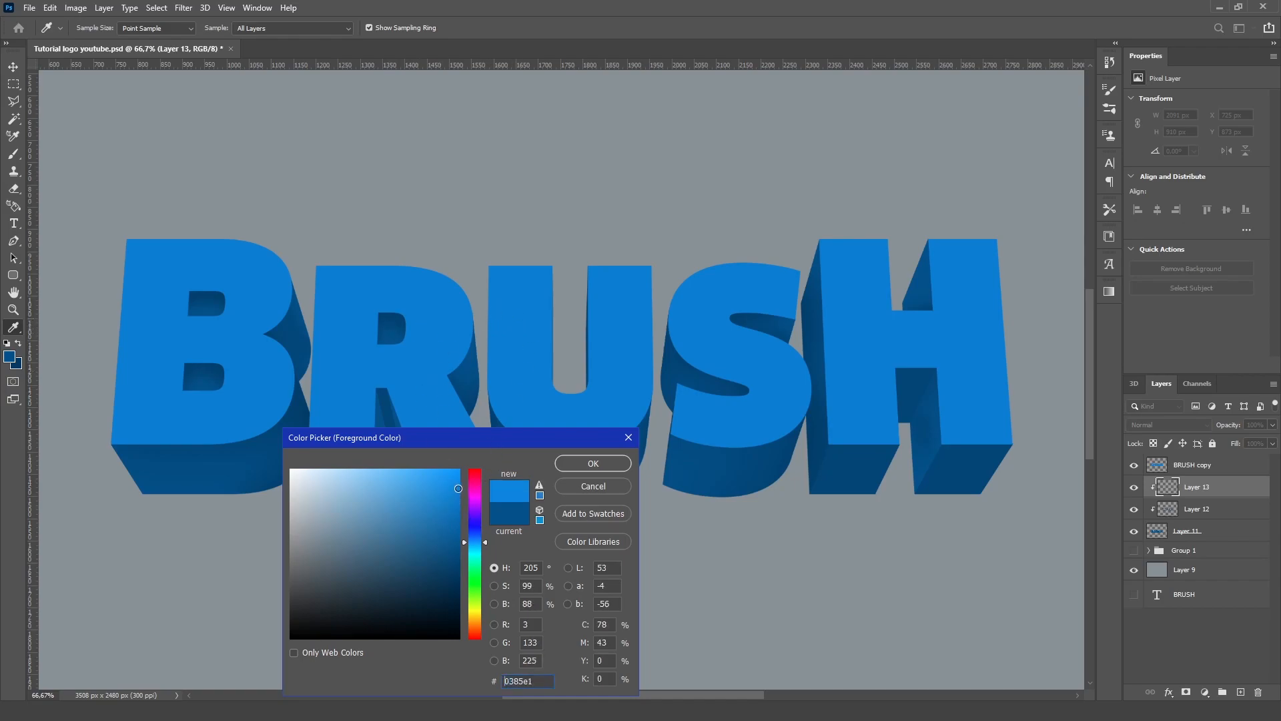
left_click(419, 479)
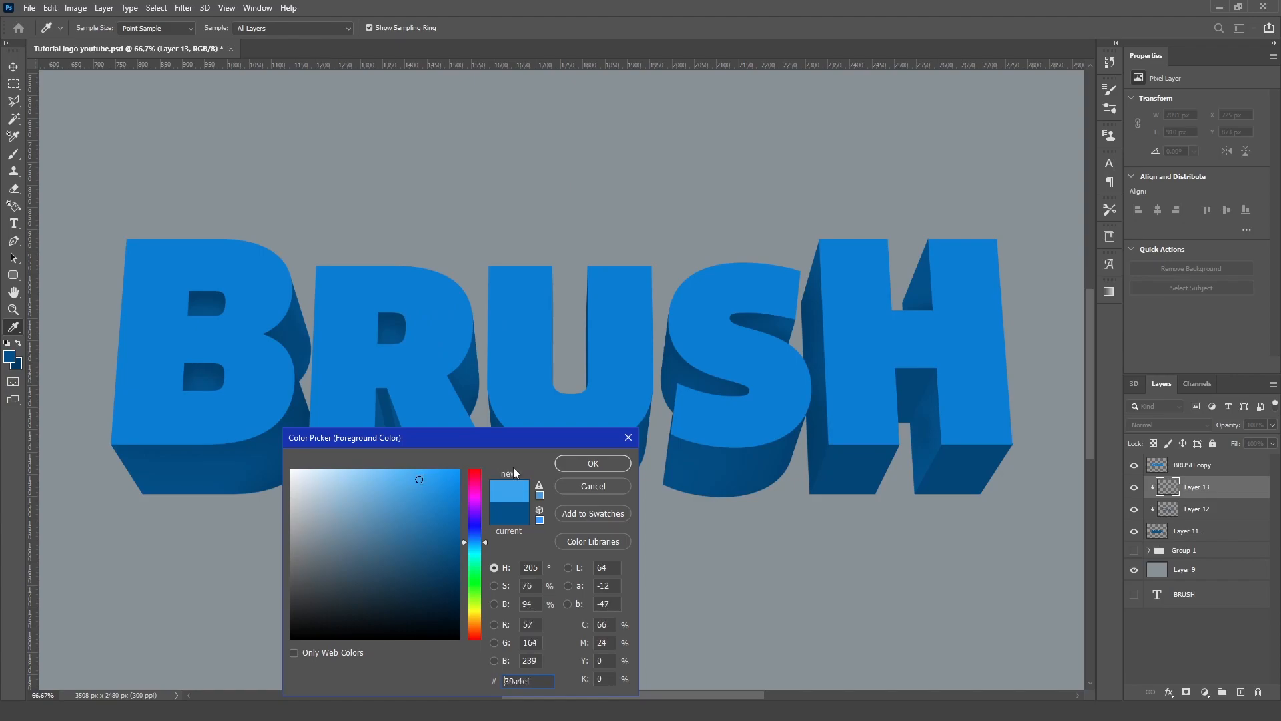
left_click(591, 463)
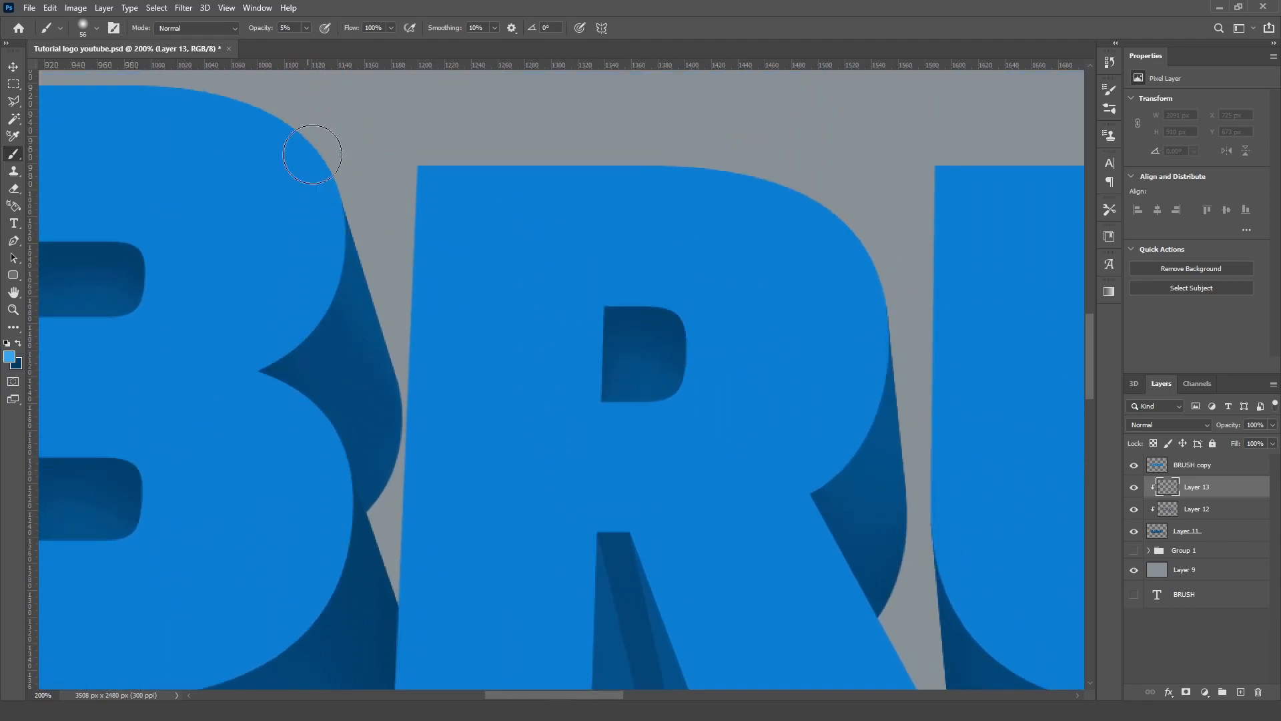
- Brush faint light-blue 5% highlights along the side edges of B, R and H, then fit the whole word in view
left_click_drag(311, 154, 385, 245)
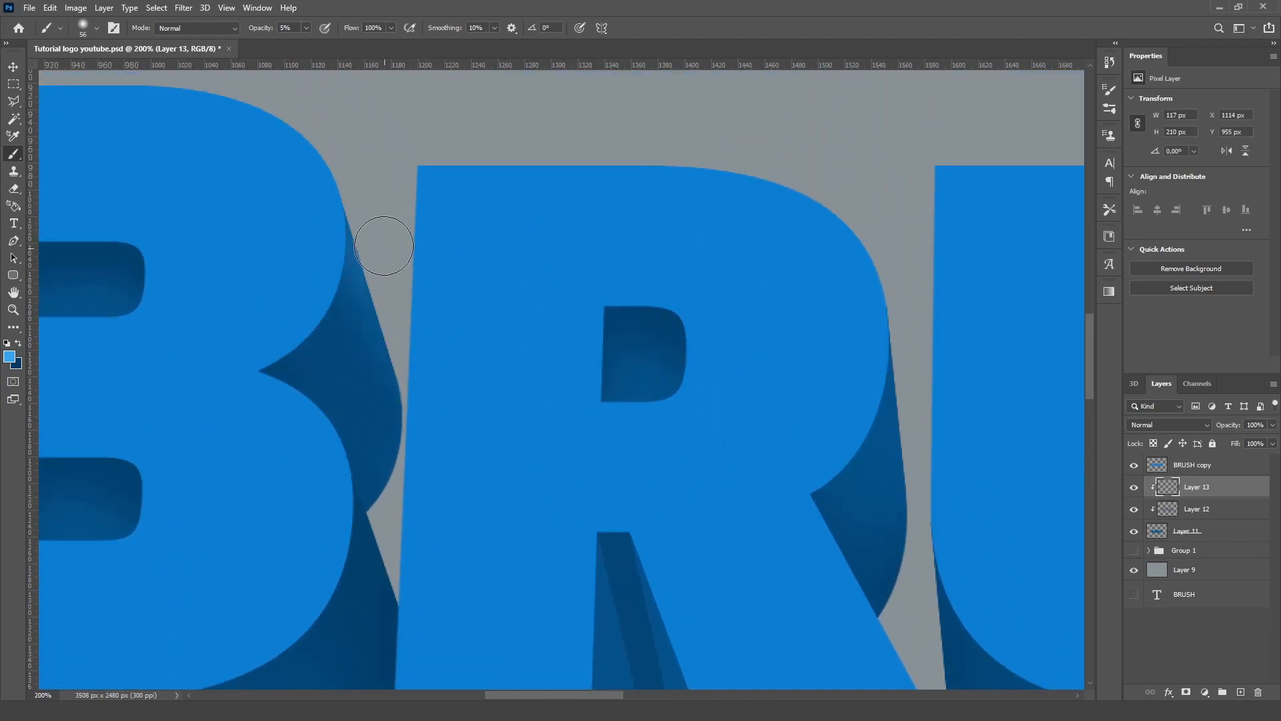
left_click_drag(385, 245, 432, 384)
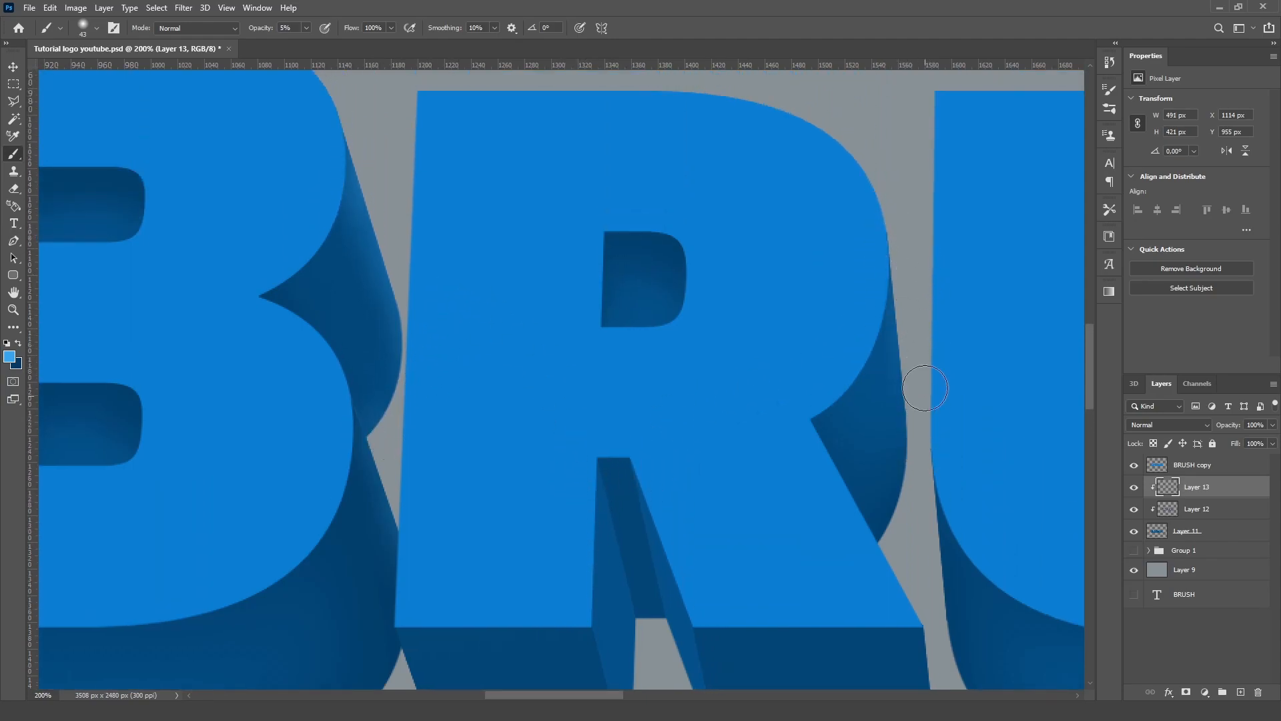
left_click_drag(924, 387, 902, 545)
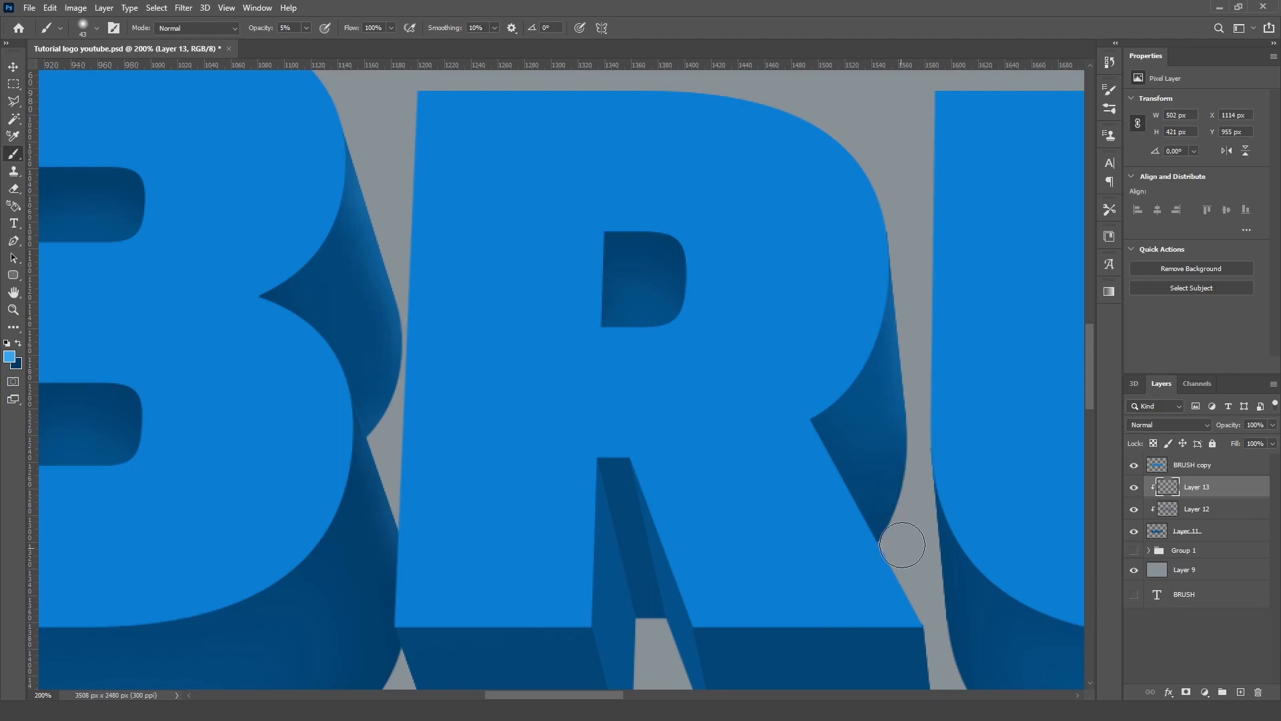
scroll("down", 3)
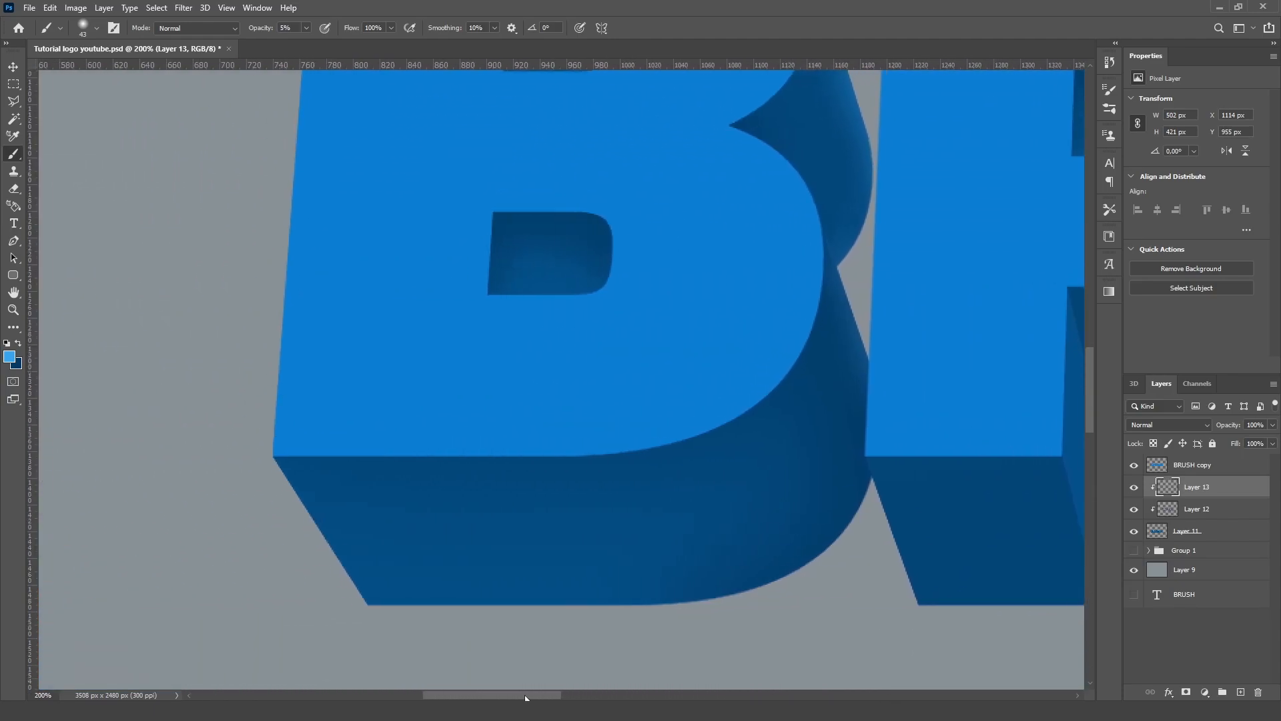
scroll("right", 3)
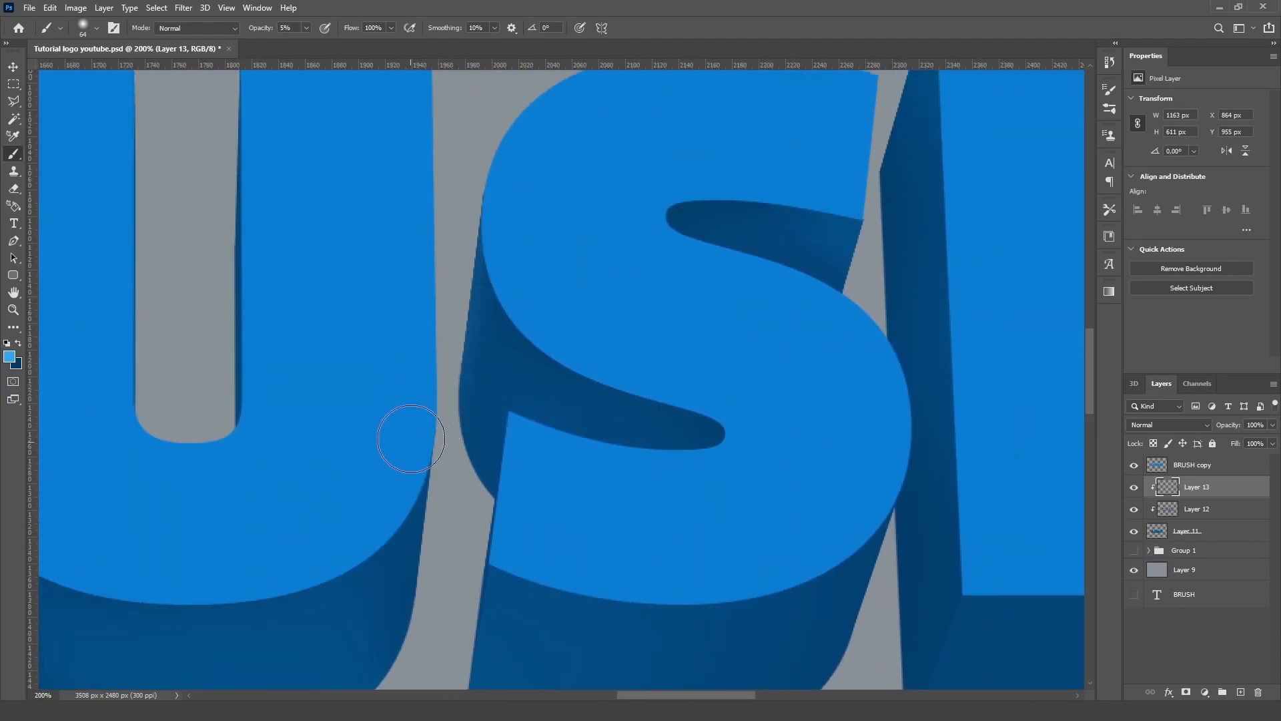
mouse_move(505, 507)
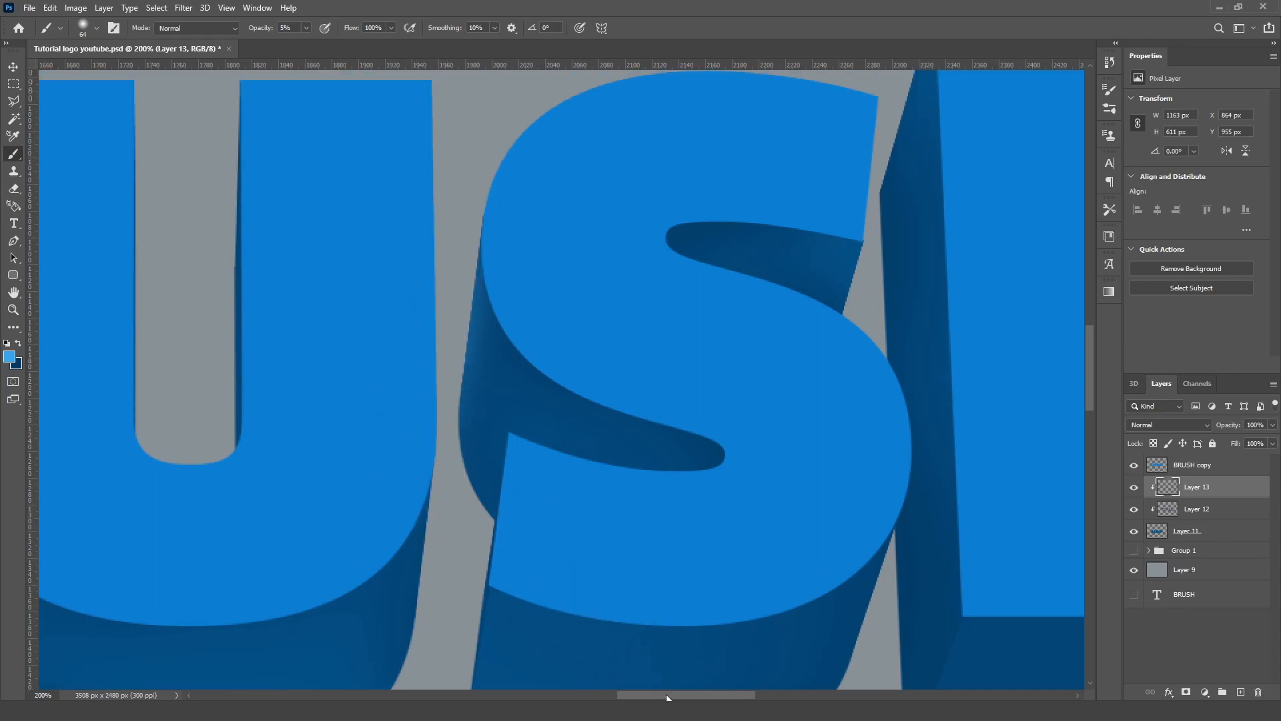
scroll("right", 3)
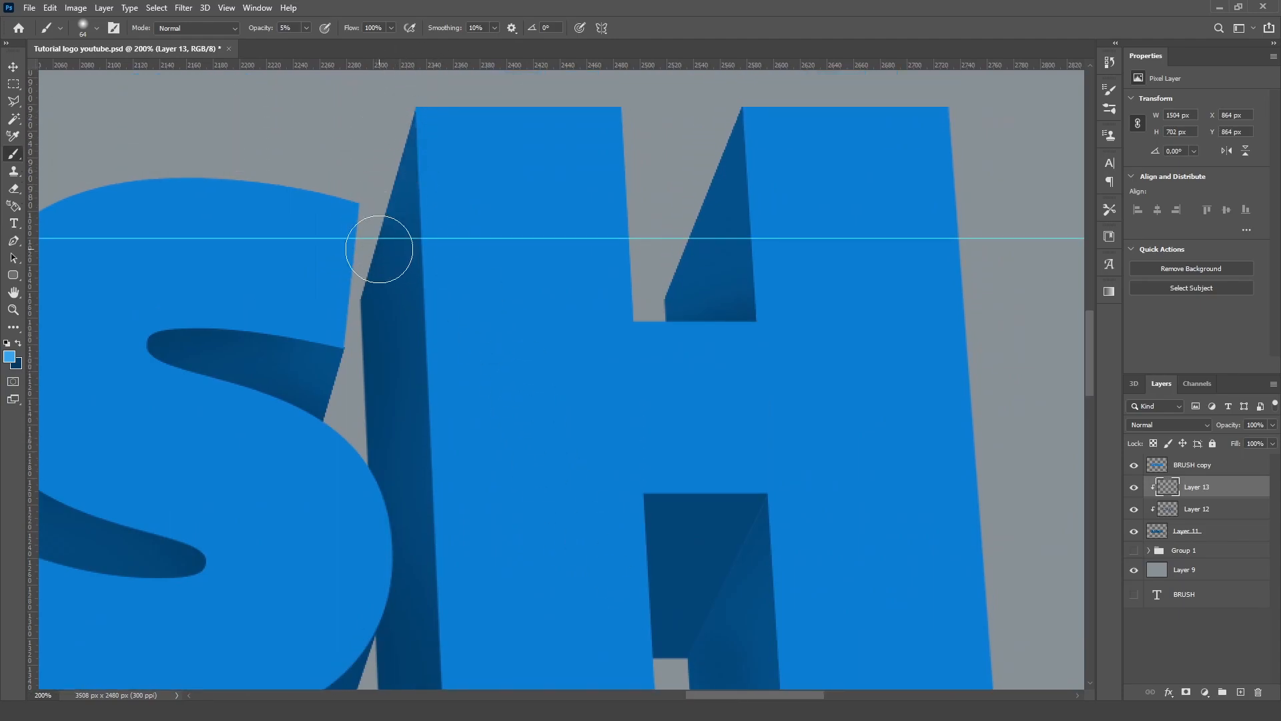
left_click(13, 67)
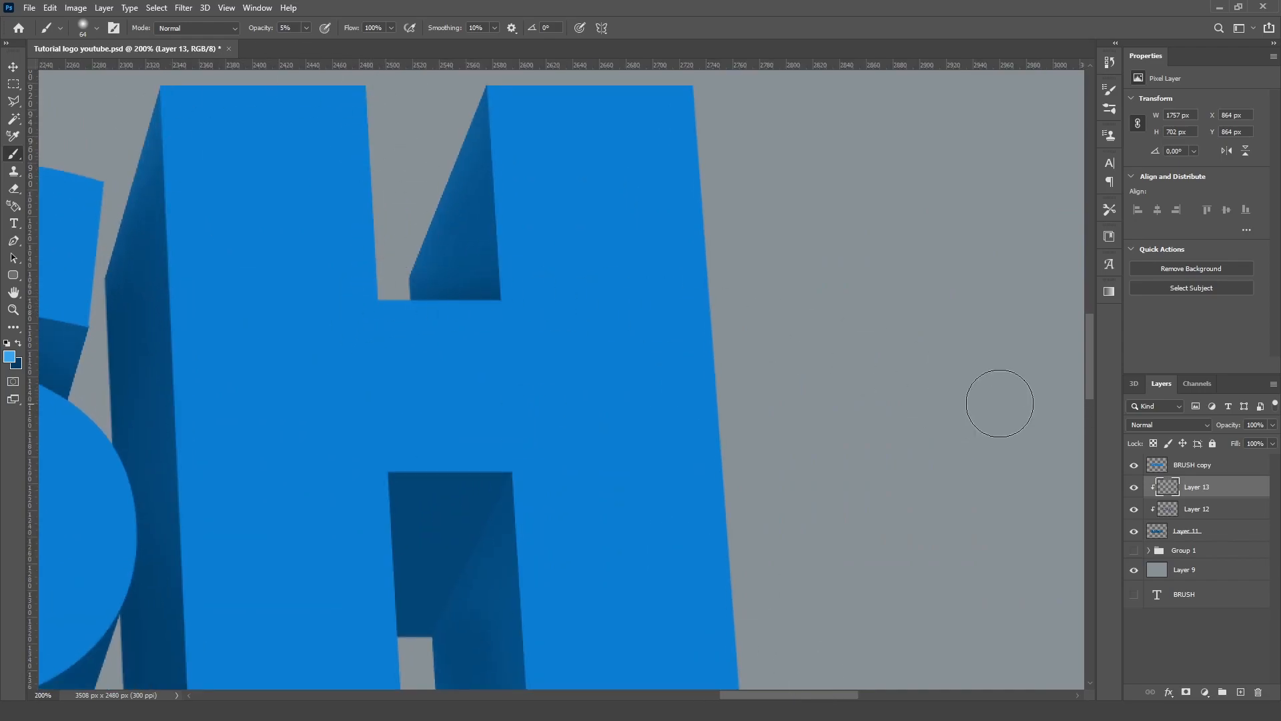
mouse_move(395, 398)
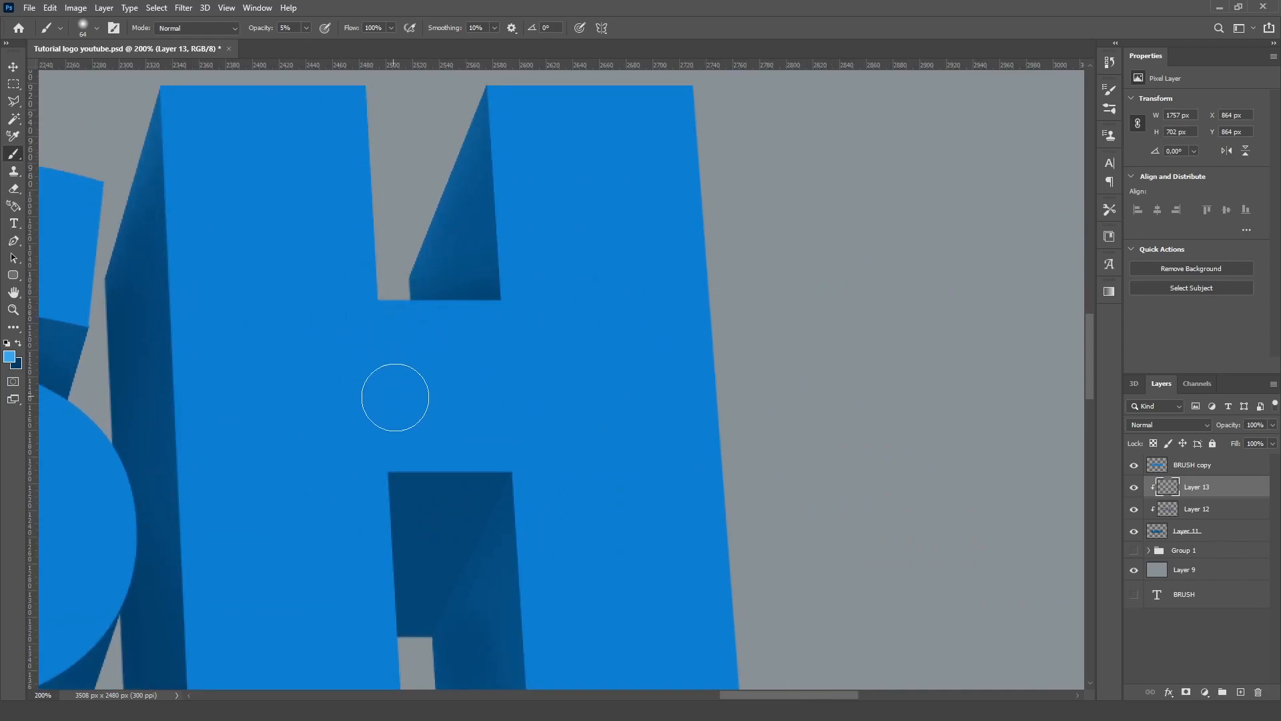
key("ctrl+0")
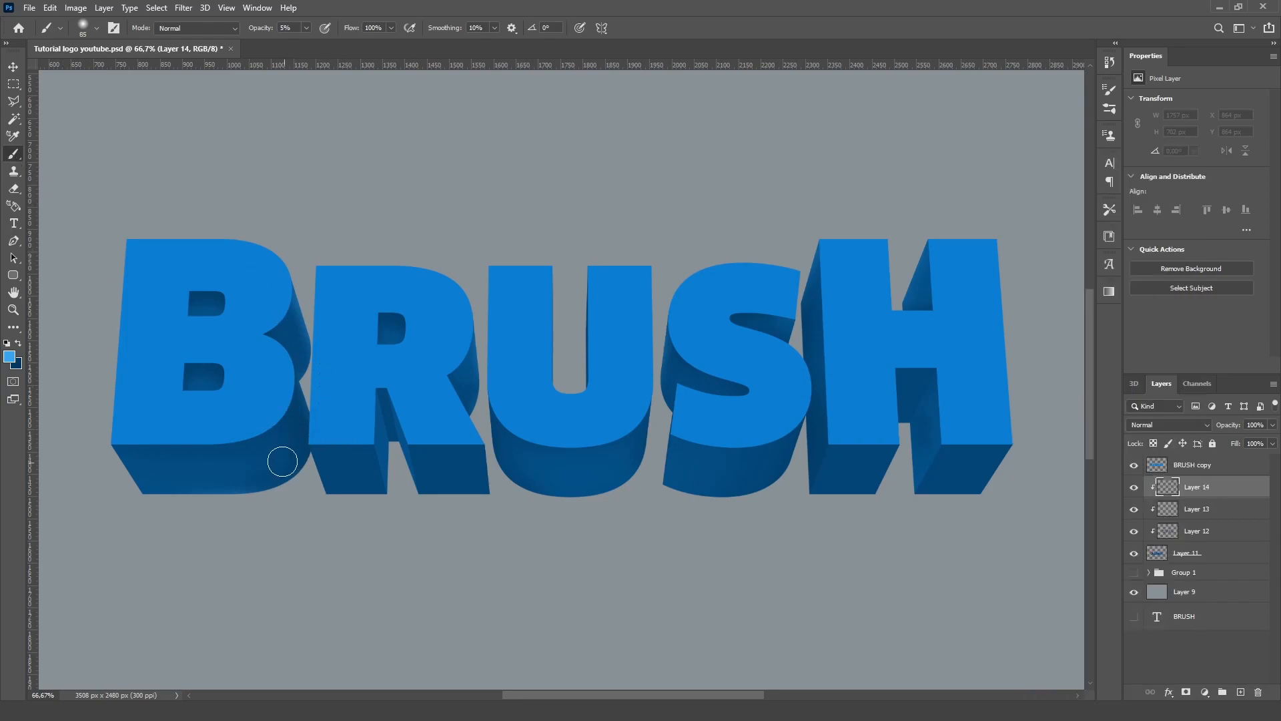
mouse_move(308, 568)
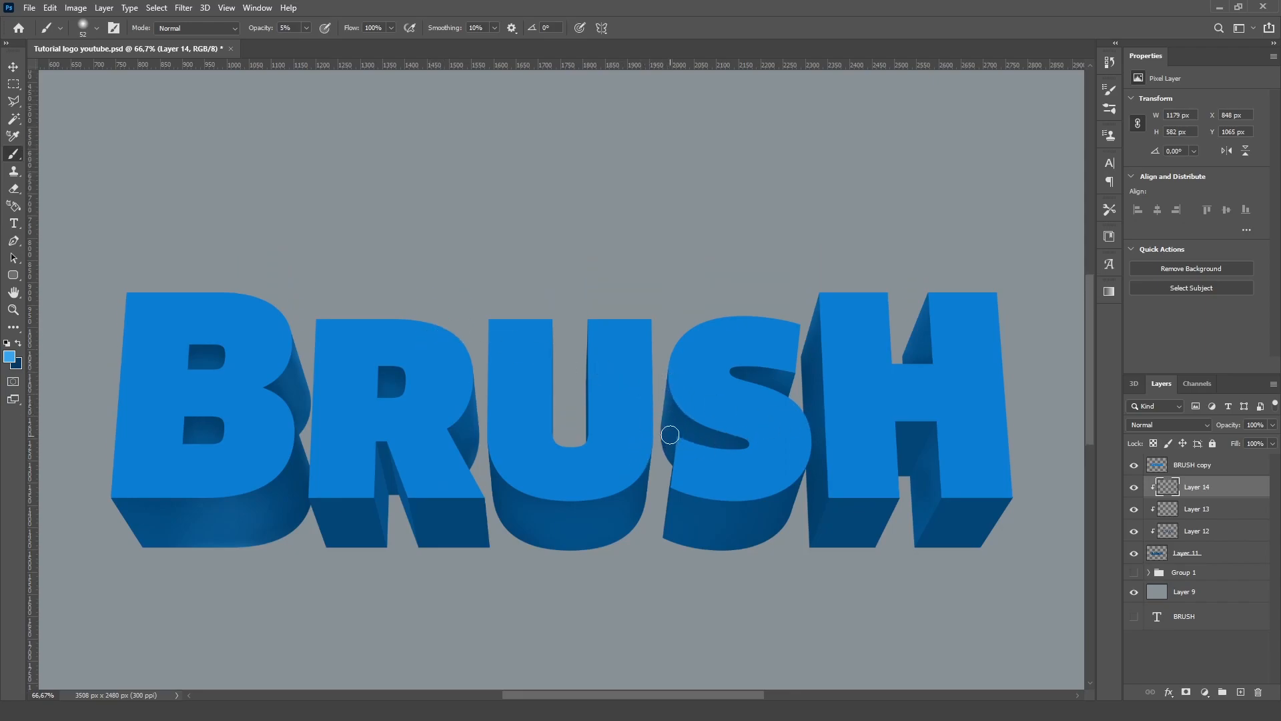
mouse_move(905, 366)
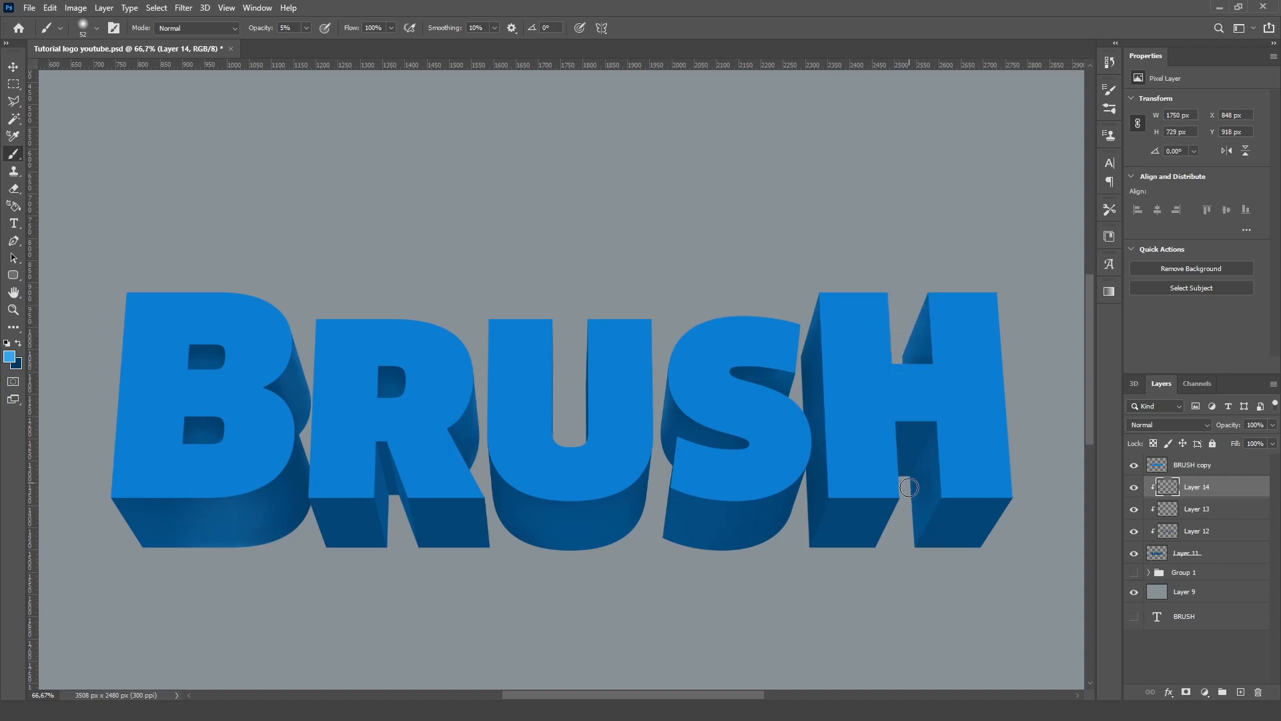
mouse_move(904, 482)
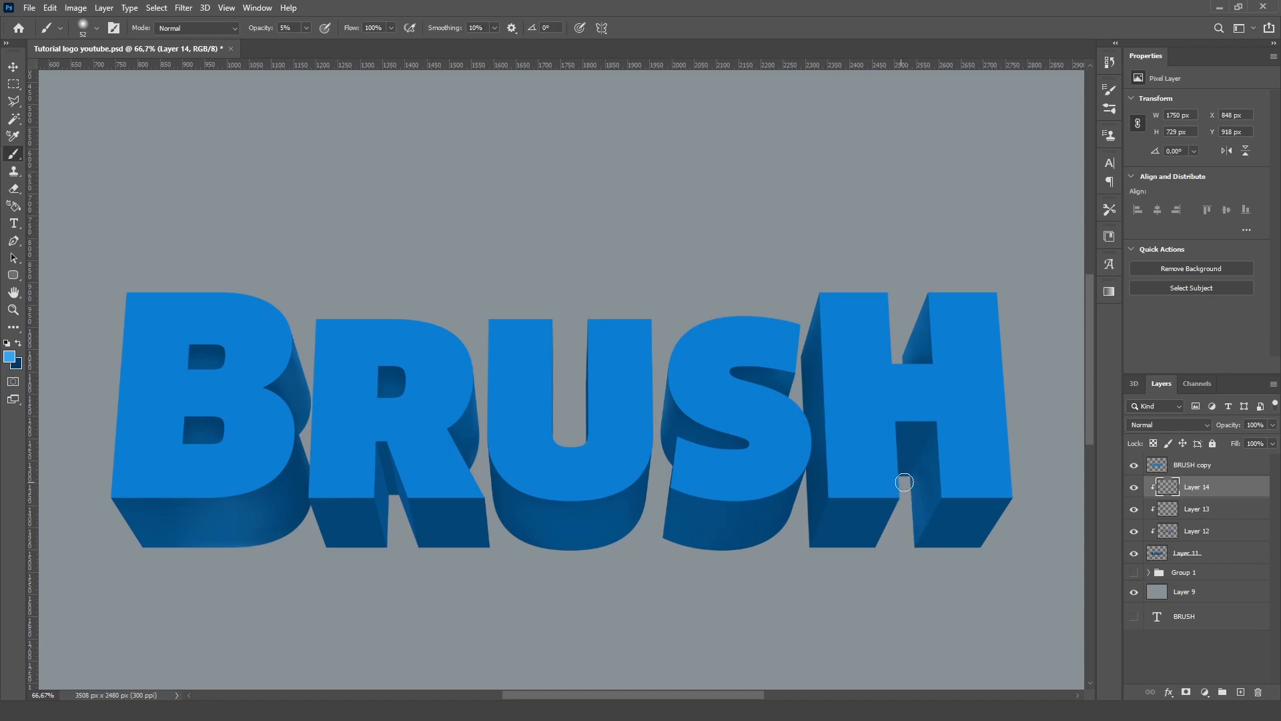
mouse_move(976, 574)
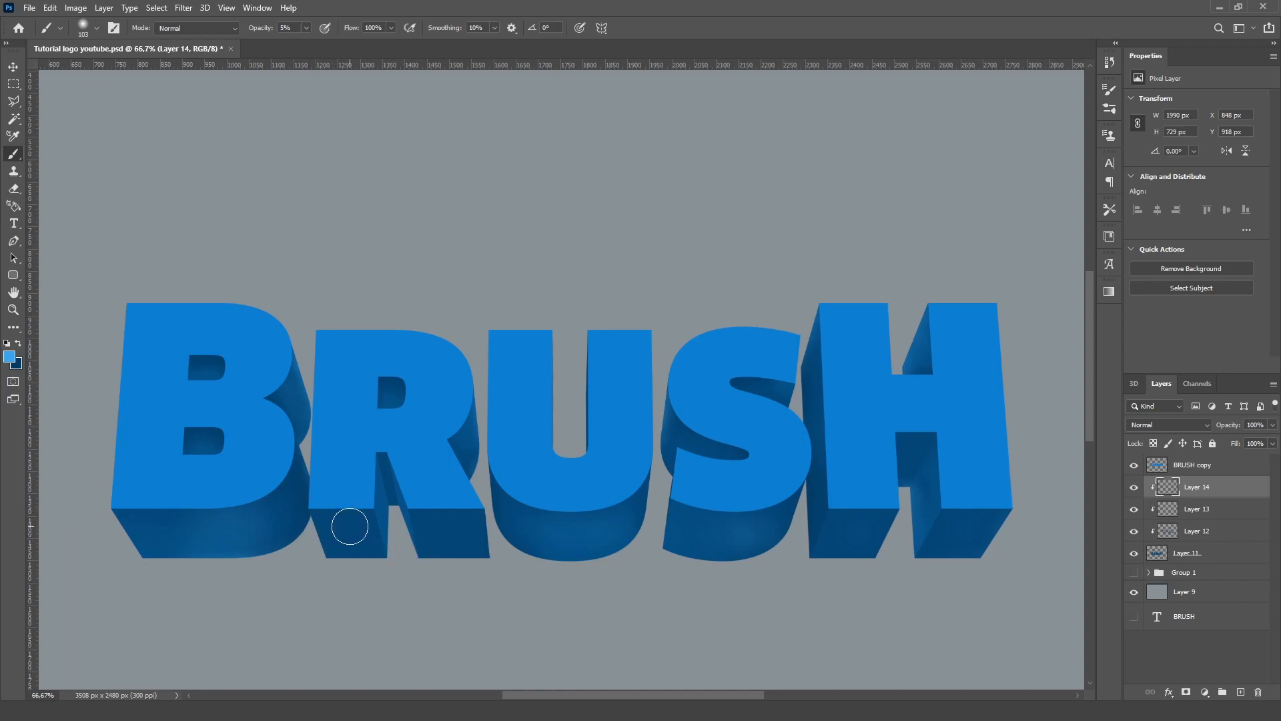
mouse_move(354, 538)
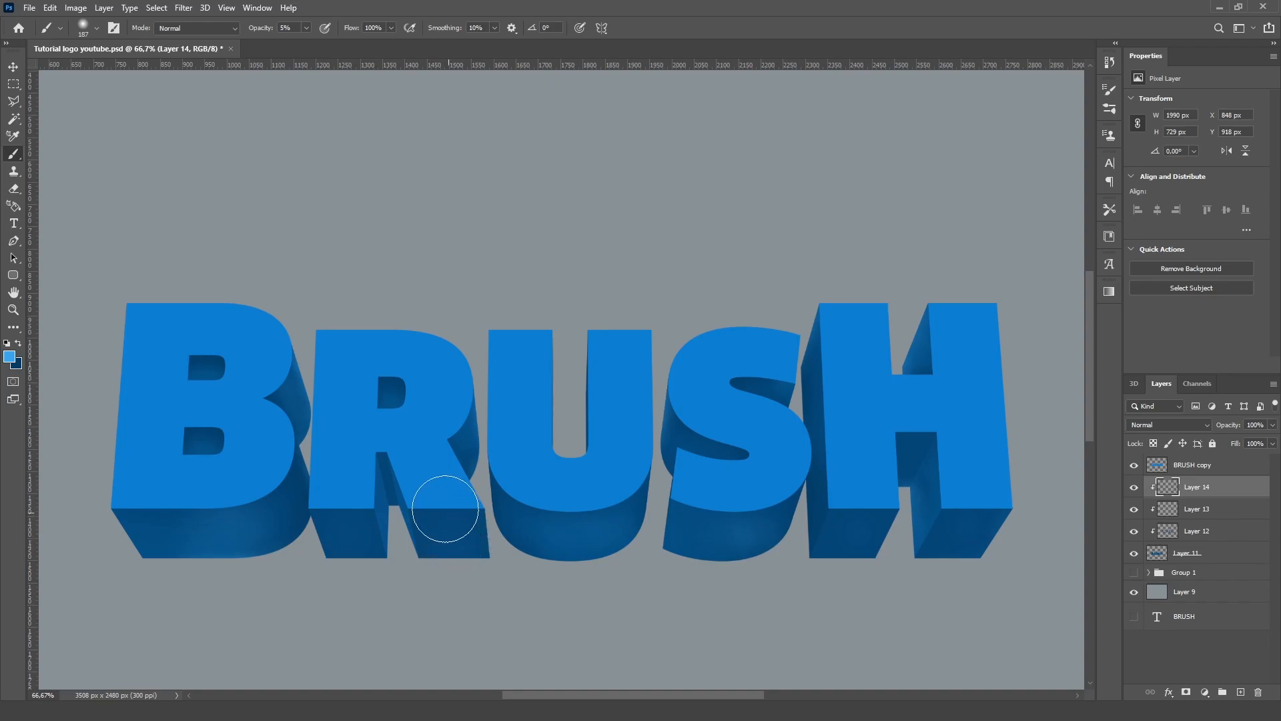
mouse_move(408, 423)
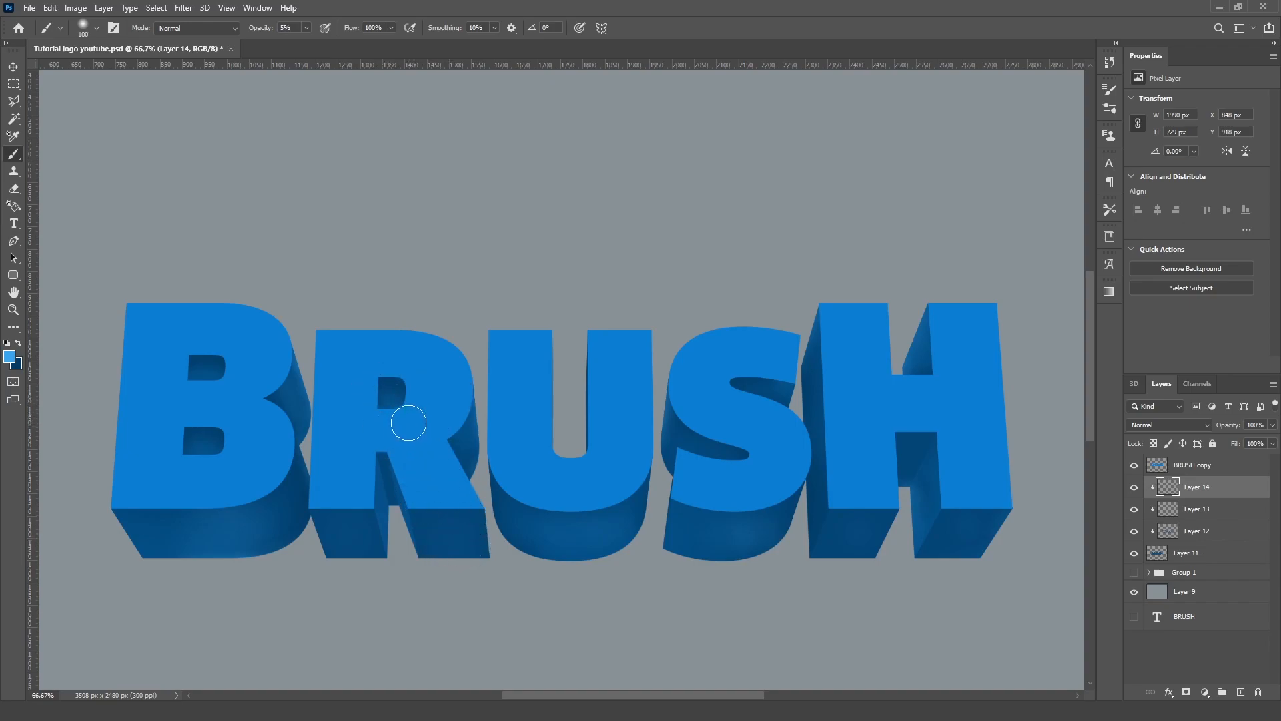
mouse_move(196, 443)
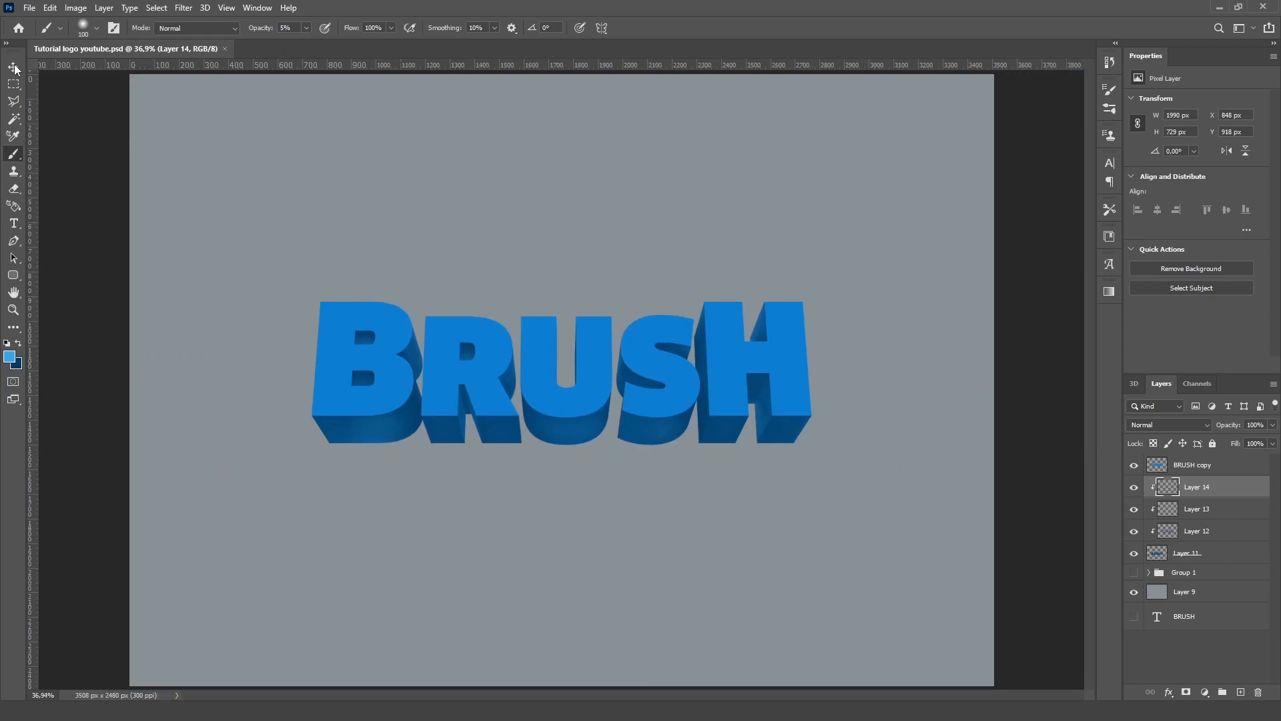
- Clip the new Layer 15 to the BRUSH copy layer below it
left_click(14, 67)
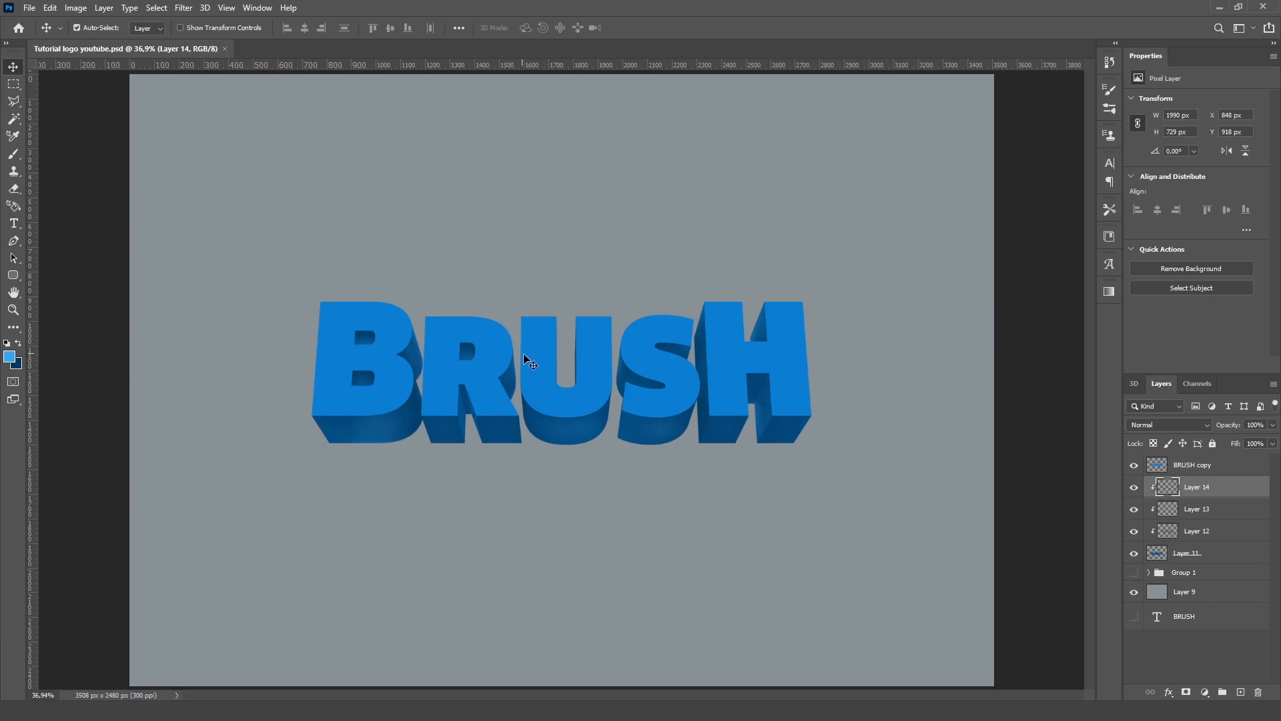
left_click(1191, 464)
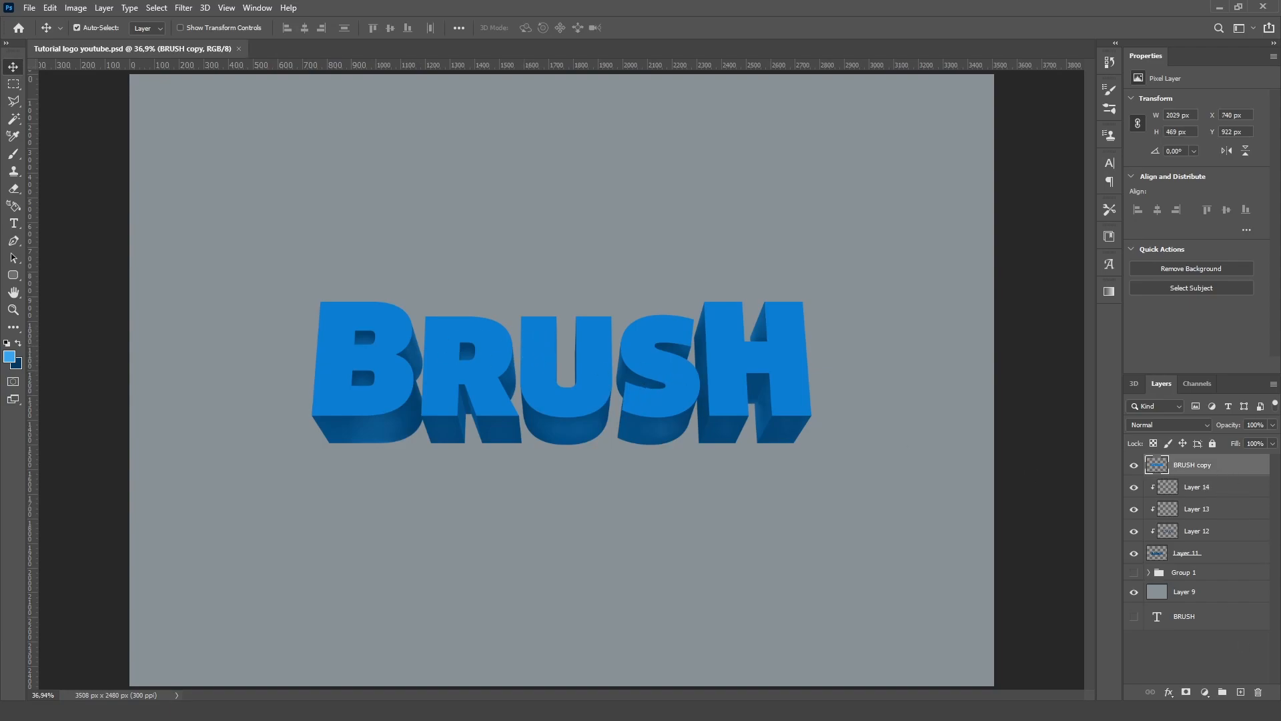
mouse_move(766, 419)
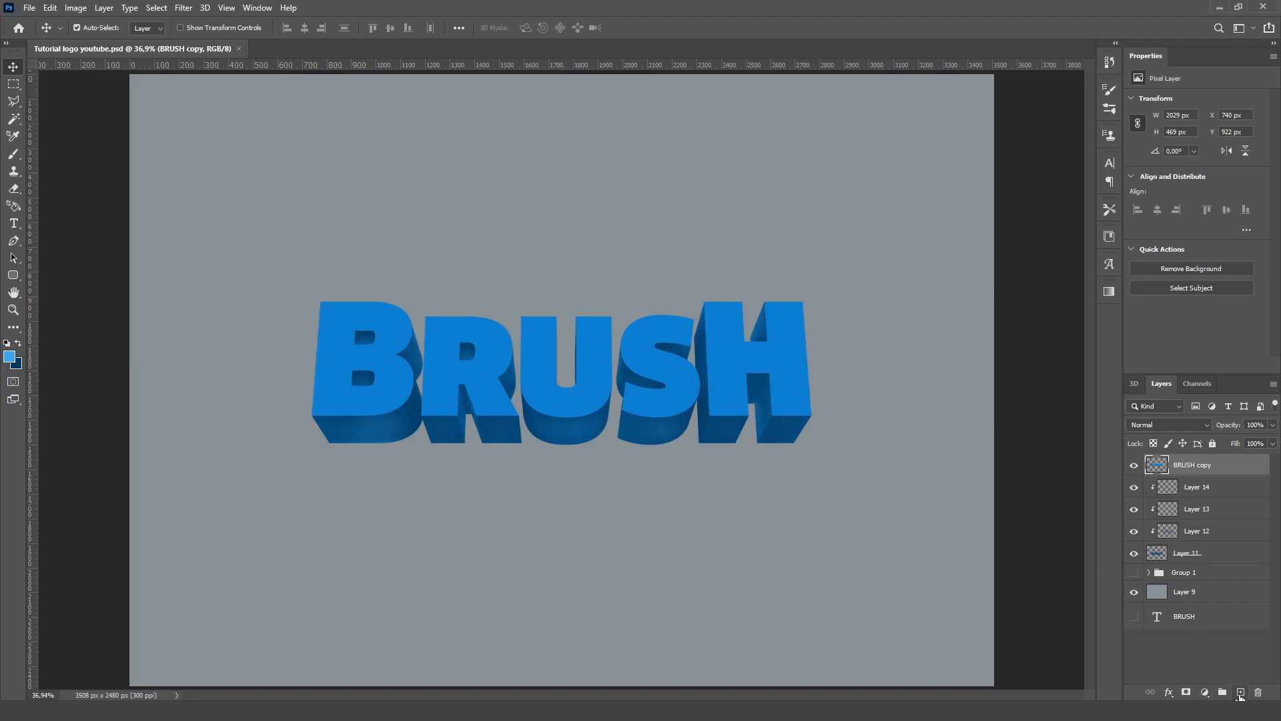
right_click(1195, 464)
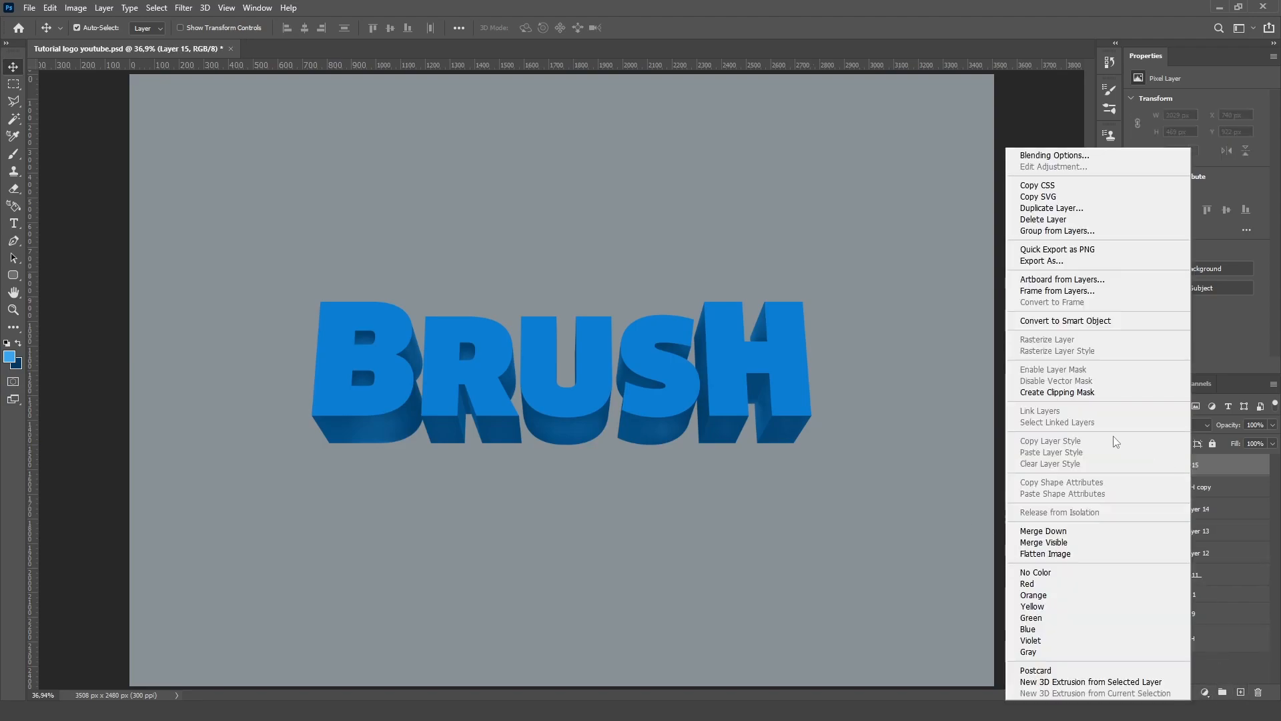
left_click(163, 400)
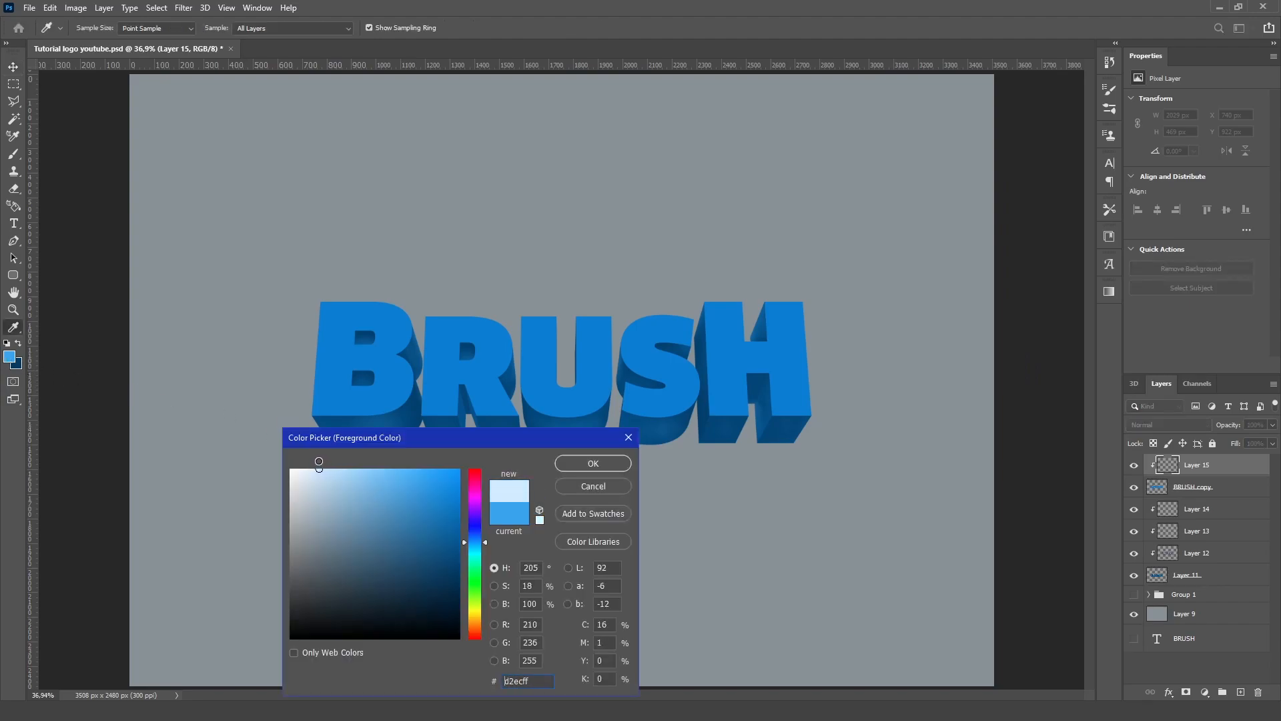
- Choose a pale blue glow colour and blend the painted glow layer as Overlay
left_click(332, 469)
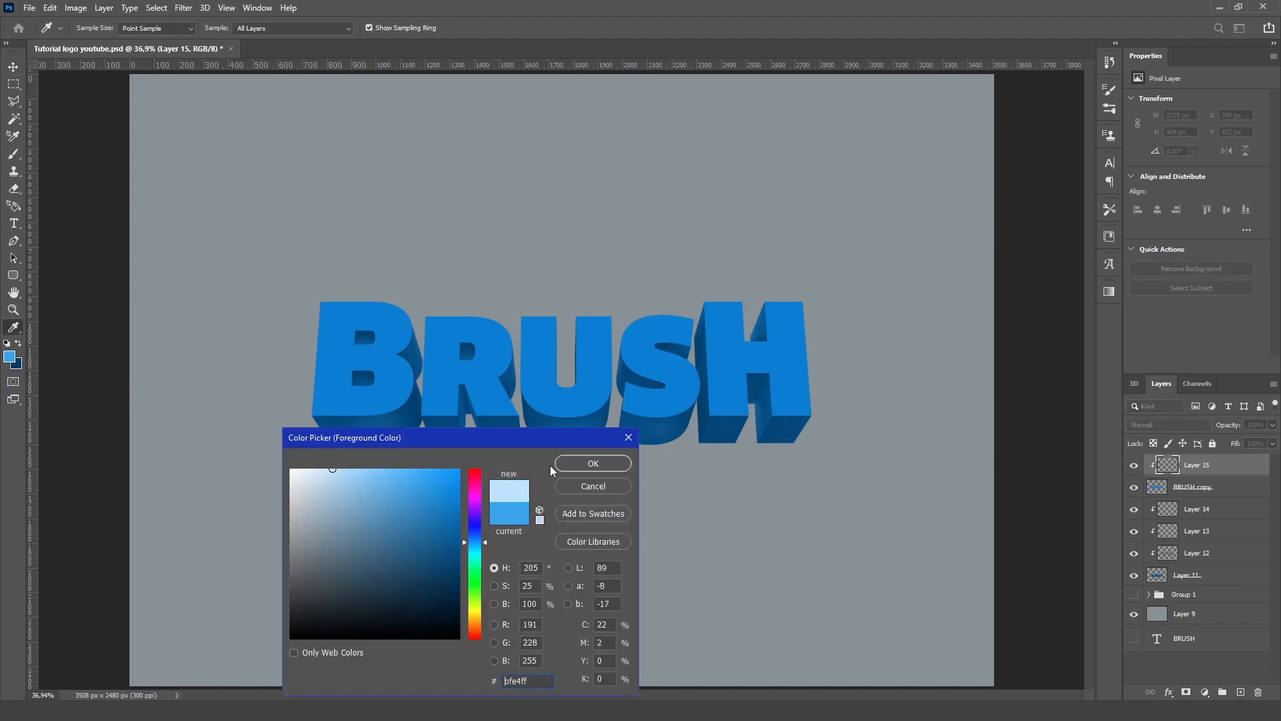
left_click(591, 463)
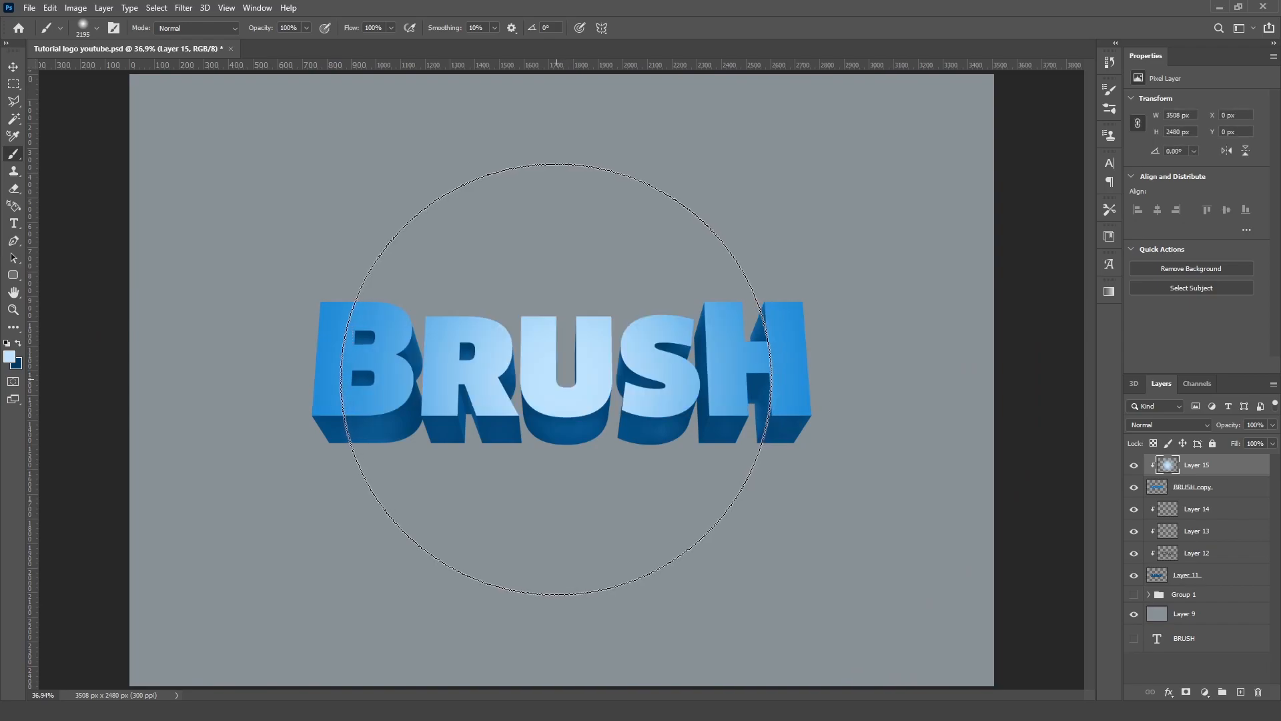
left_click(1169, 424)
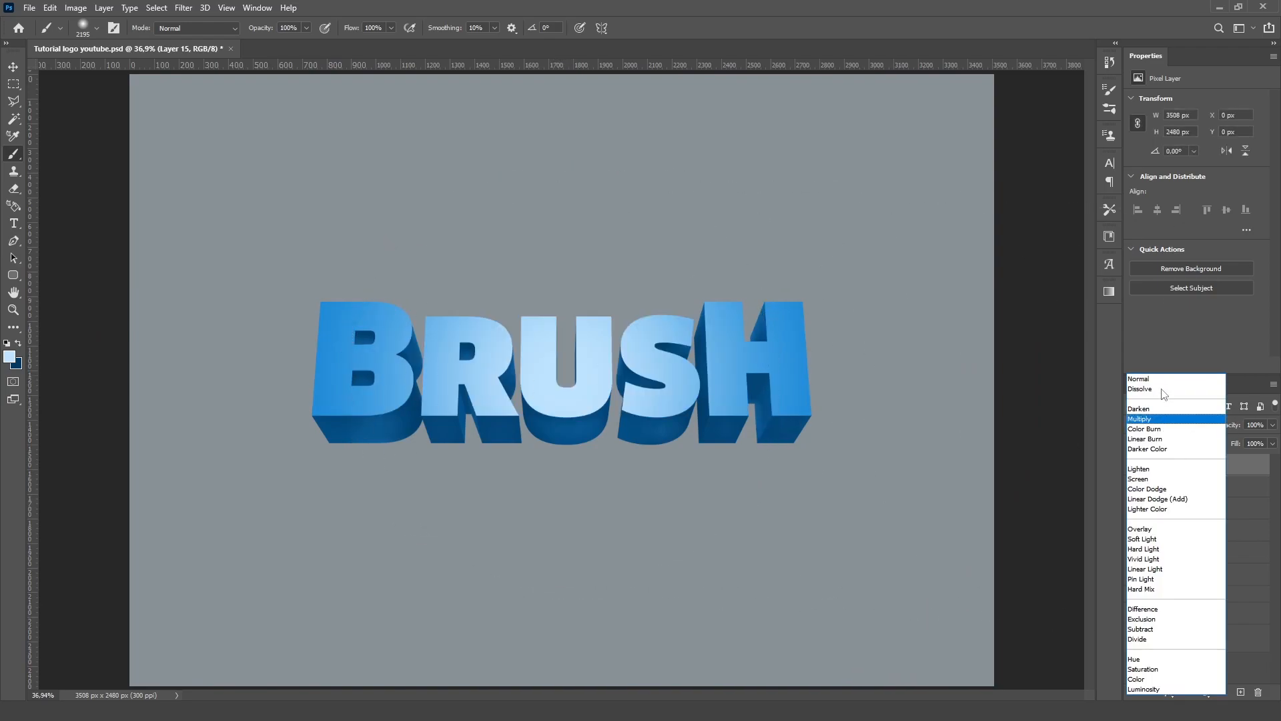
left_click(1139, 528)
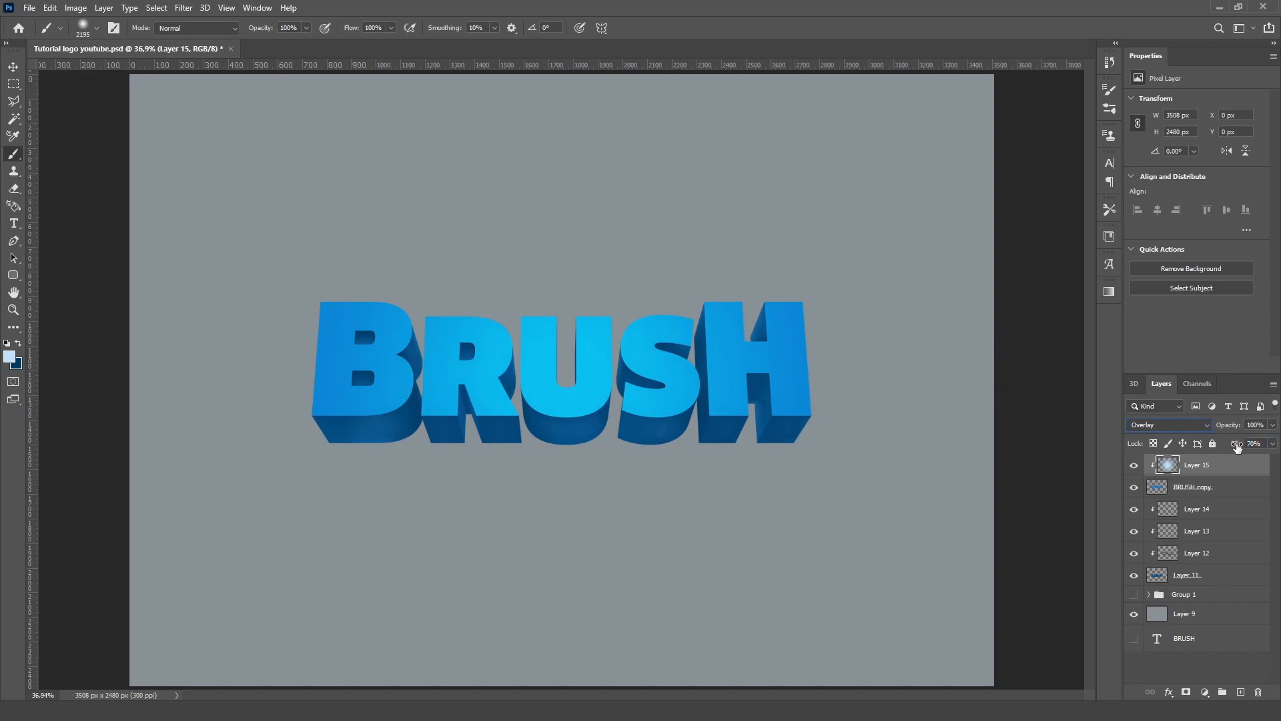
- Give the top BRUSH copy a 9 px dark-blue inside Stroke layer style
left_click(1193, 486)
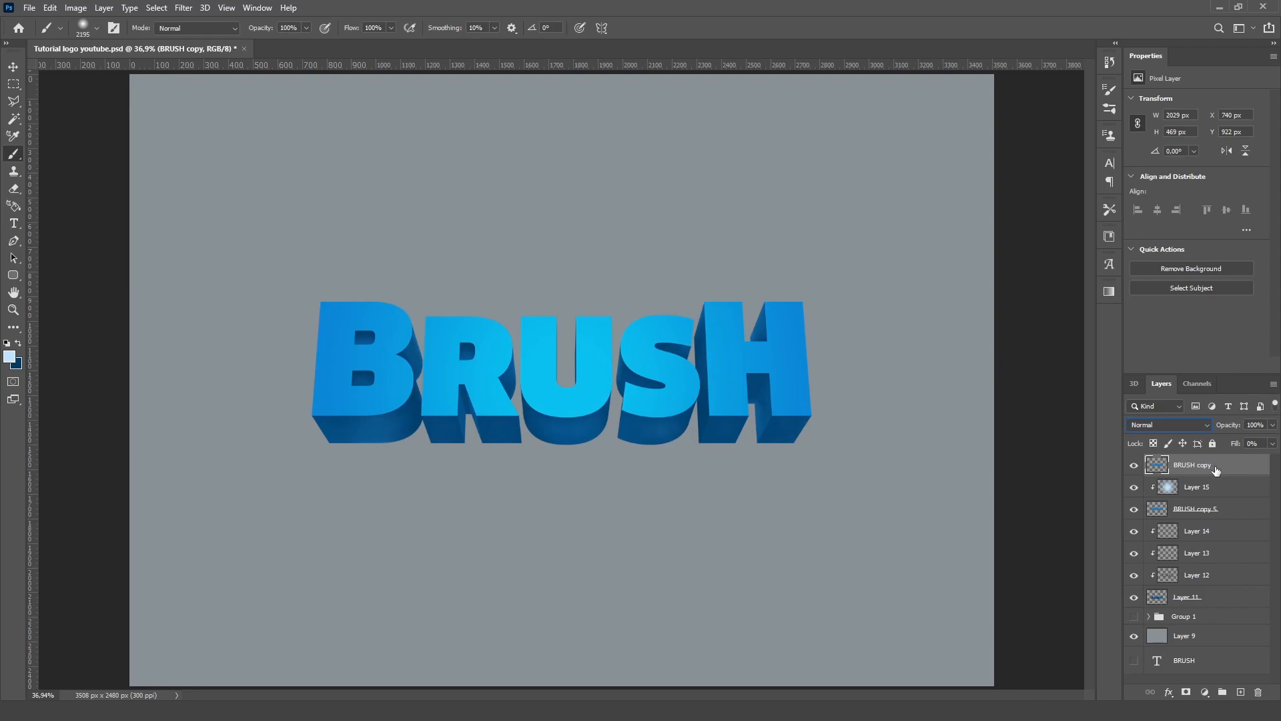
double_click(1197, 464)
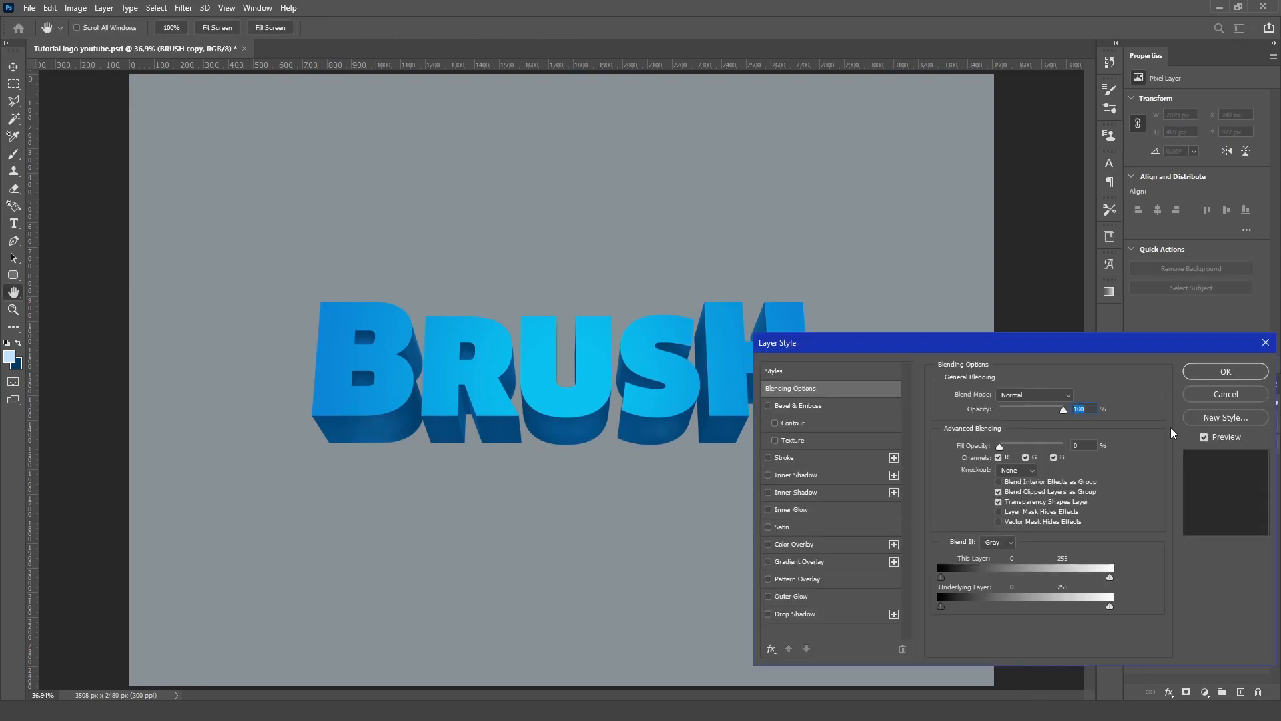
mouse_move(778, 492)
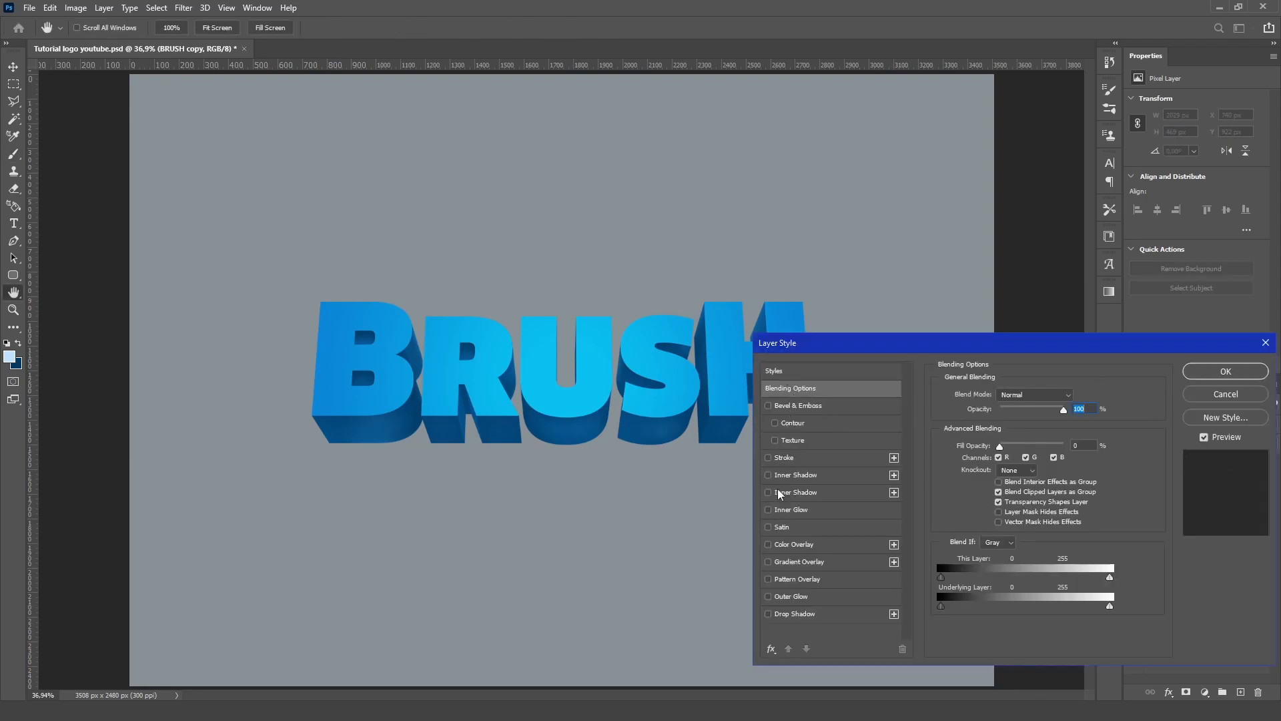
left_click(767, 458)
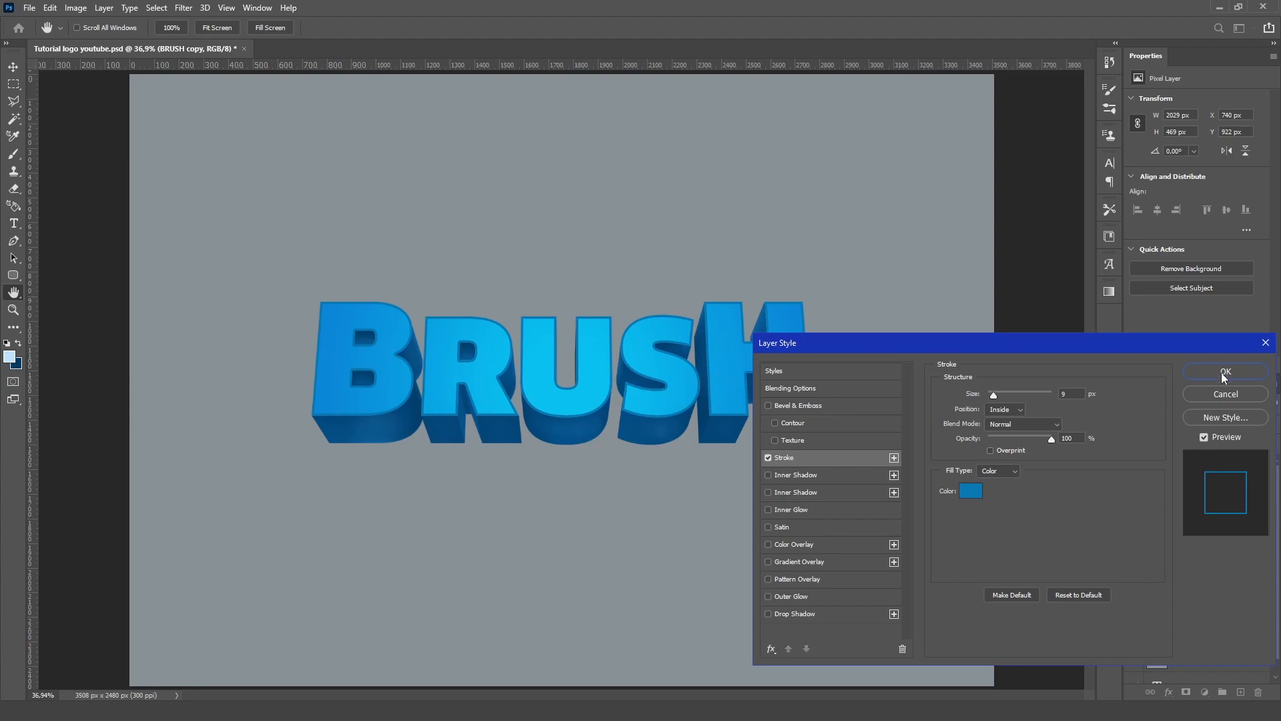
left_click(1224, 372)
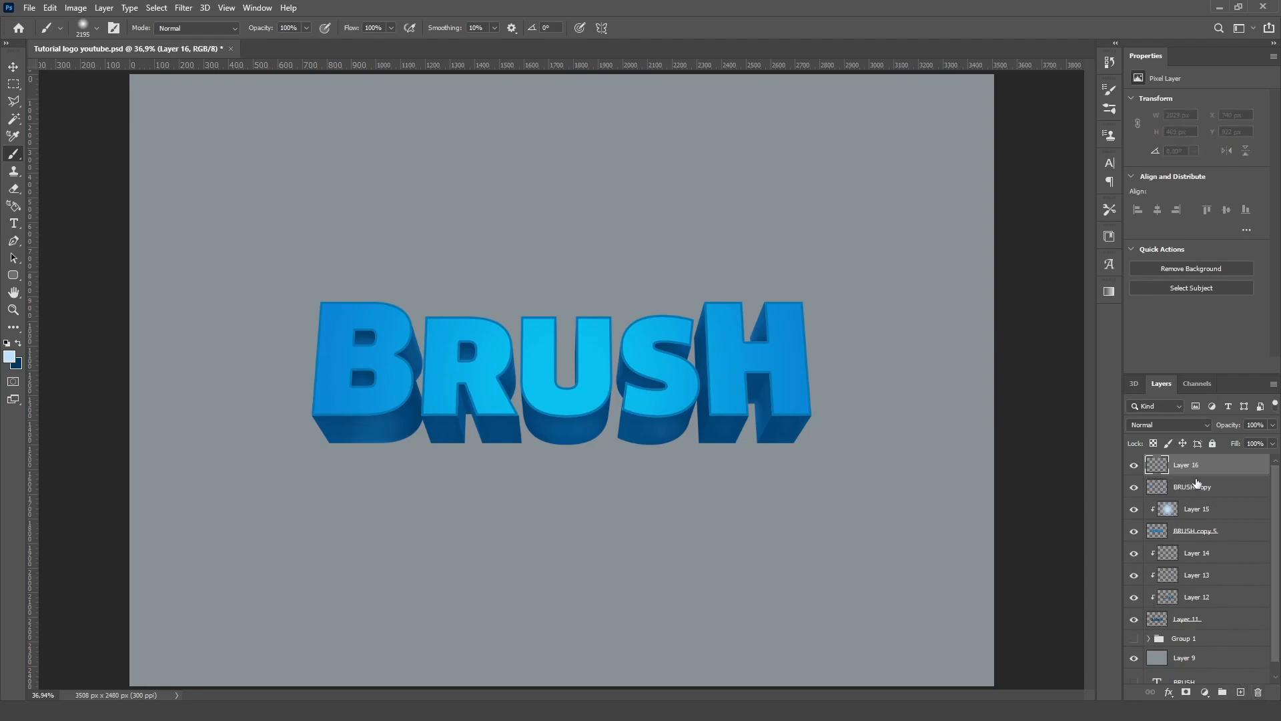
- Clip Layer 16 to the stroked copy with a near-white colour, then reselect Layer 15
right_click(1186, 465)
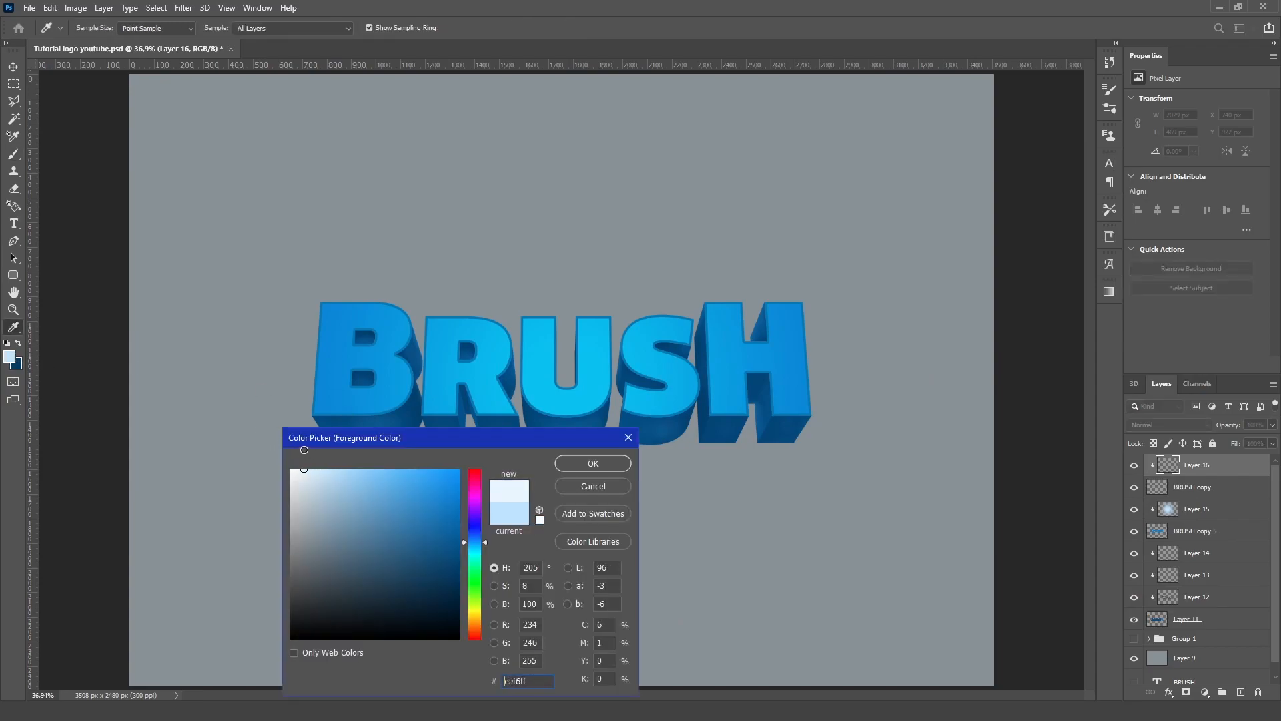
left_click(591, 463)
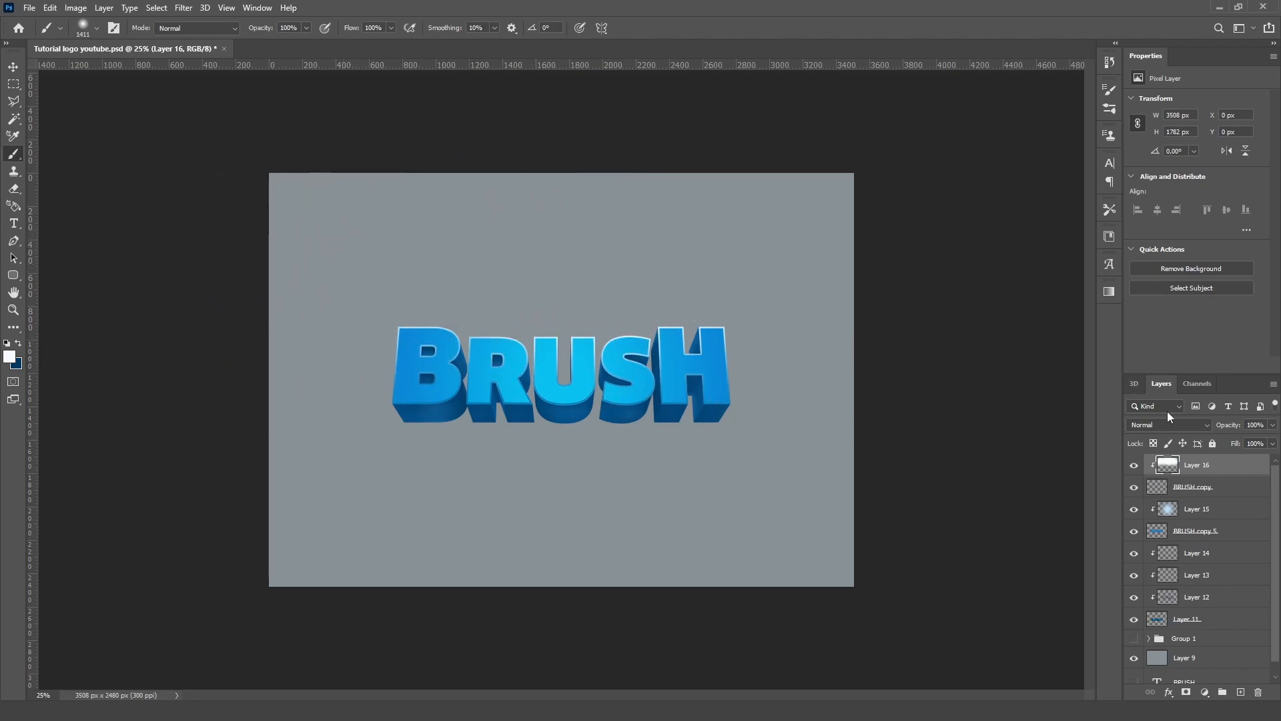
left_click(1195, 509)
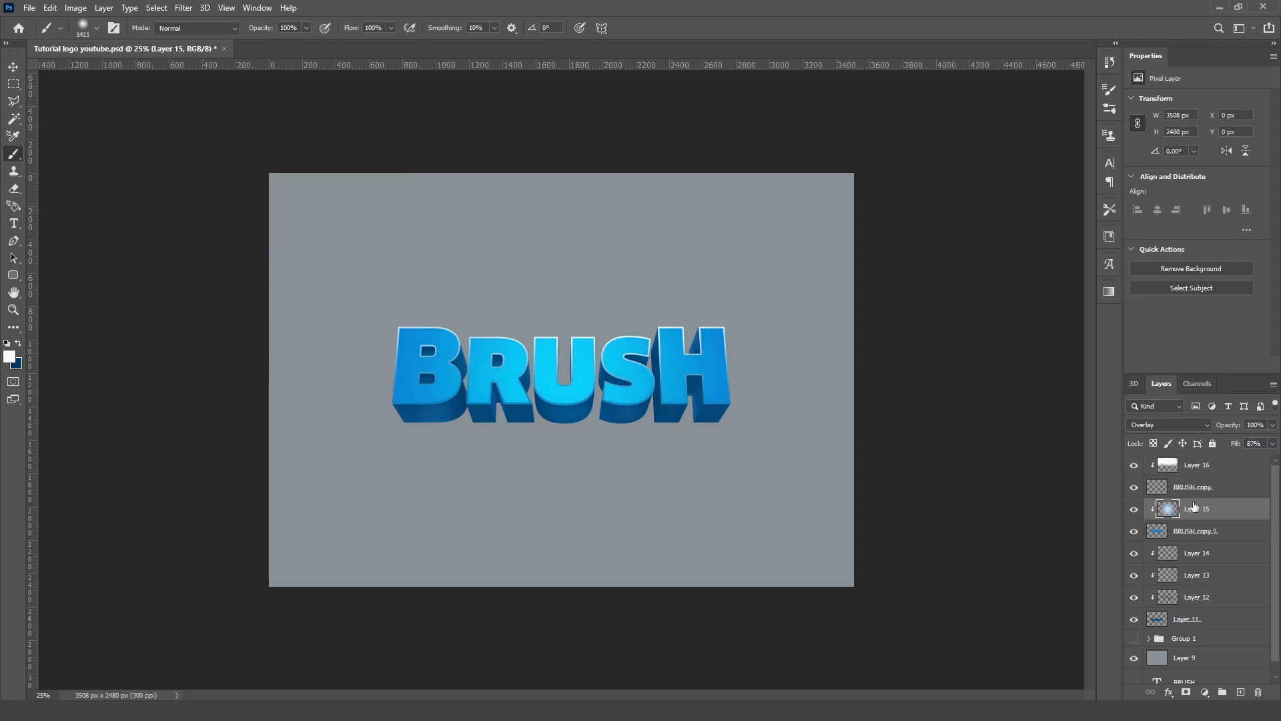
left_click(1196, 530)
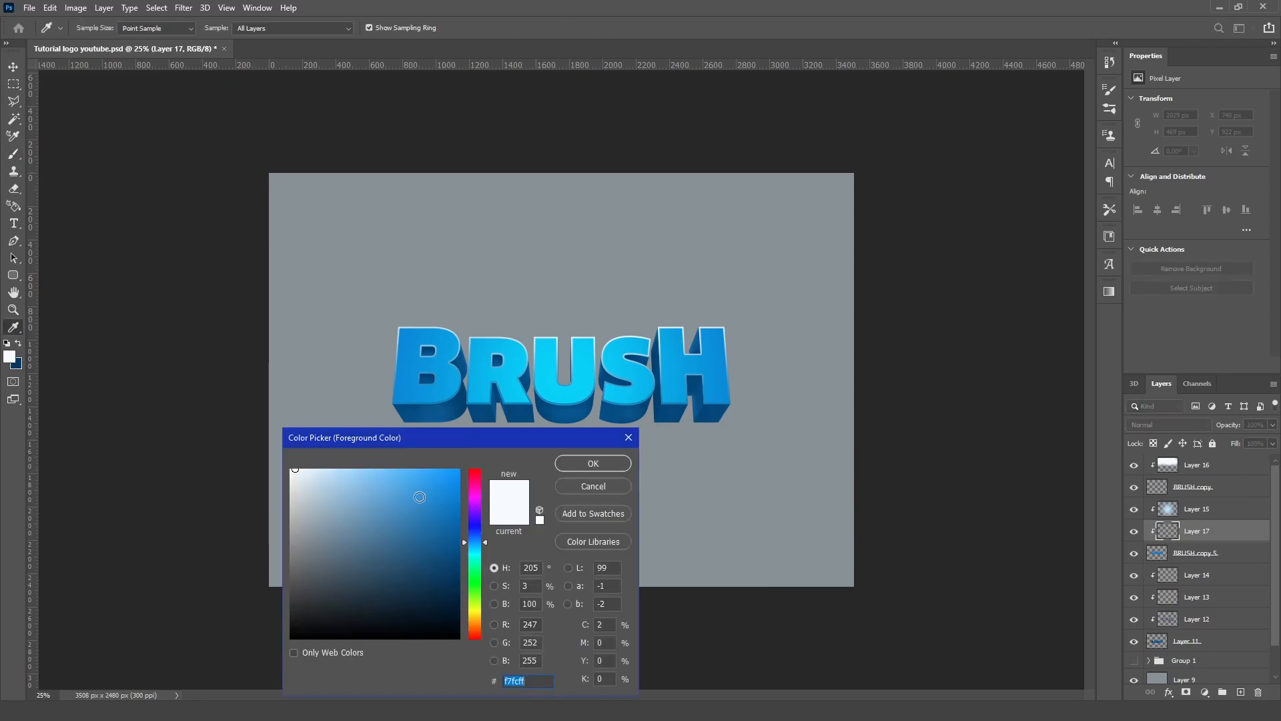
- Paint a near-white diagonal band on Layer 17 and blend it as an 8% Overlay sheen
left_click(591, 463)
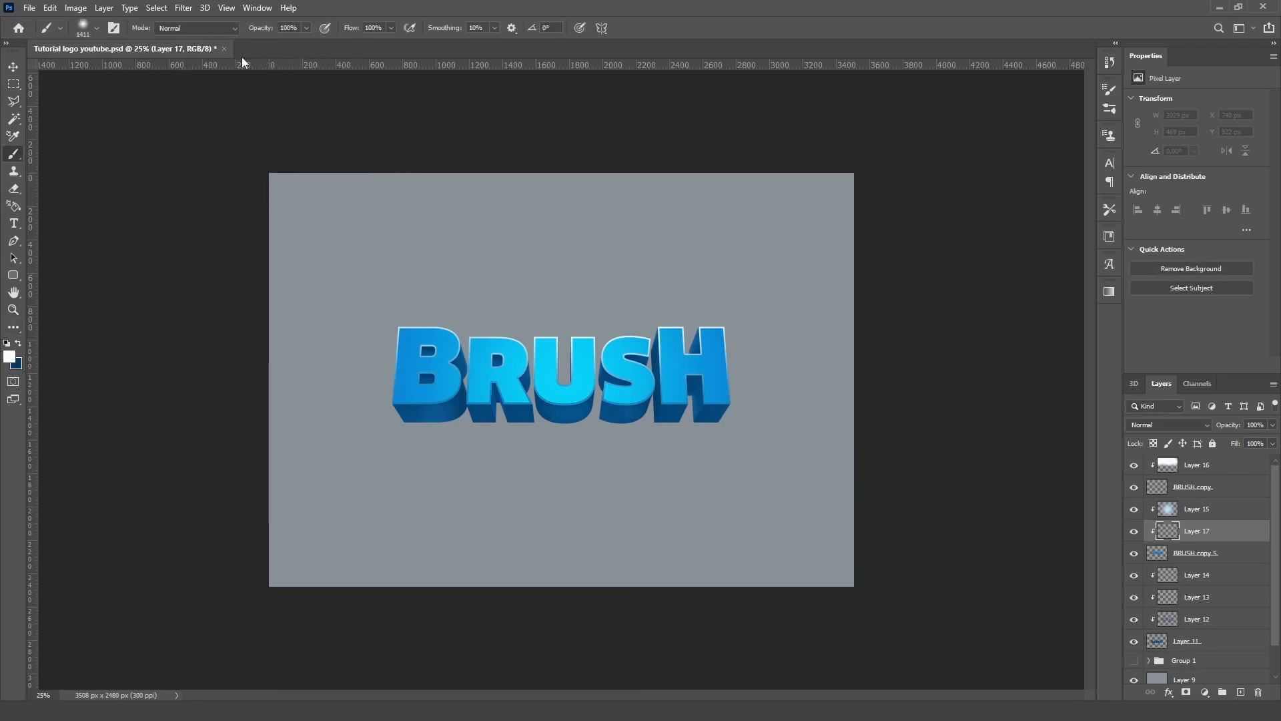
left_click(100, 28)
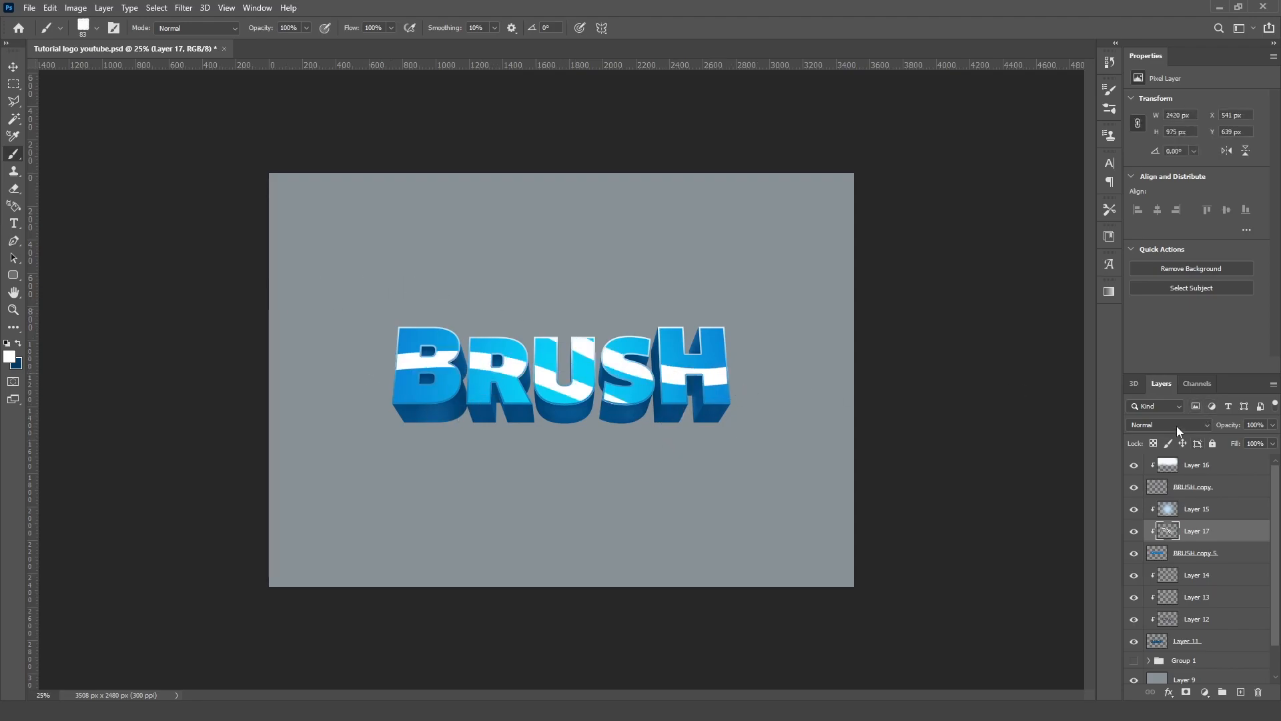
left_click(1169, 424)
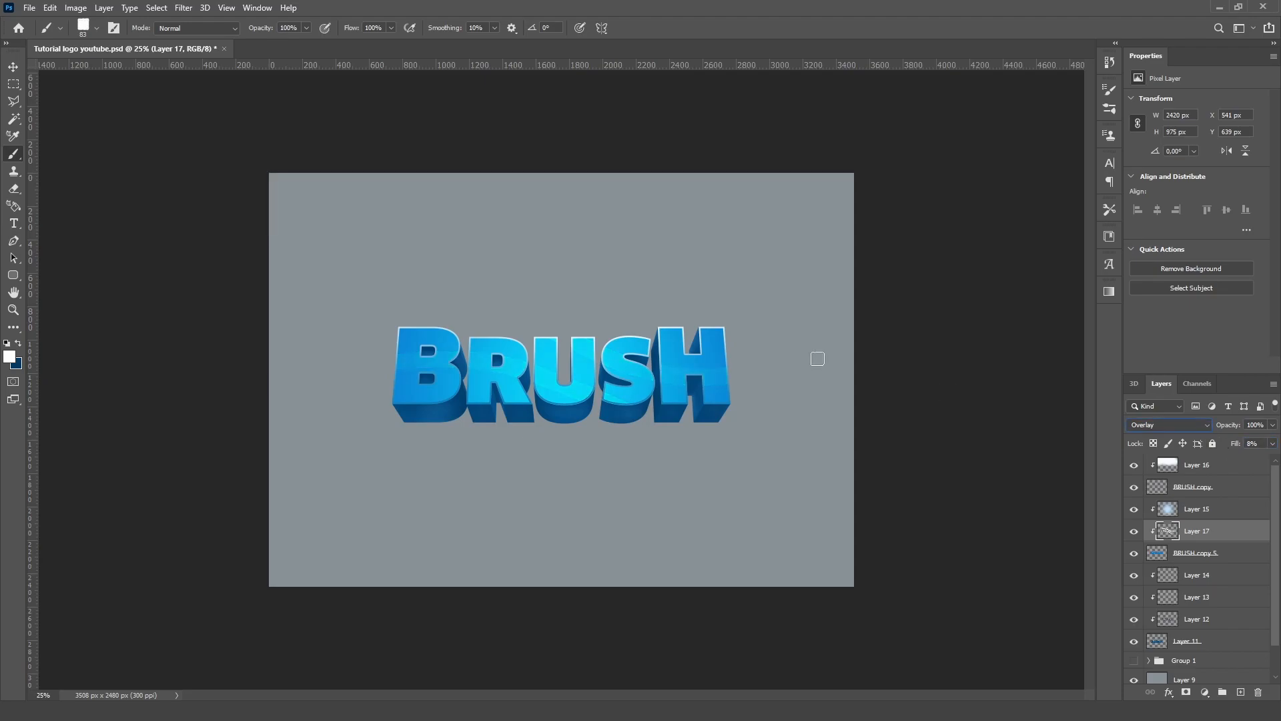
left_click(13, 67)
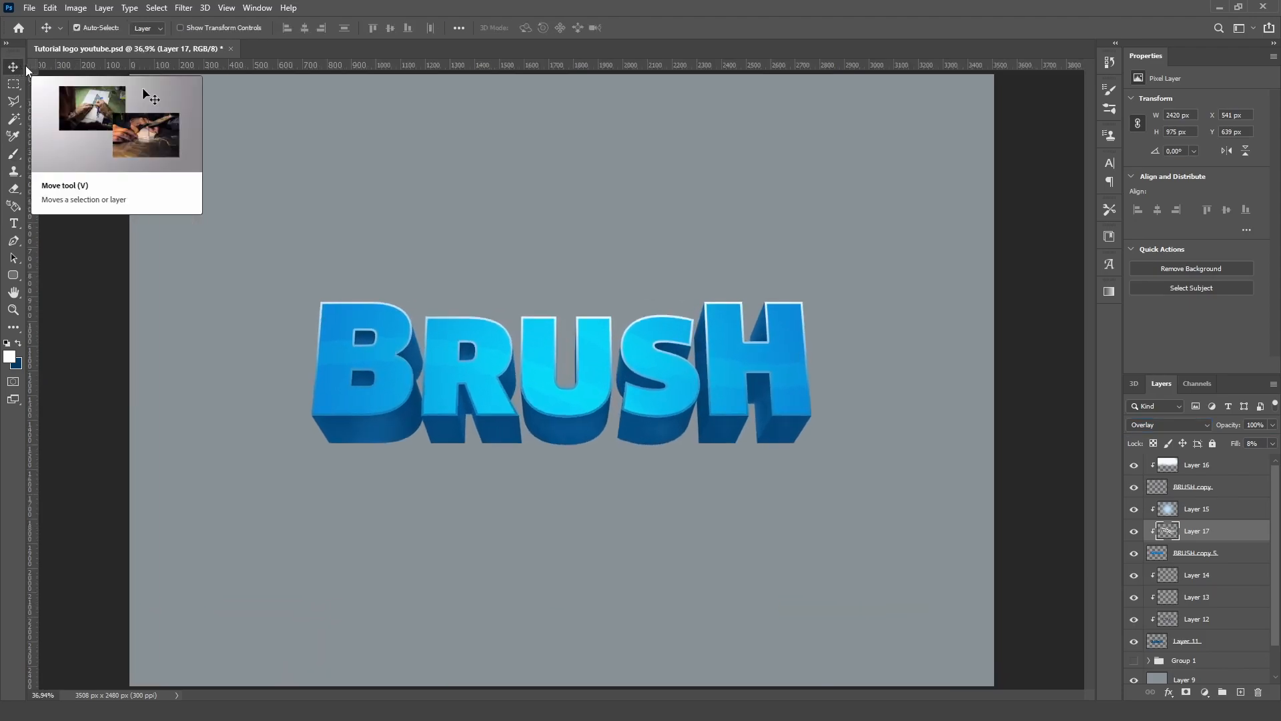
mouse_move(457, 254)
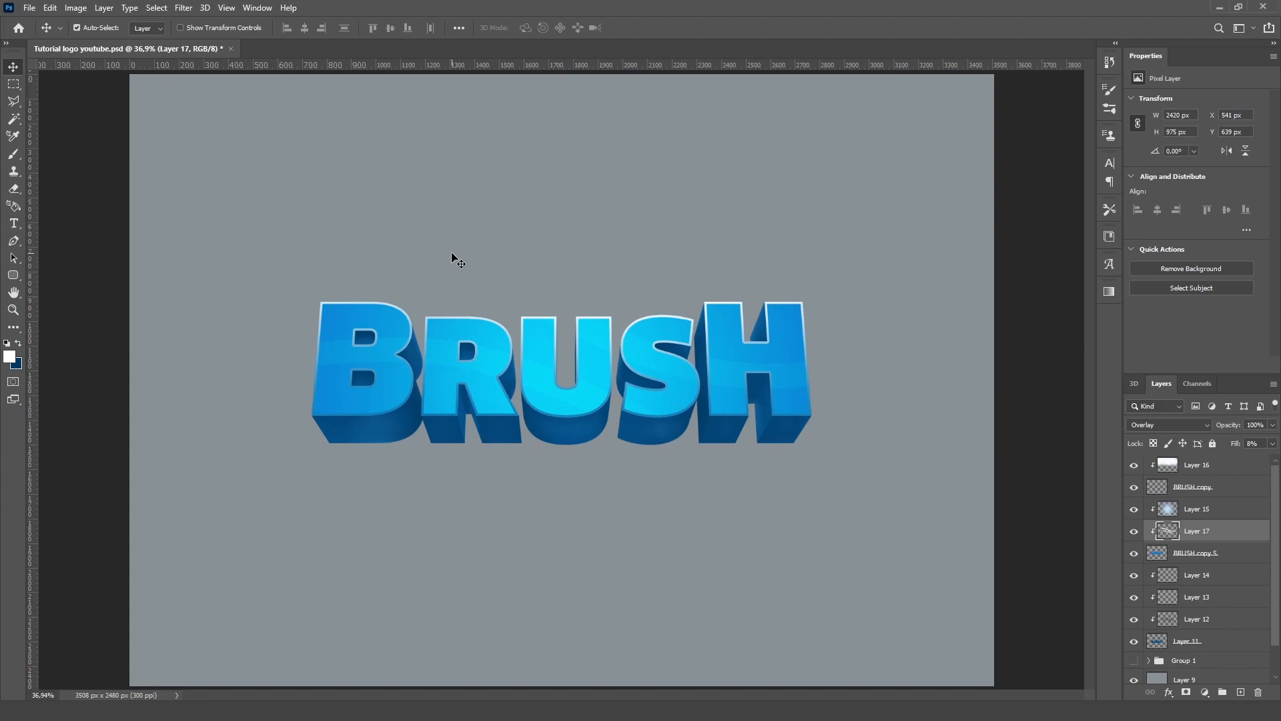
mouse_move(473, 331)
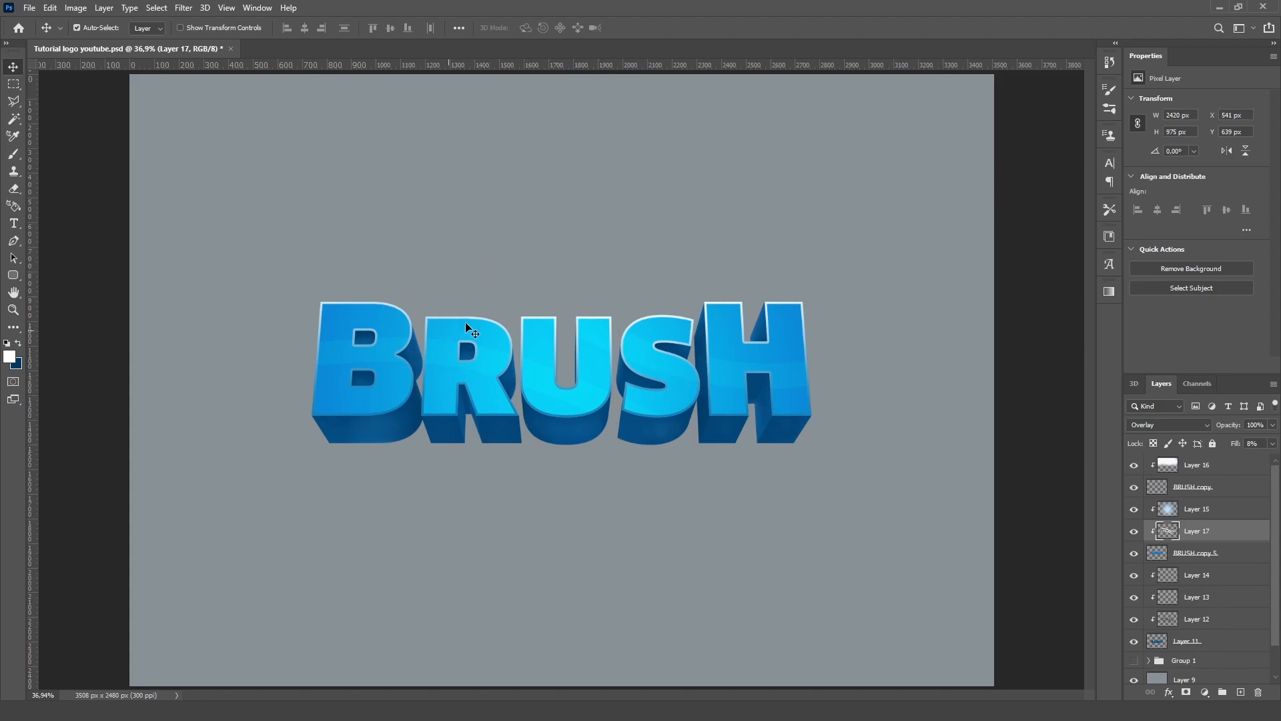
mouse_move(369, 323)
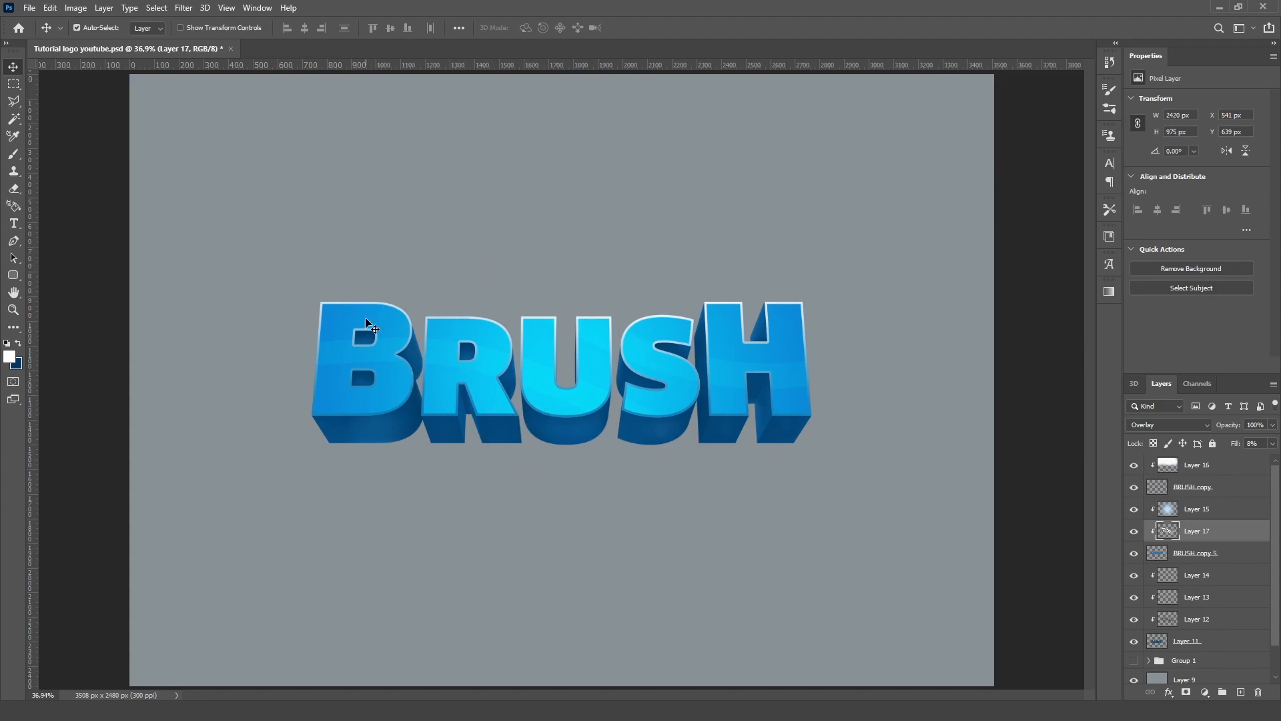
mouse_move(442, 282)
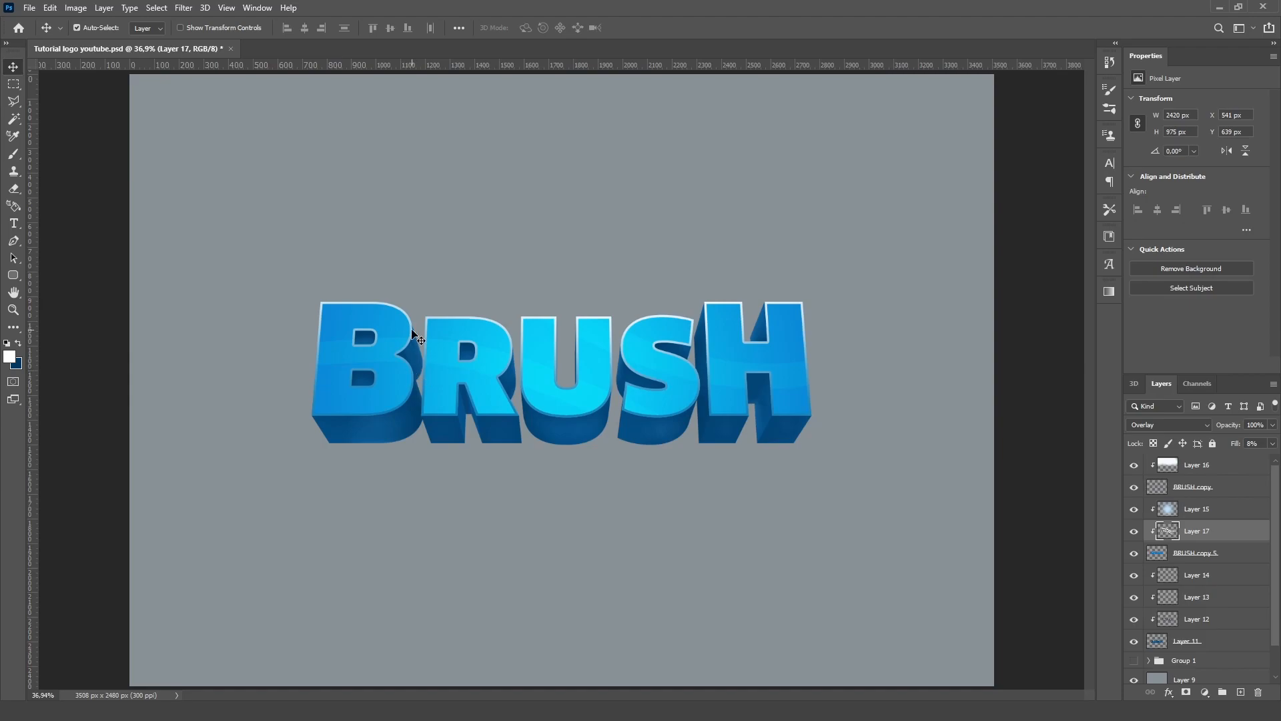
mouse_move(584, 297)
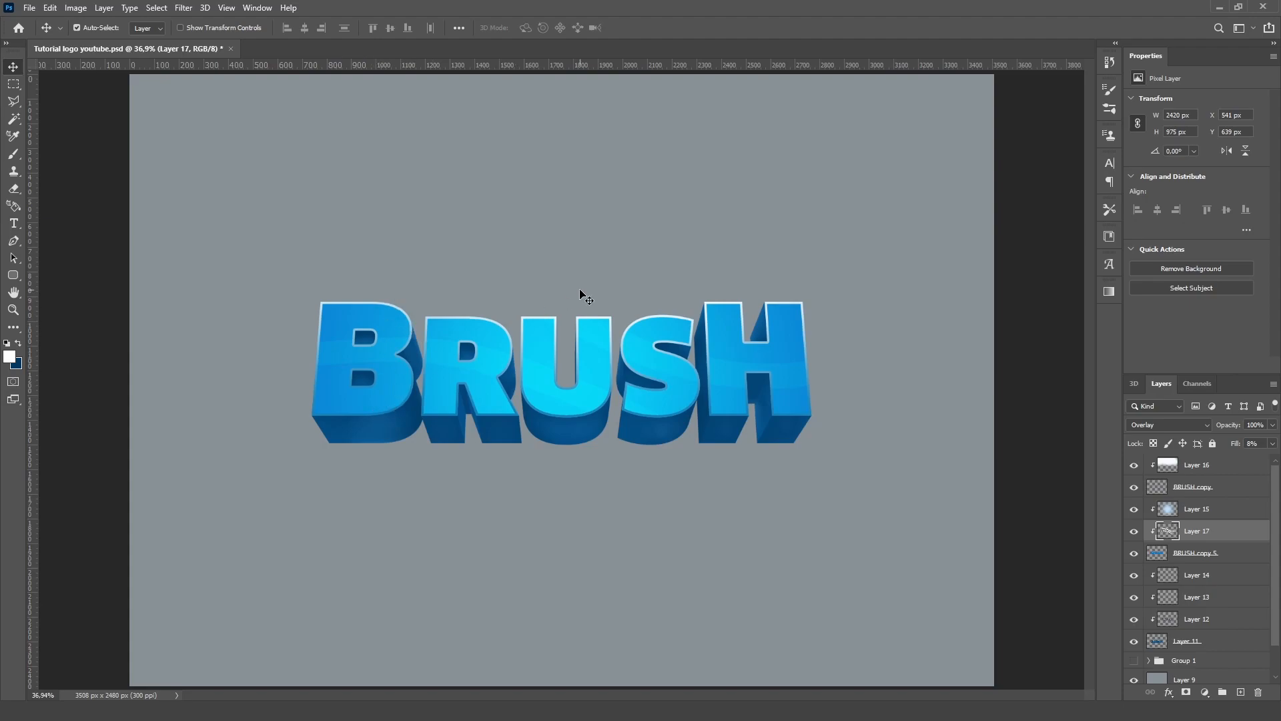